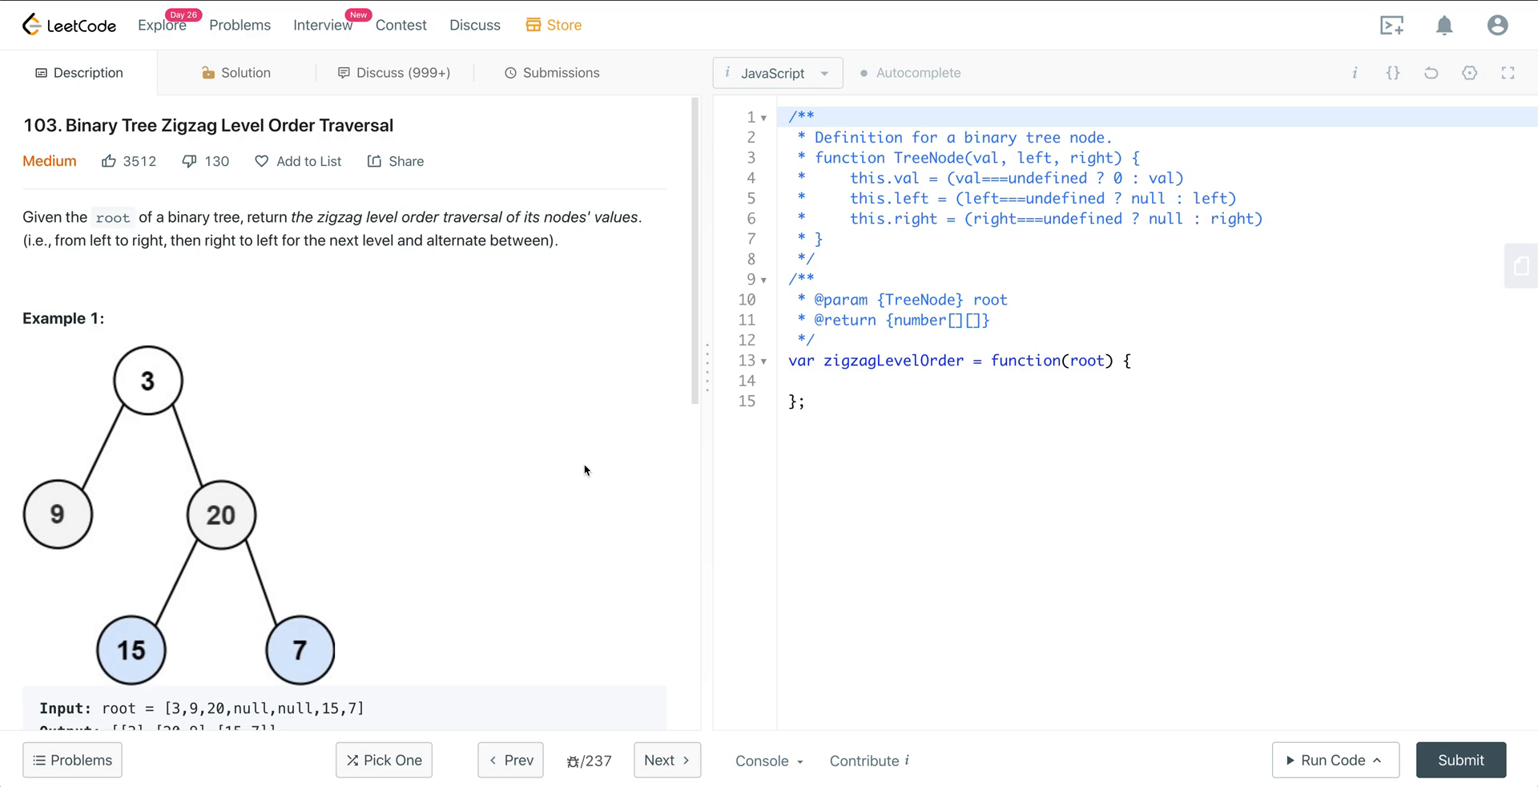
# Scroll to the tree, write 3 into the queue, label level 2, and underline root 3.
pyautogui.scroll(-3)
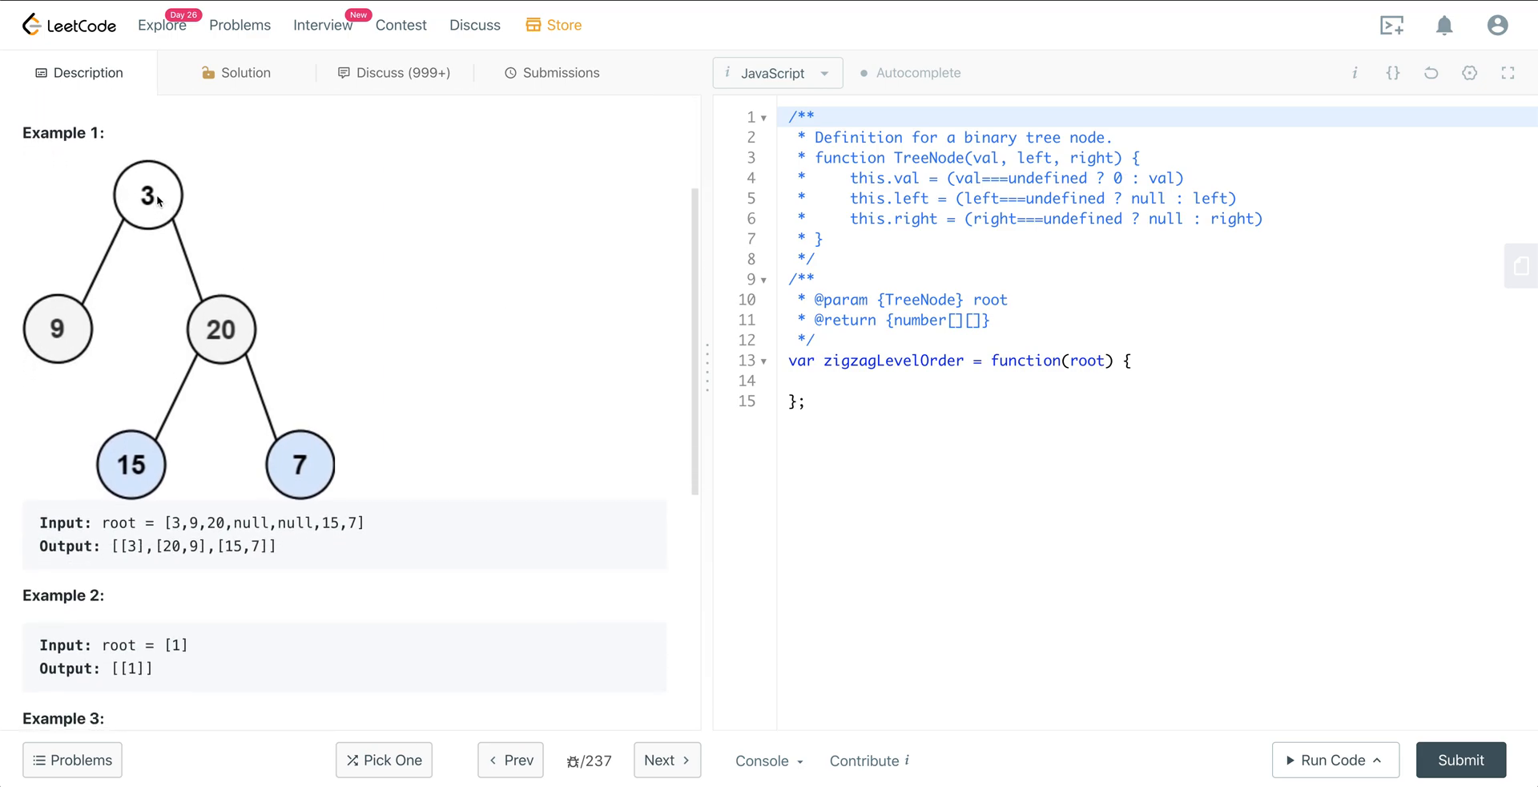
pyautogui.moveTo(211, 367)
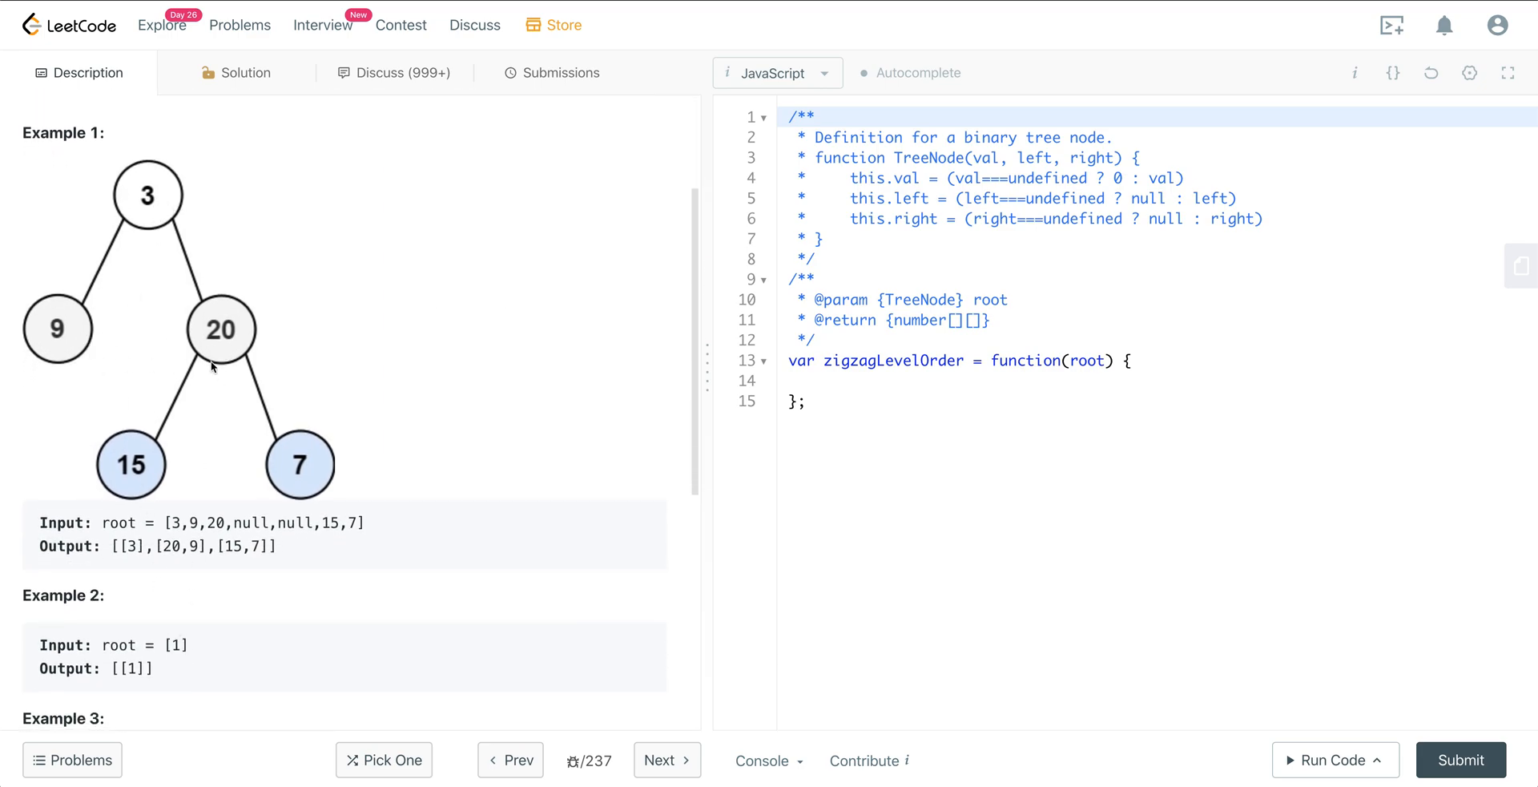
pyautogui.moveTo(240, 349)
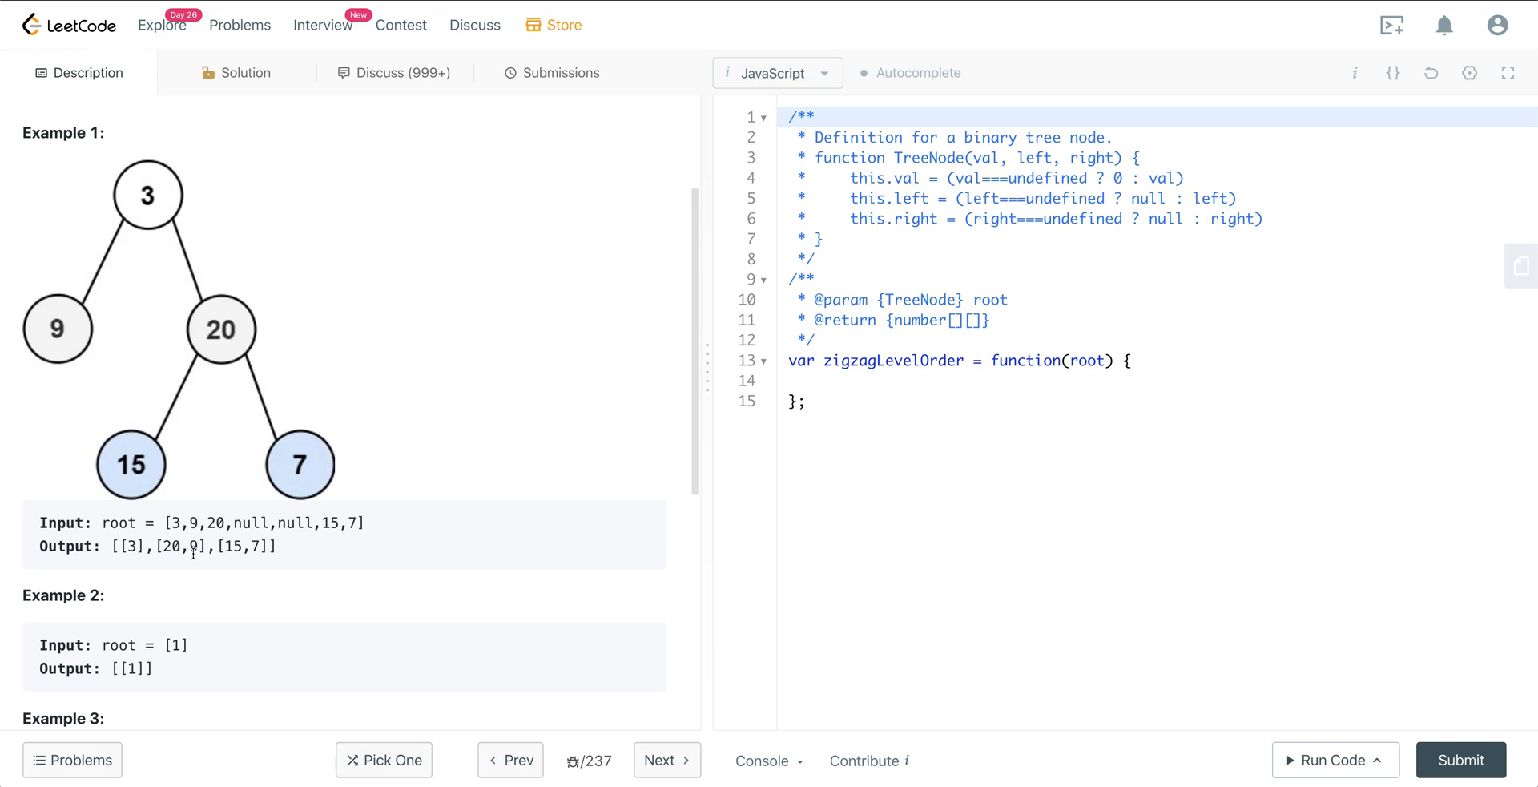
pyautogui.moveTo(324, 559)
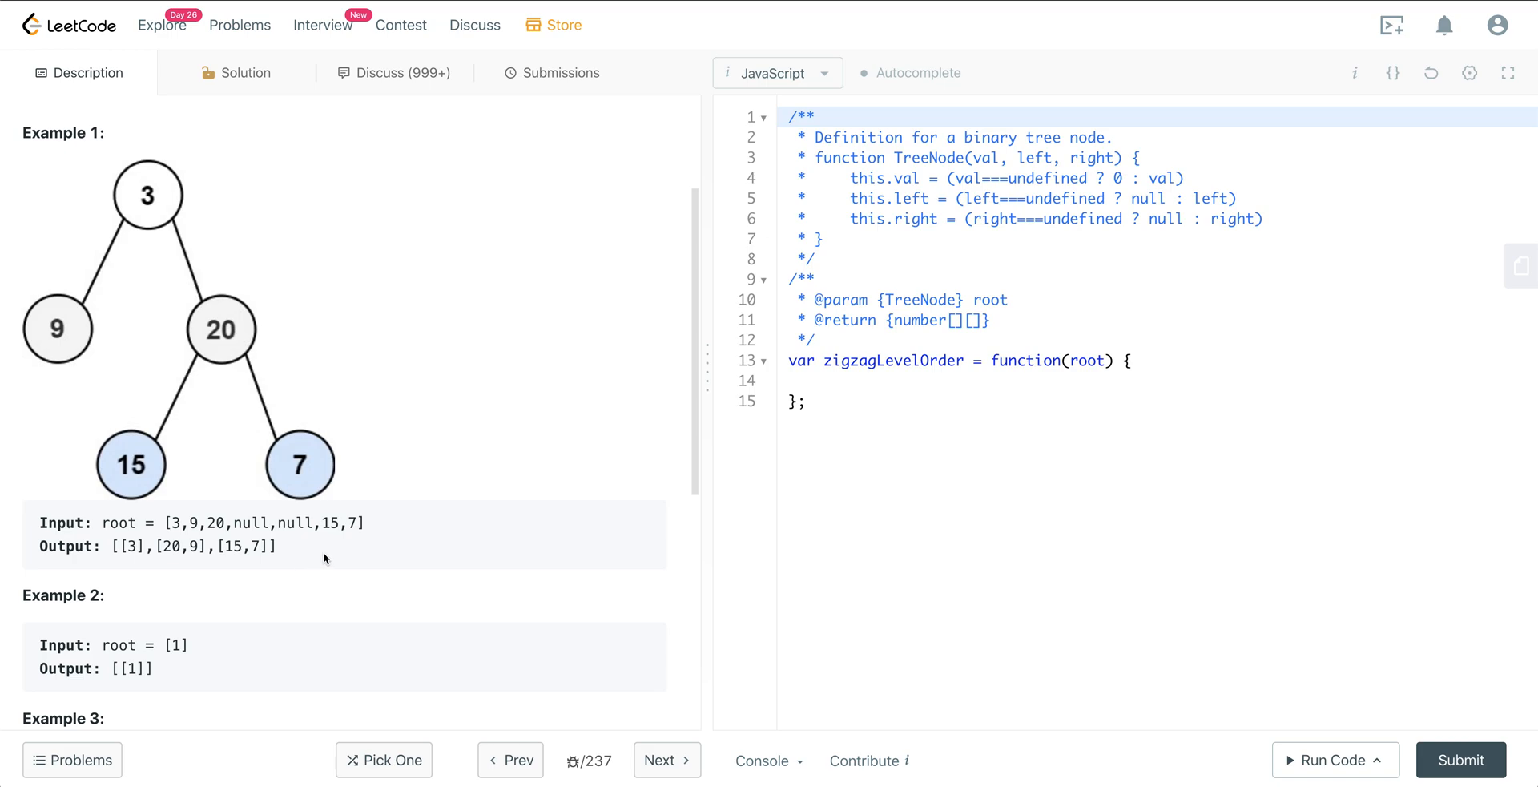
pyautogui.scroll(-3)
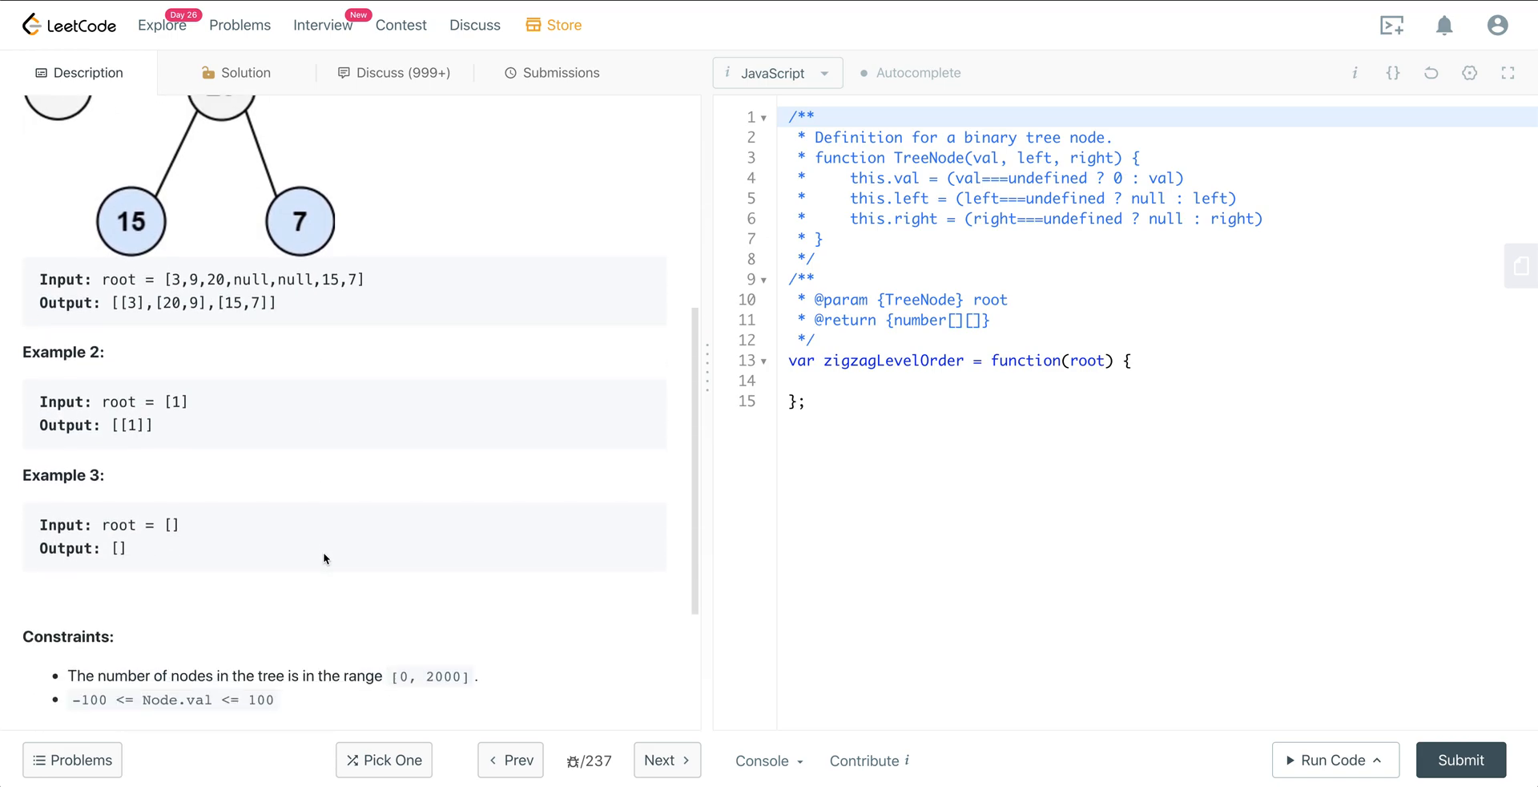
pyautogui.scroll(-3)
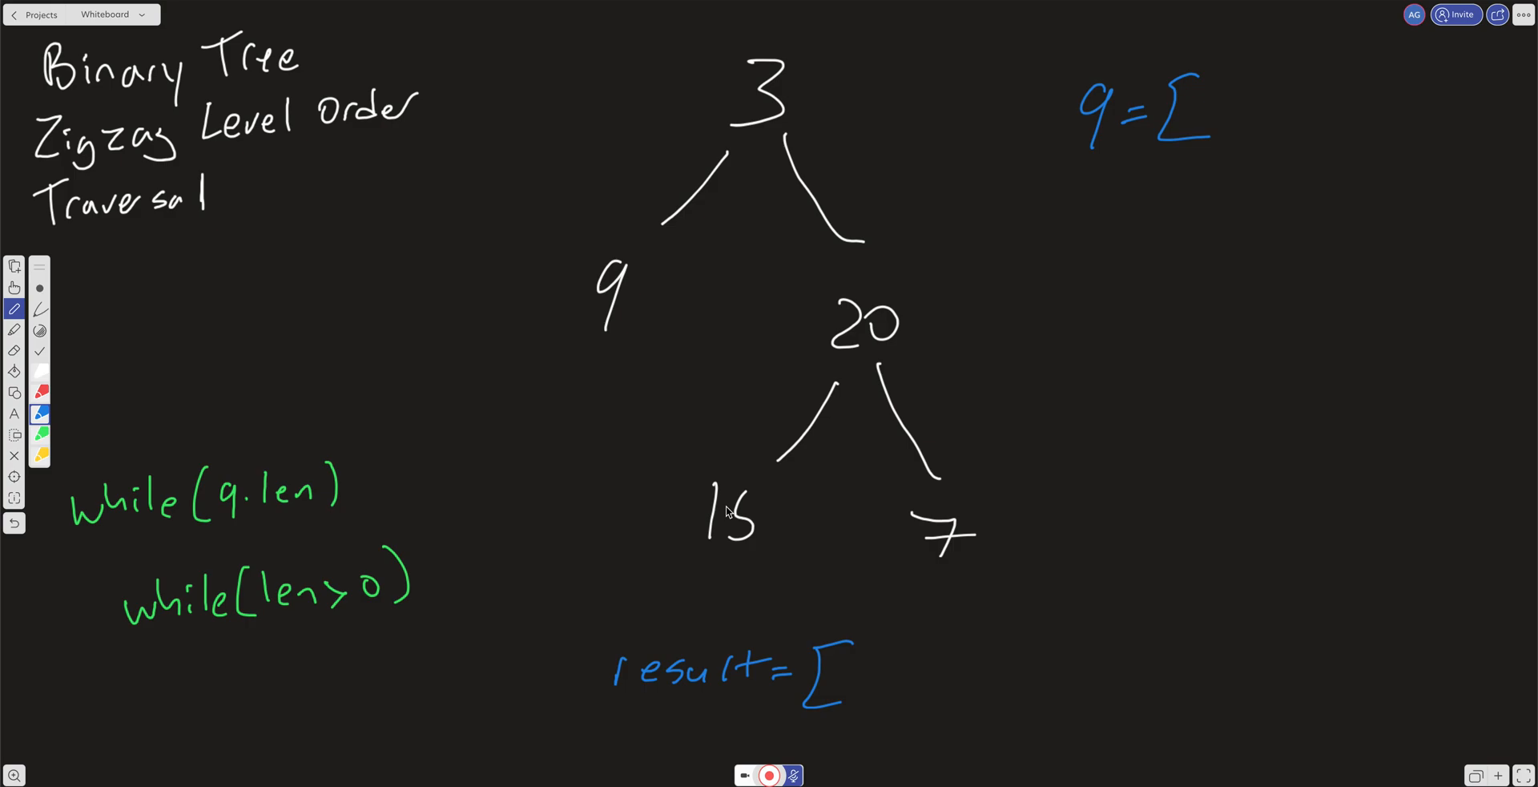
pyautogui.moveTo(1069, 169); pyautogui.dragTo(1128, 166)
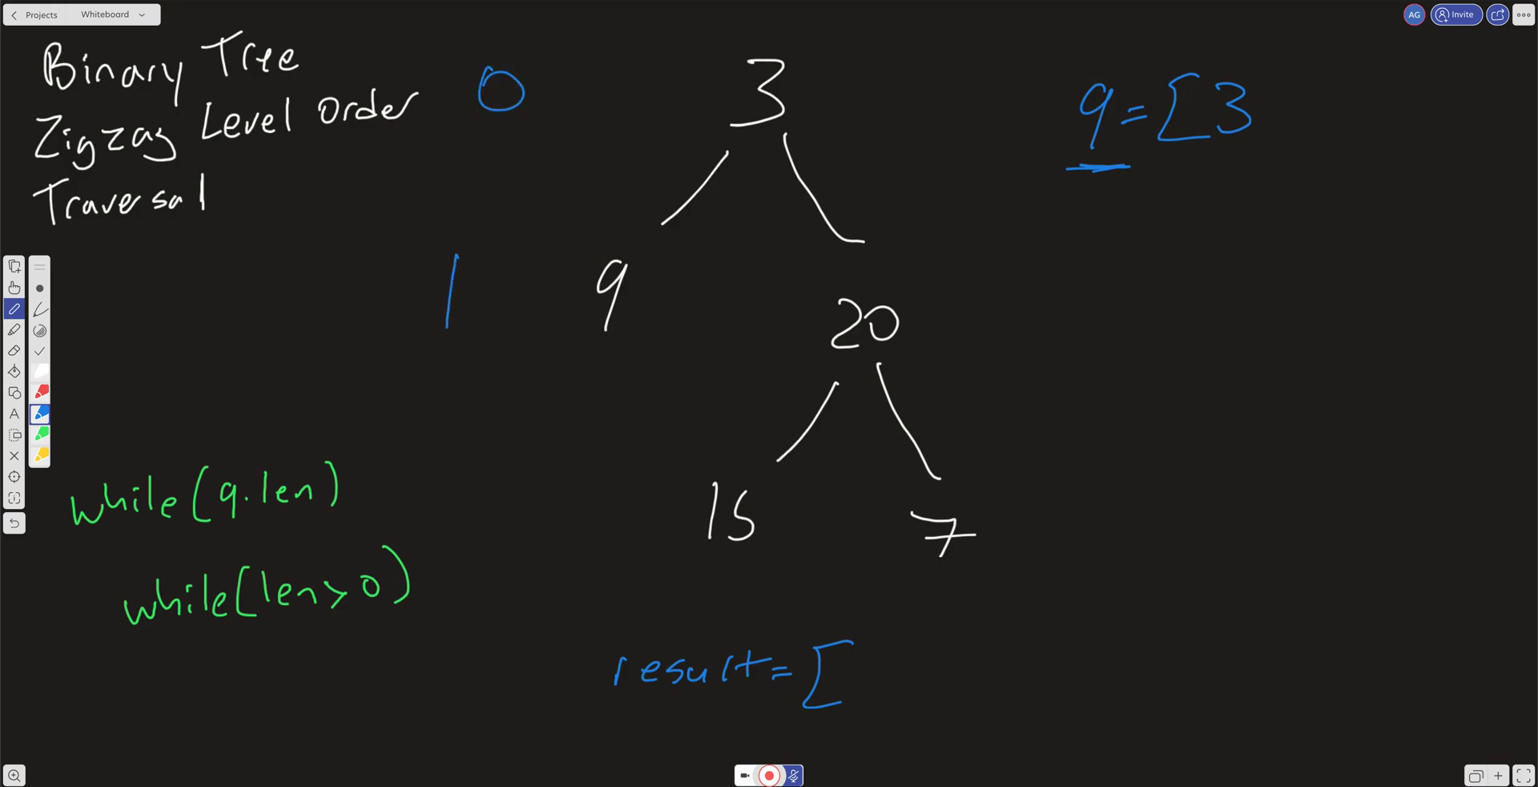
pyautogui.moveTo(451, 495); pyautogui.dragTo(500, 554)
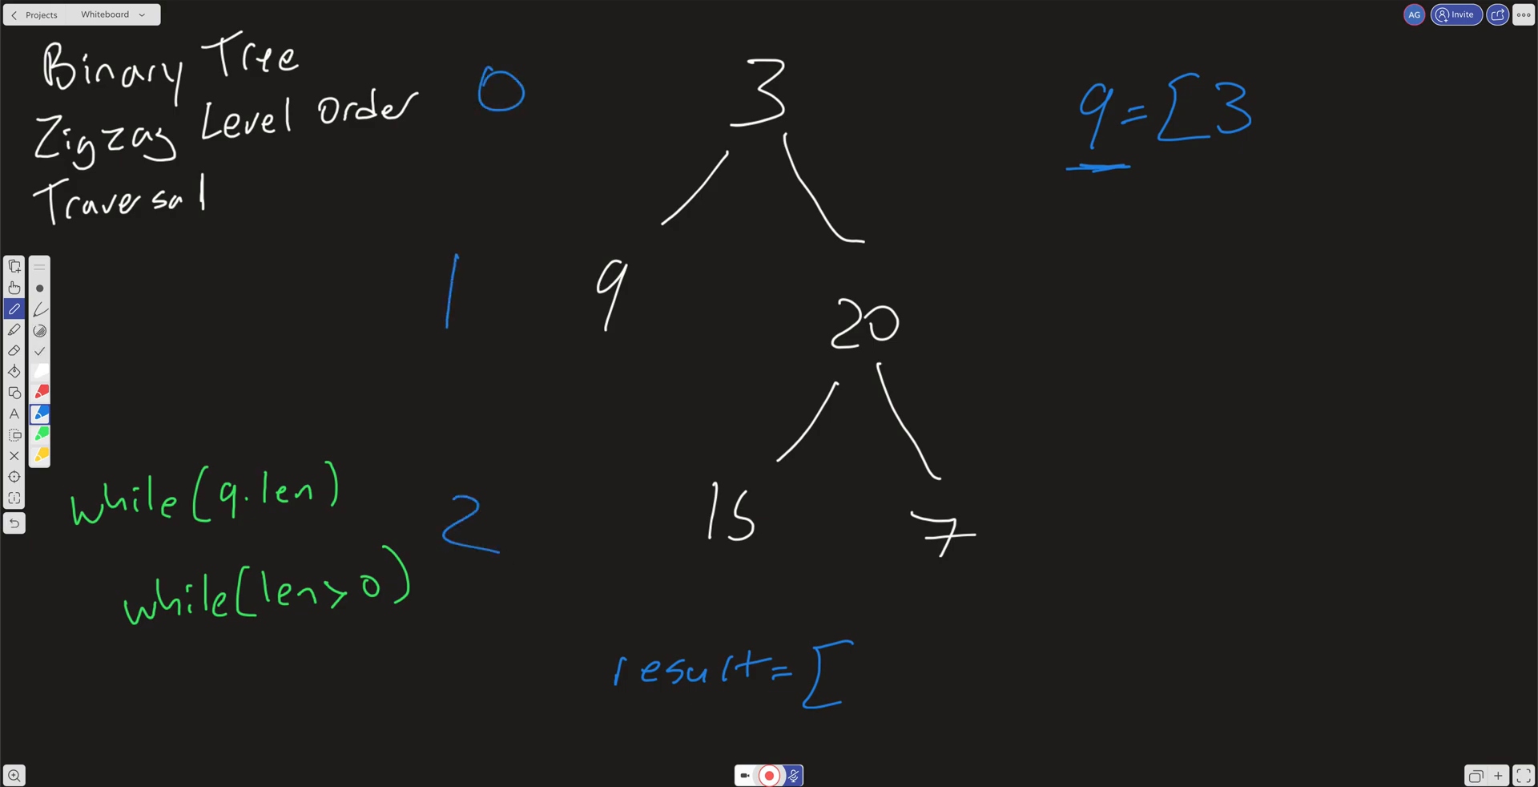
pyautogui.moveTo(713, 144); pyautogui.dragTo(817, 143)
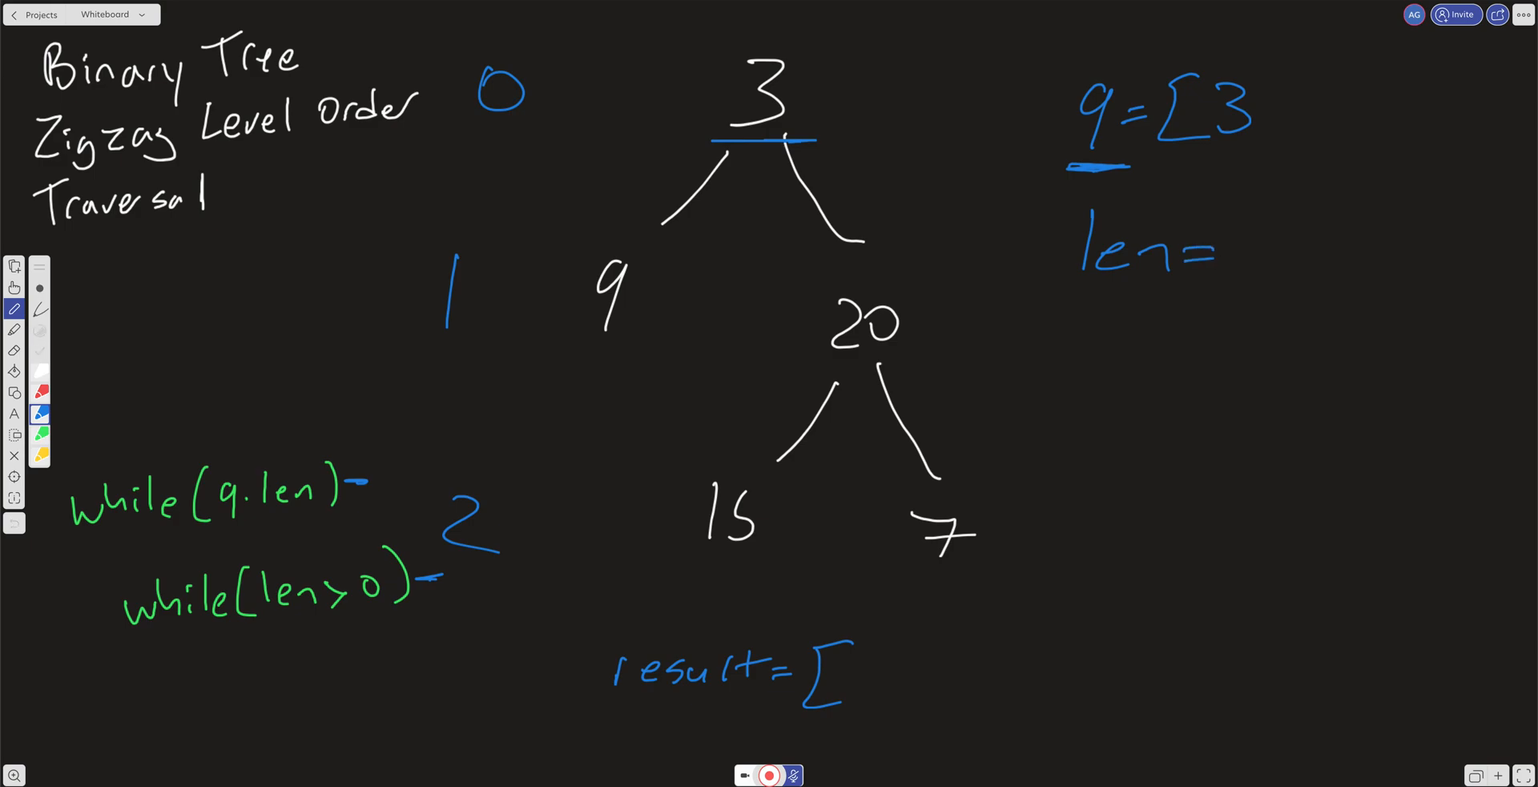
# Write len = 1 and record [3] as the first result level.
pyautogui.write('1')
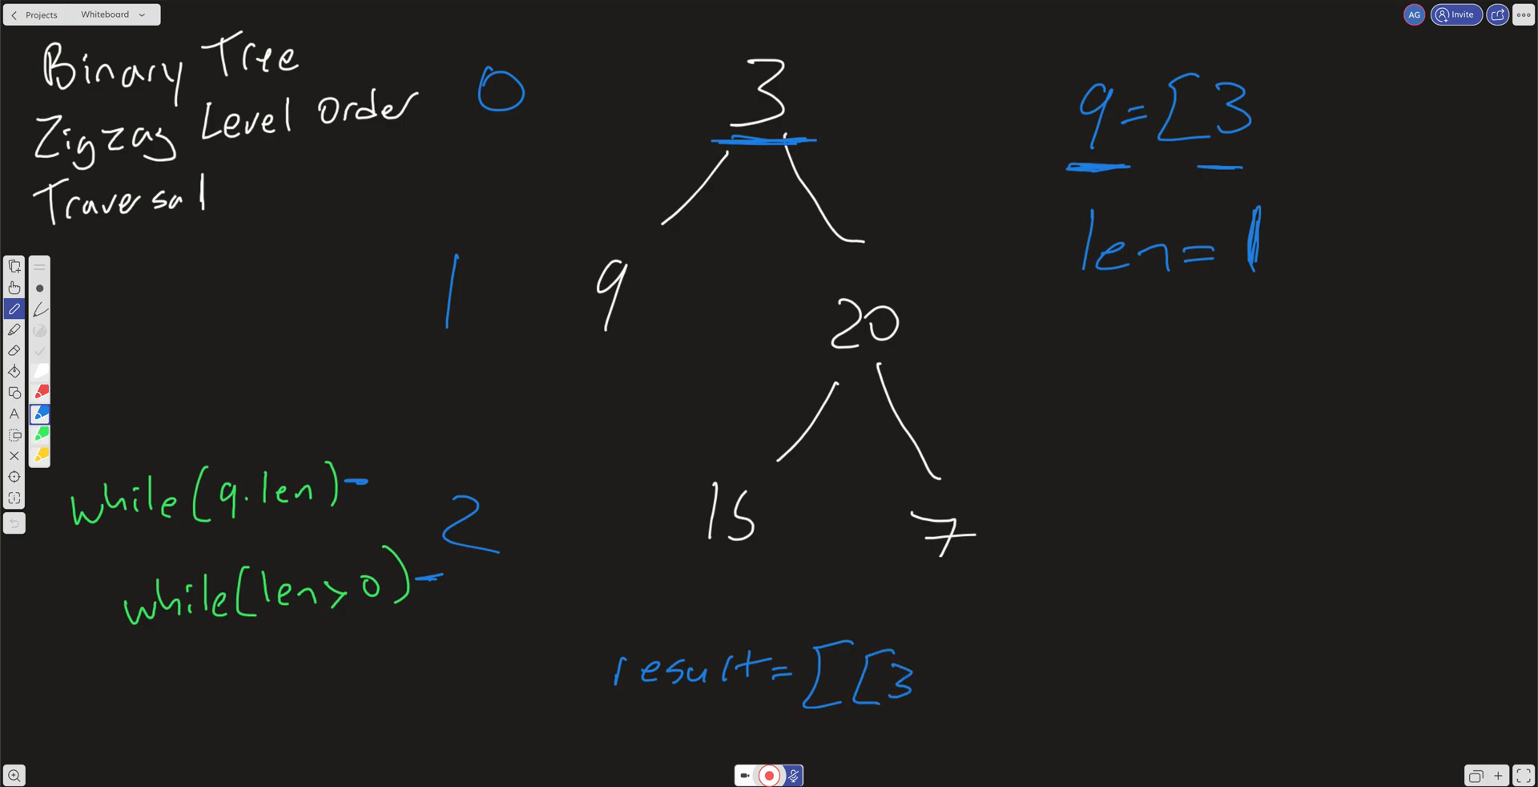
pyautogui.moveTo(912, 647); pyautogui.dragTo(966, 726)
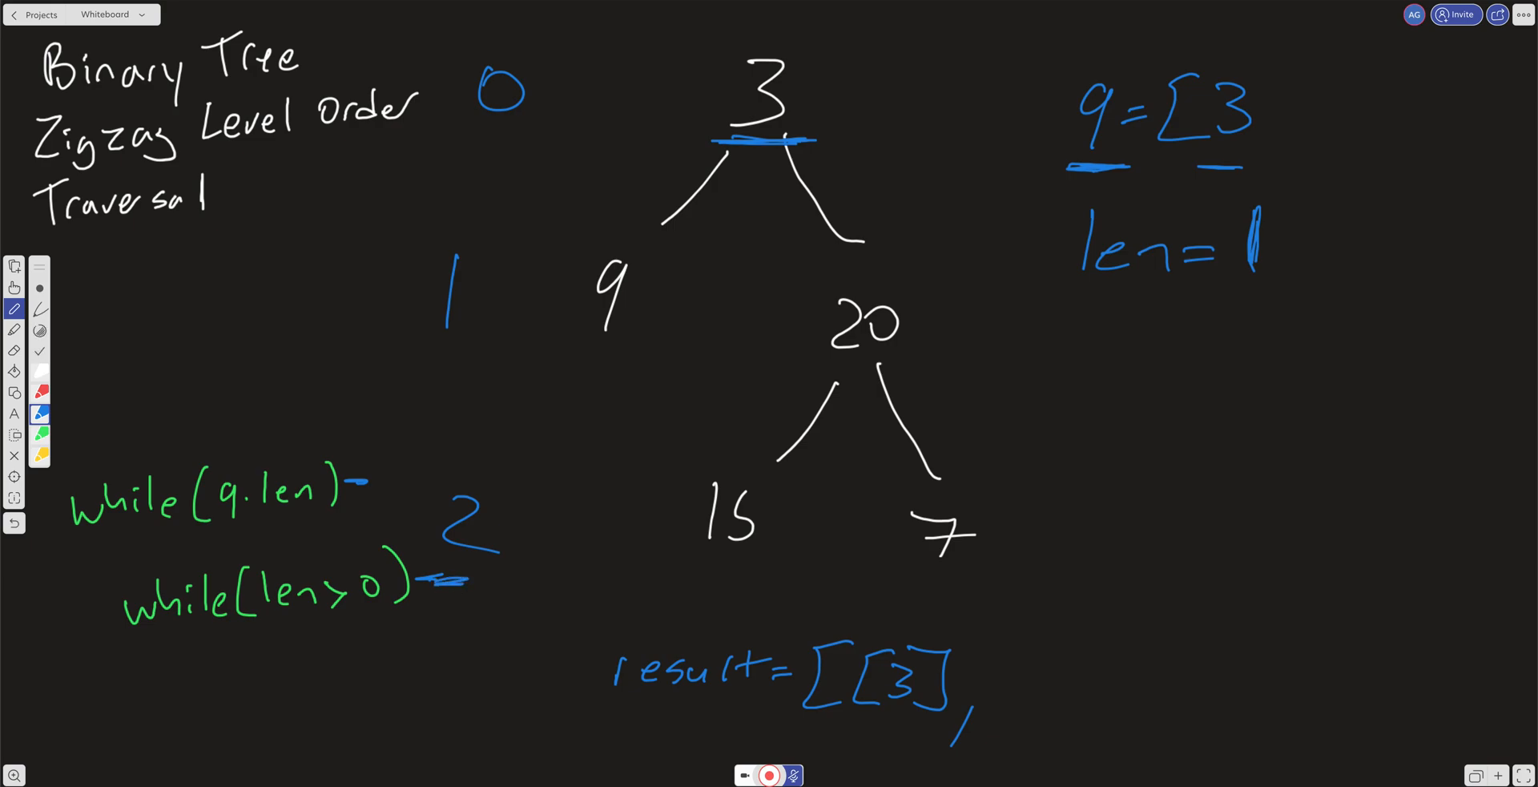
pyautogui.moveTo(1182, 279); pyautogui.dragTo(1270, 280)
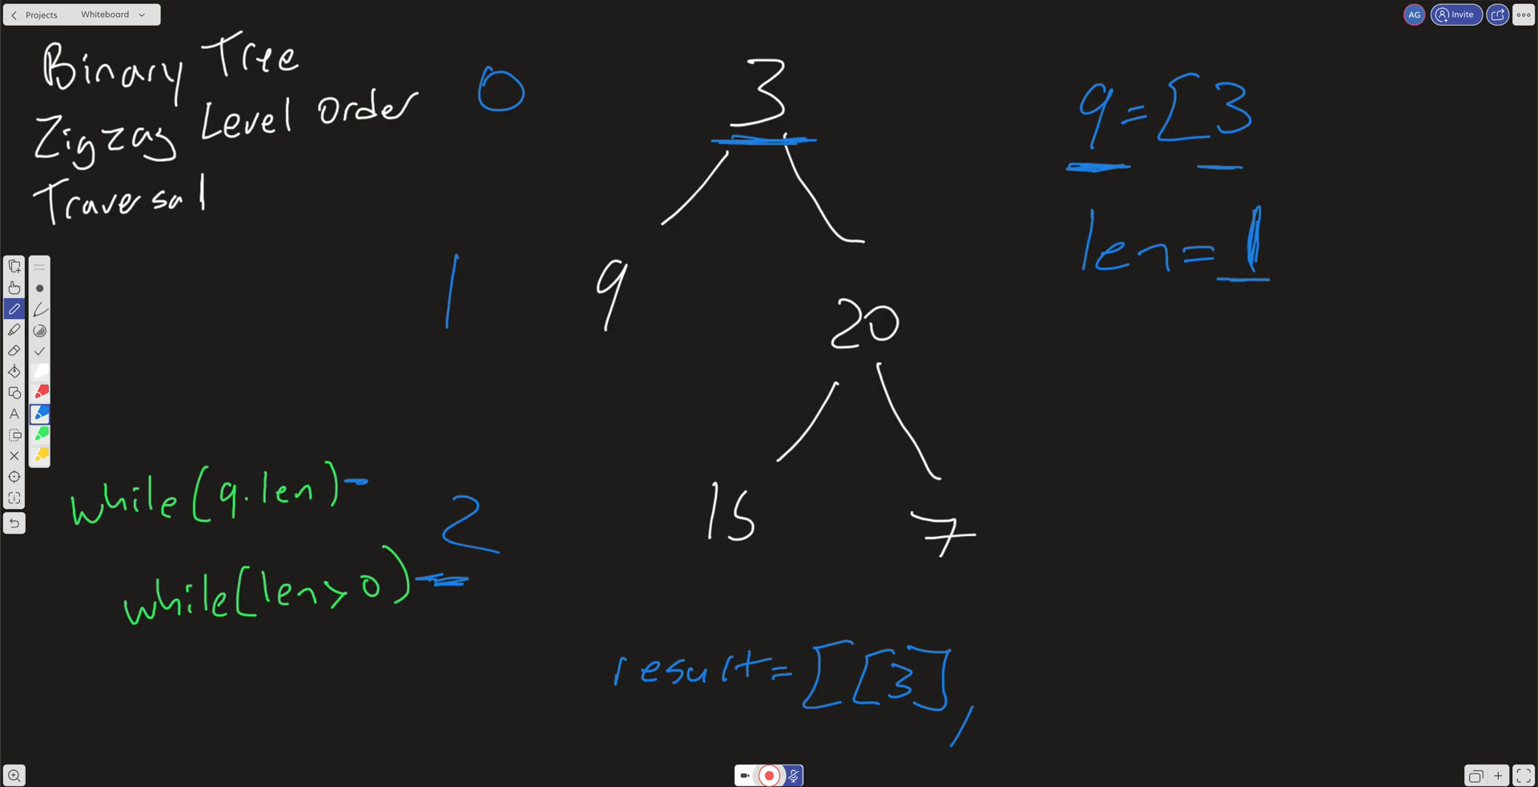
# Cross out 3 in the queue and replace the len value with 2.
pyautogui.moveTo(1206, 127); pyautogui.dragTo(1266, 78)
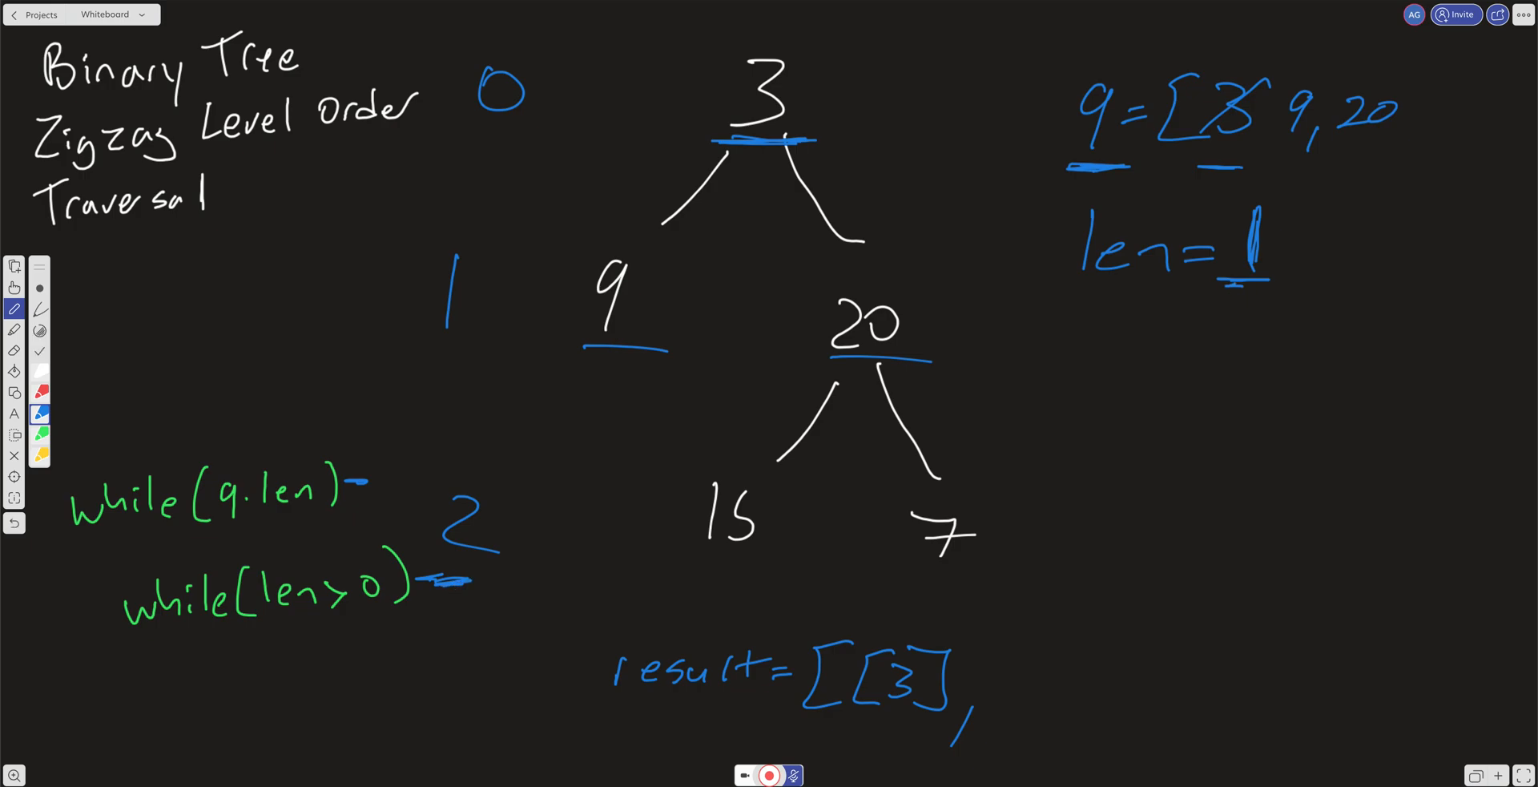
pyautogui.moveTo(1221, 280); pyautogui.dragTo(1295, 216)
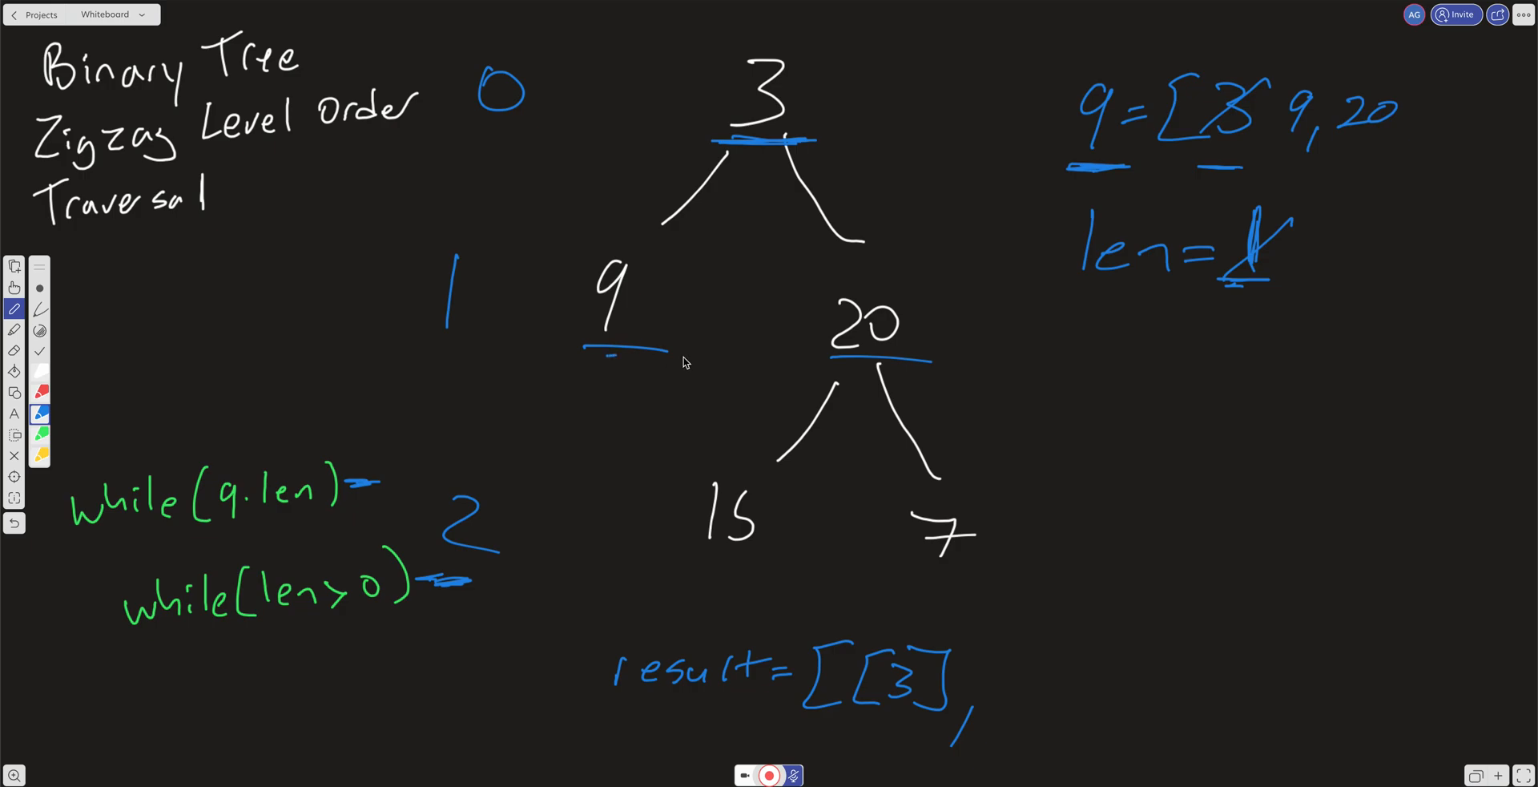
pyautogui.moveTo(608, 359); pyautogui.dragTo(892, 363)
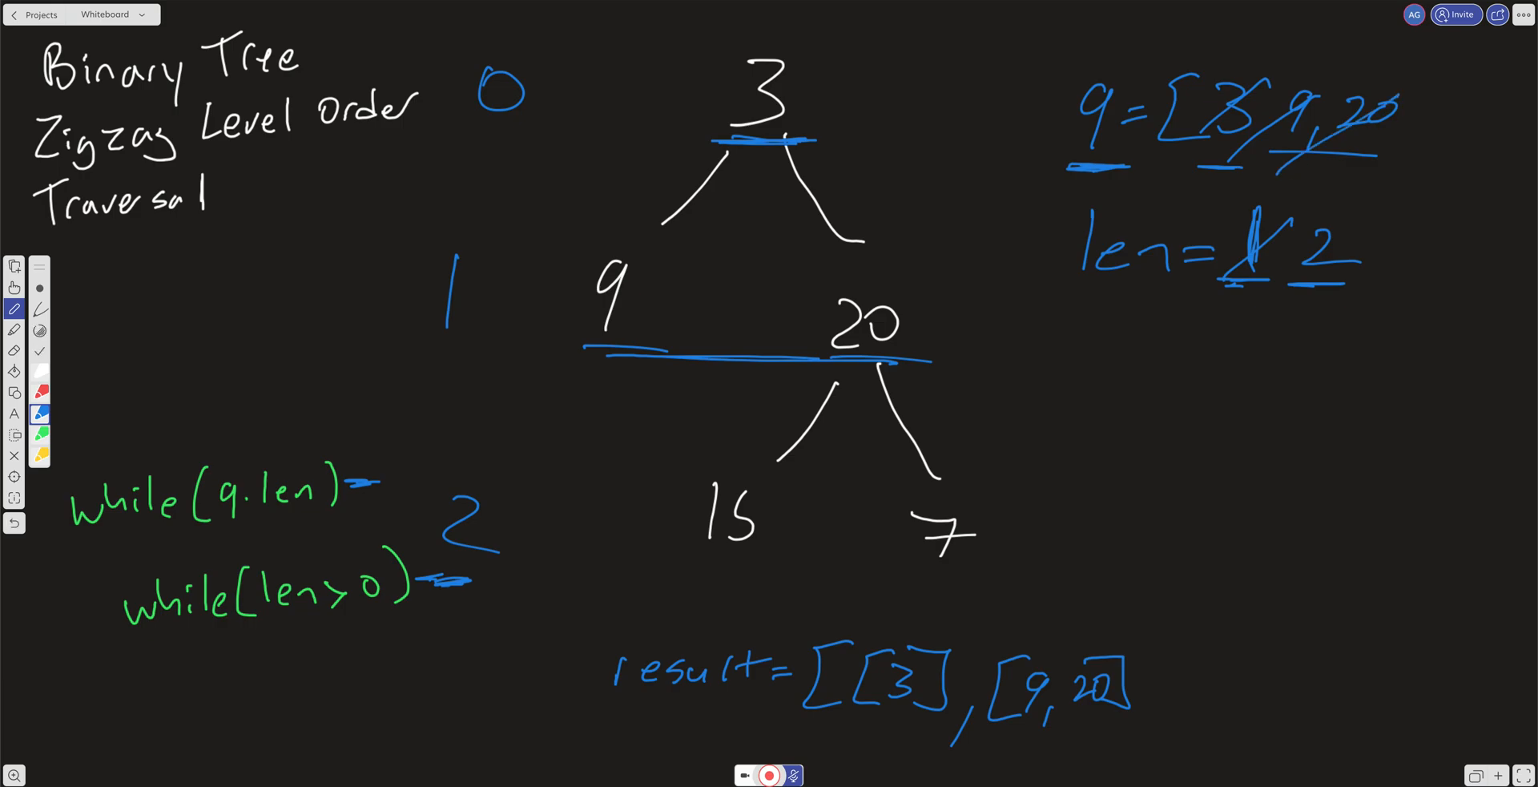
# Write 15 and 7 into the queue.
pyautogui.moveTo(1403, 93); pyautogui.dragTo(1437, 132)
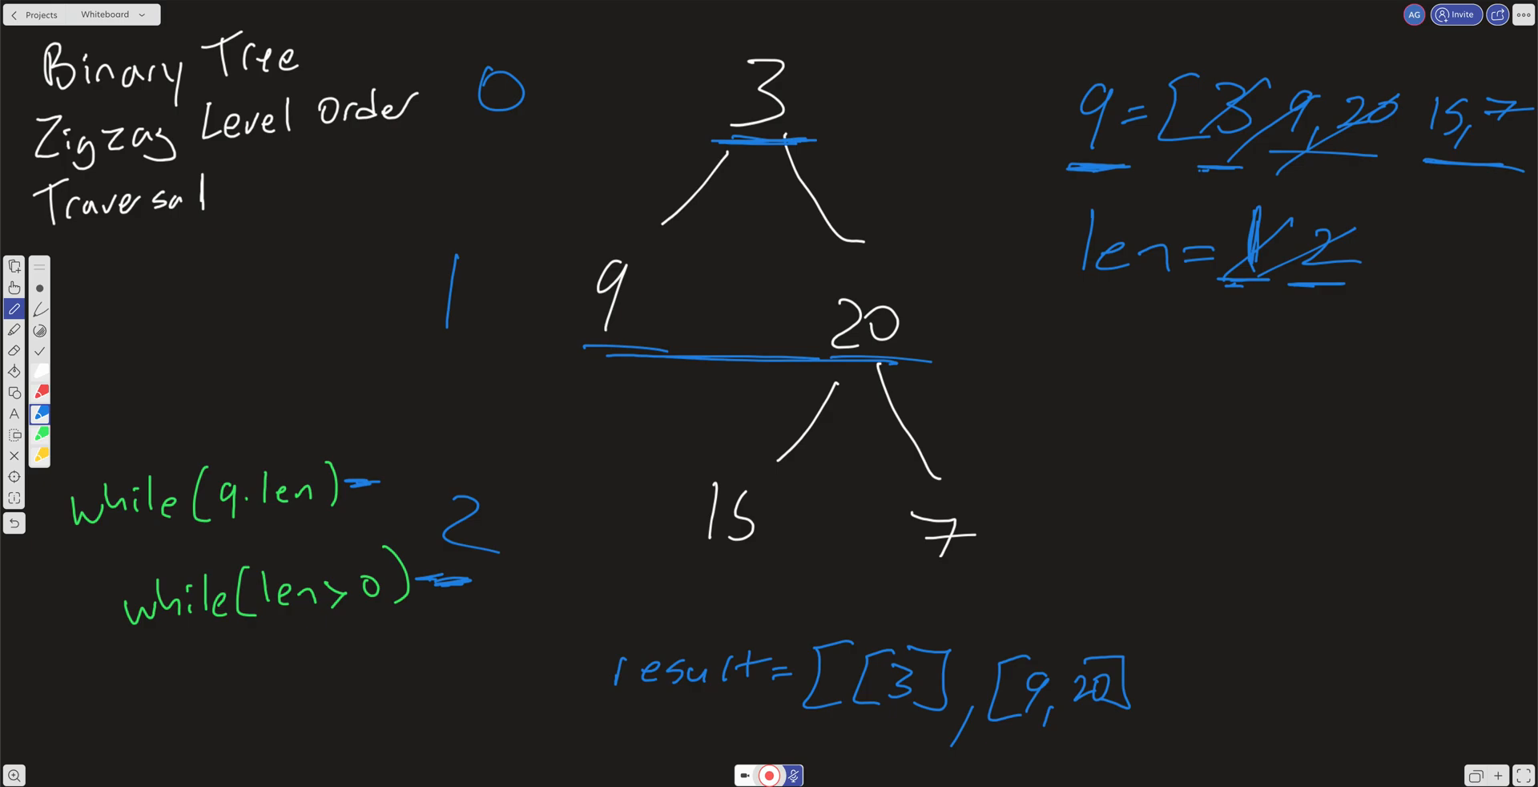
# Append the third level [15,7] to the result list.
pyautogui.moveTo(1144, 701); pyautogui.dragTo(1153, 721)
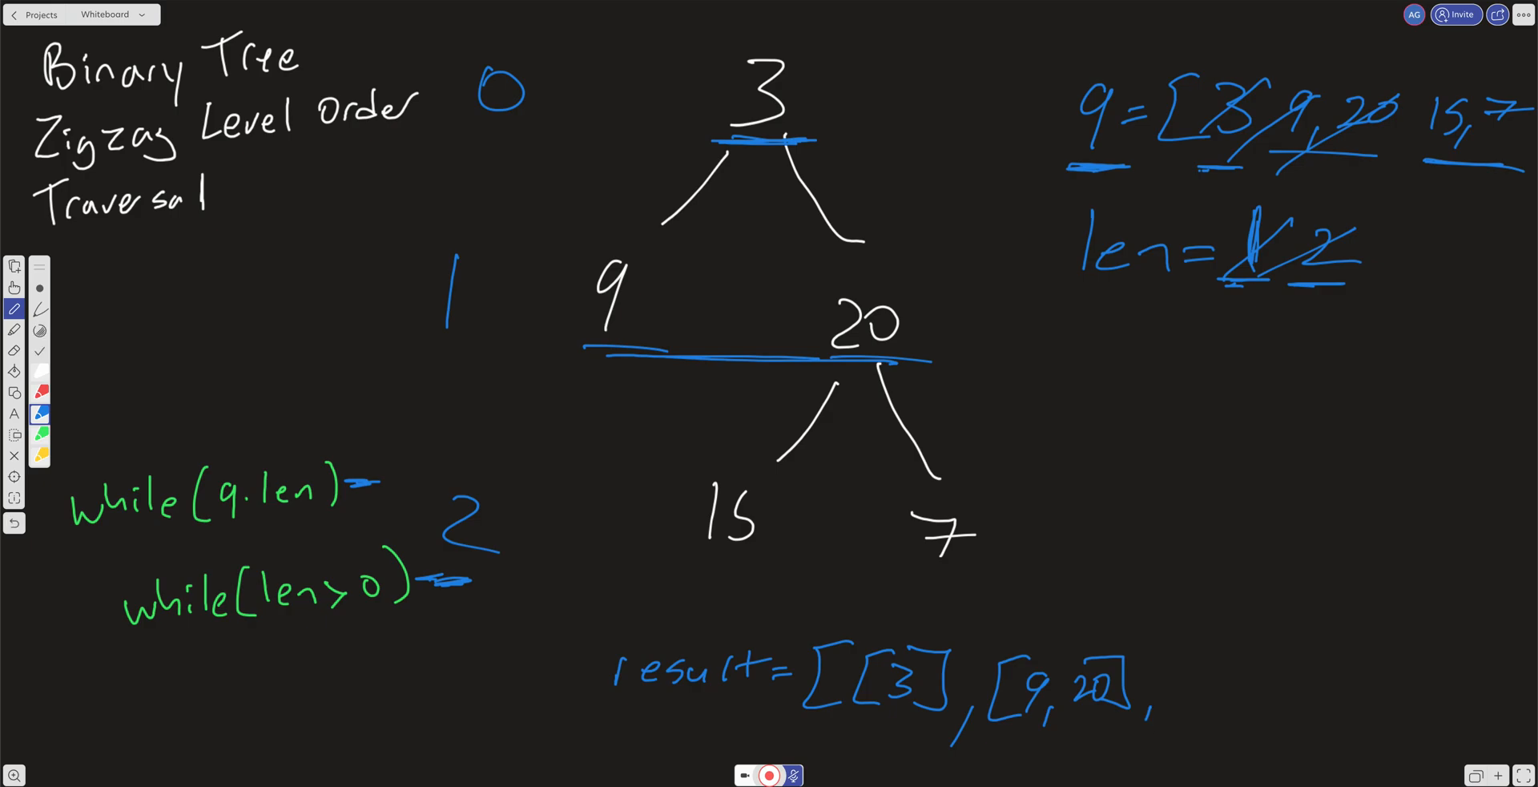
pyautogui.moveTo(1172, 677); pyautogui.dragTo(1260, 687)
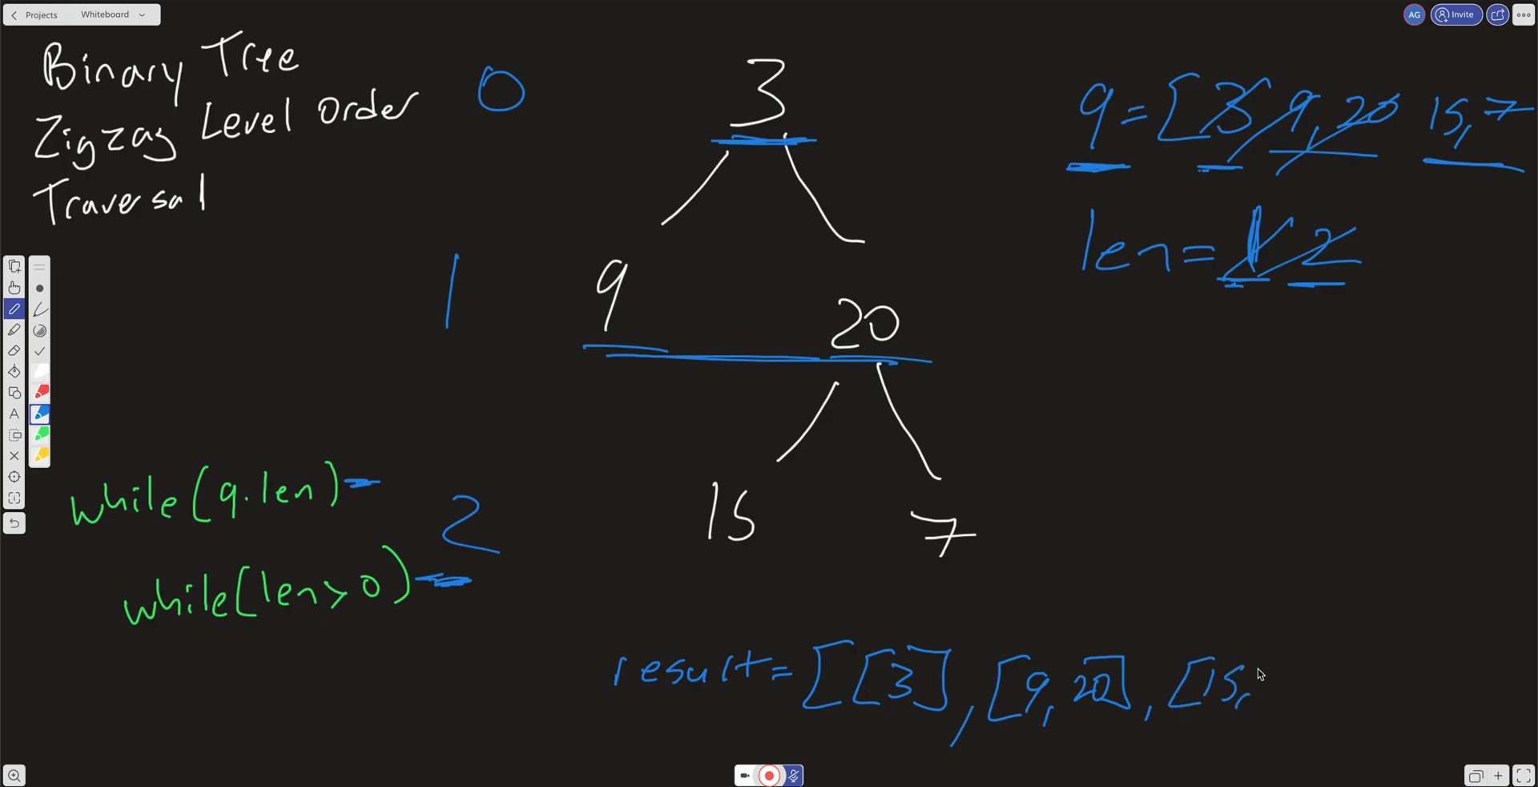
pyautogui.moveTo(1266, 677); pyautogui.dragTo(1319, 686)
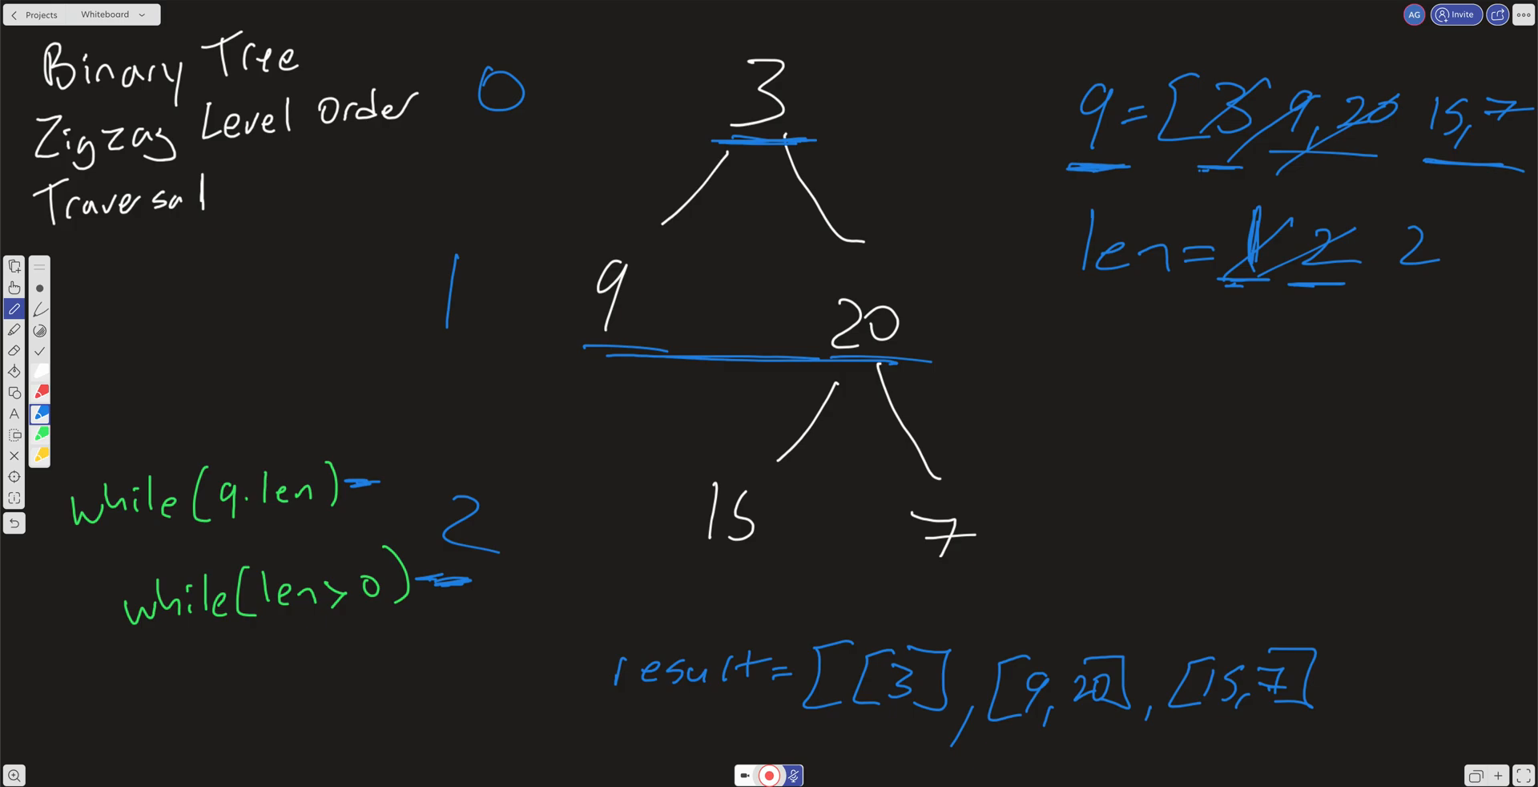
pyautogui.moveTo(1426, 144)
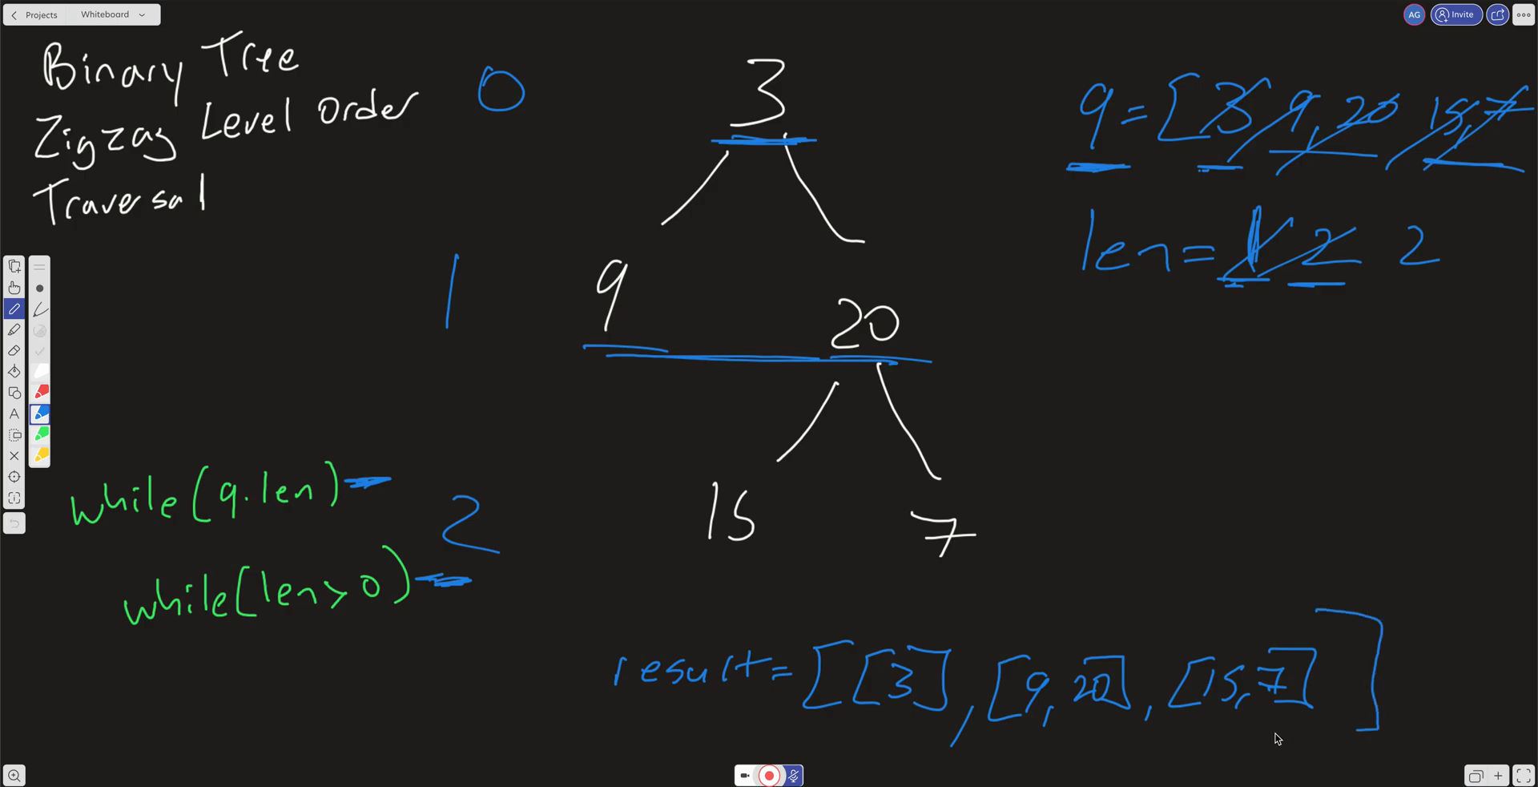
# Close the result, draw an arrow to it, and start count = 0 under len.
pyautogui.moveTo(1276, 735); pyautogui.dragTo(1356, 729)
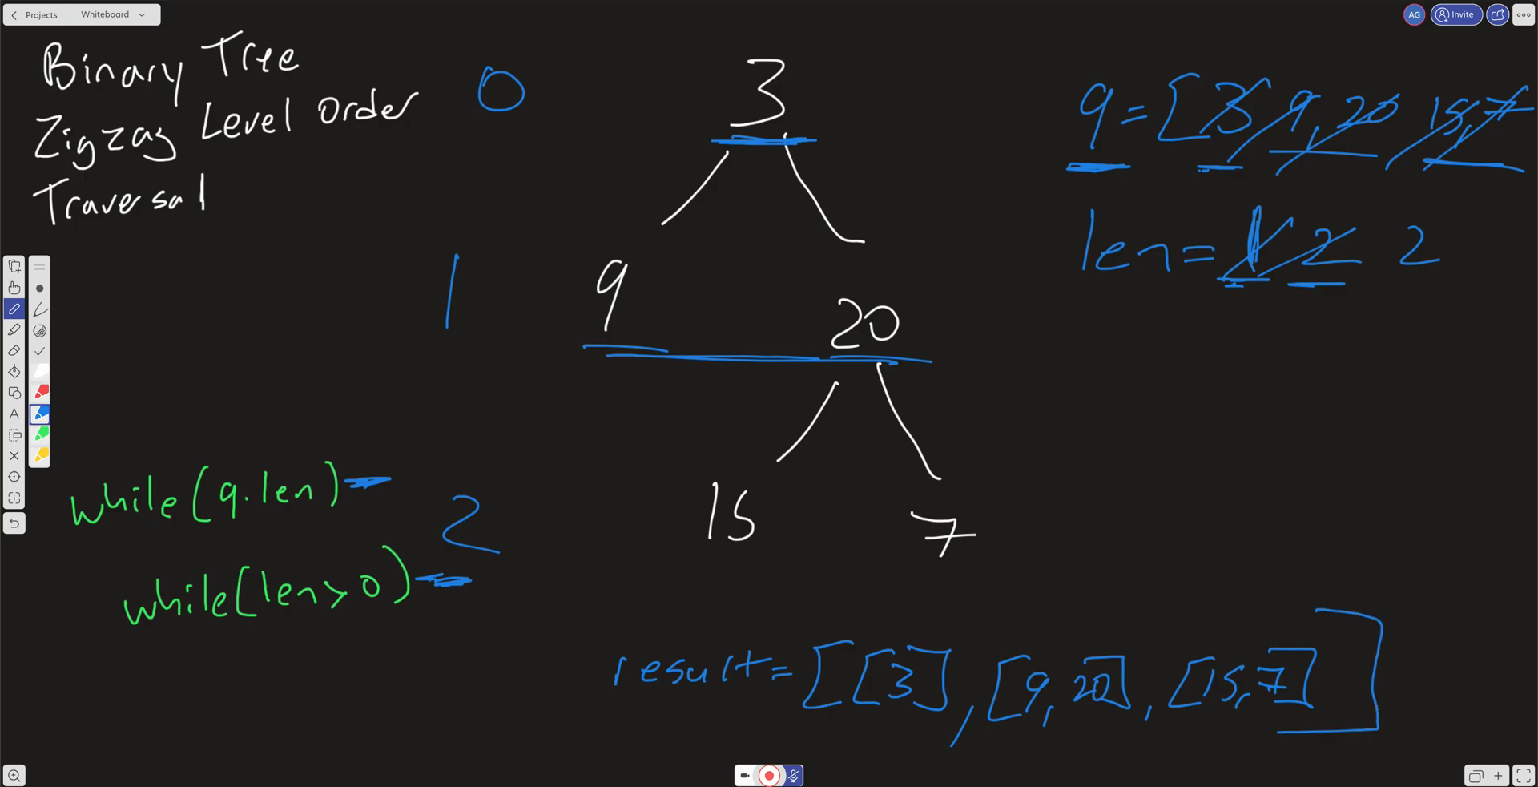
pyautogui.moveTo(1422, 559); pyautogui.dragTo(1378, 599)
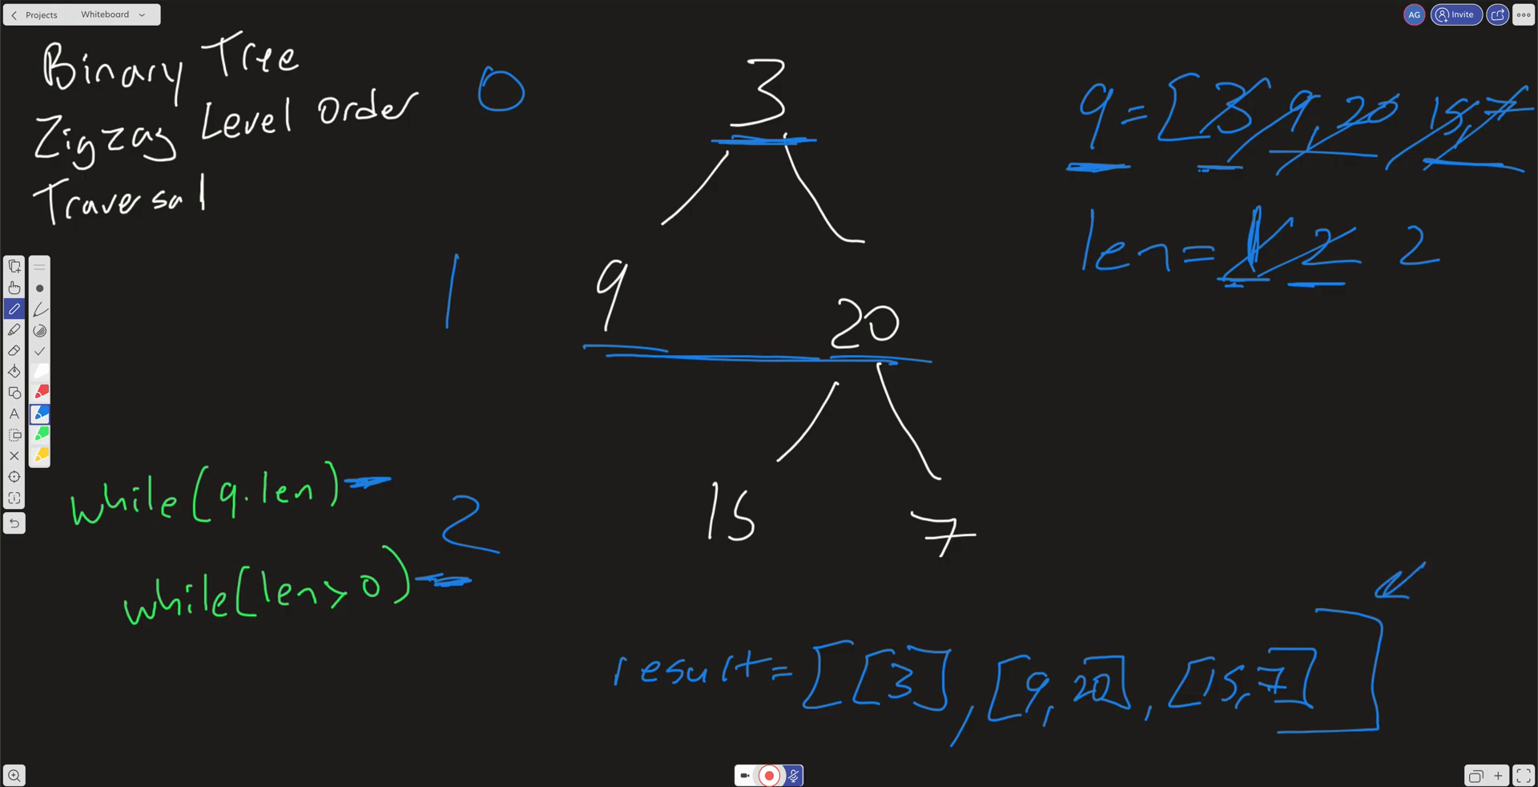
pyautogui.moveTo(1075, 353); pyautogui.dragTo(1138, 373)
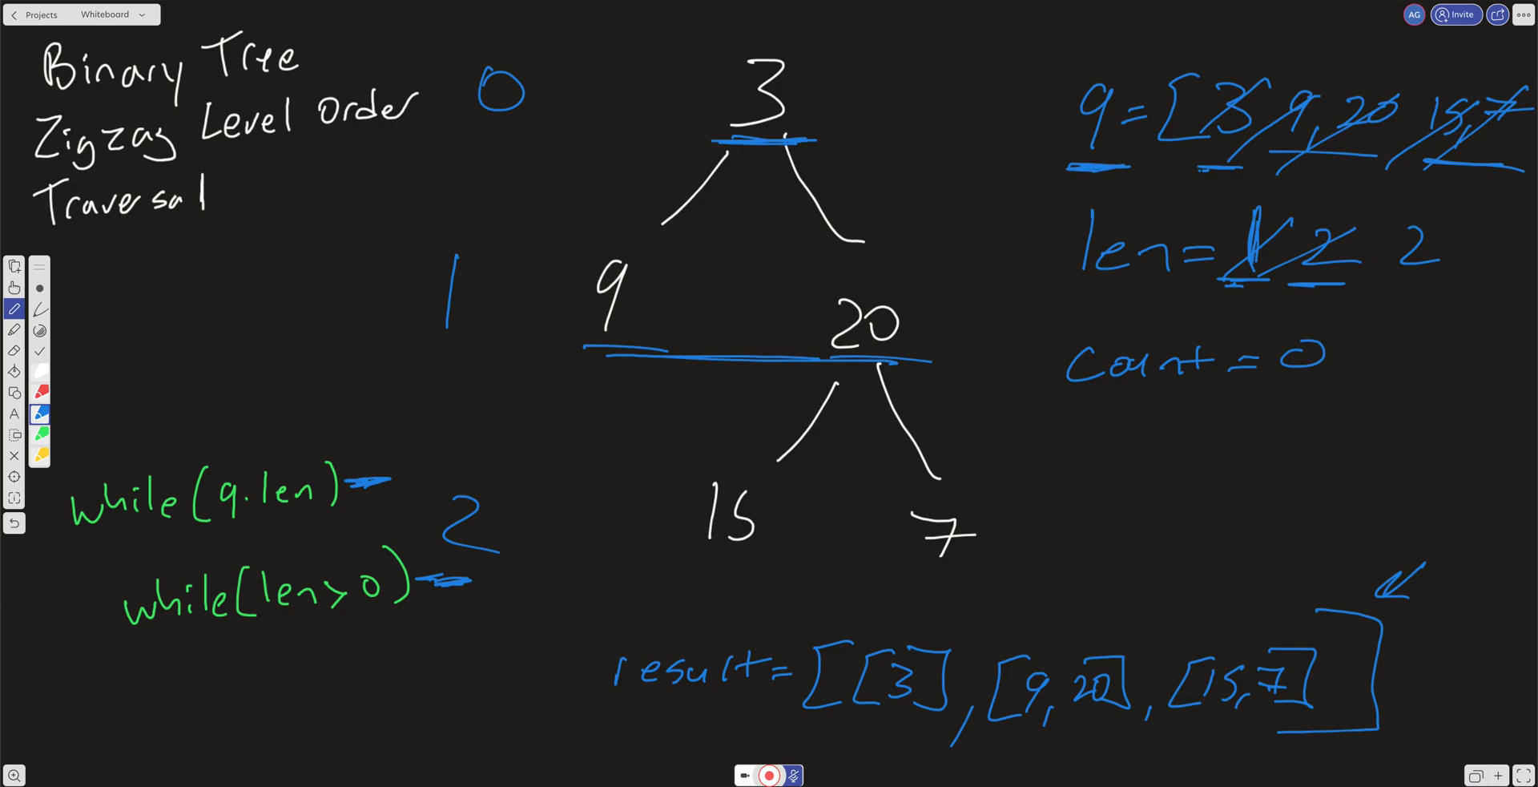
# Finish handwriting count = 0 below the len line.
pyautogui.moveTo(1143, 648); pyautogui.dragTo(1177, 593)
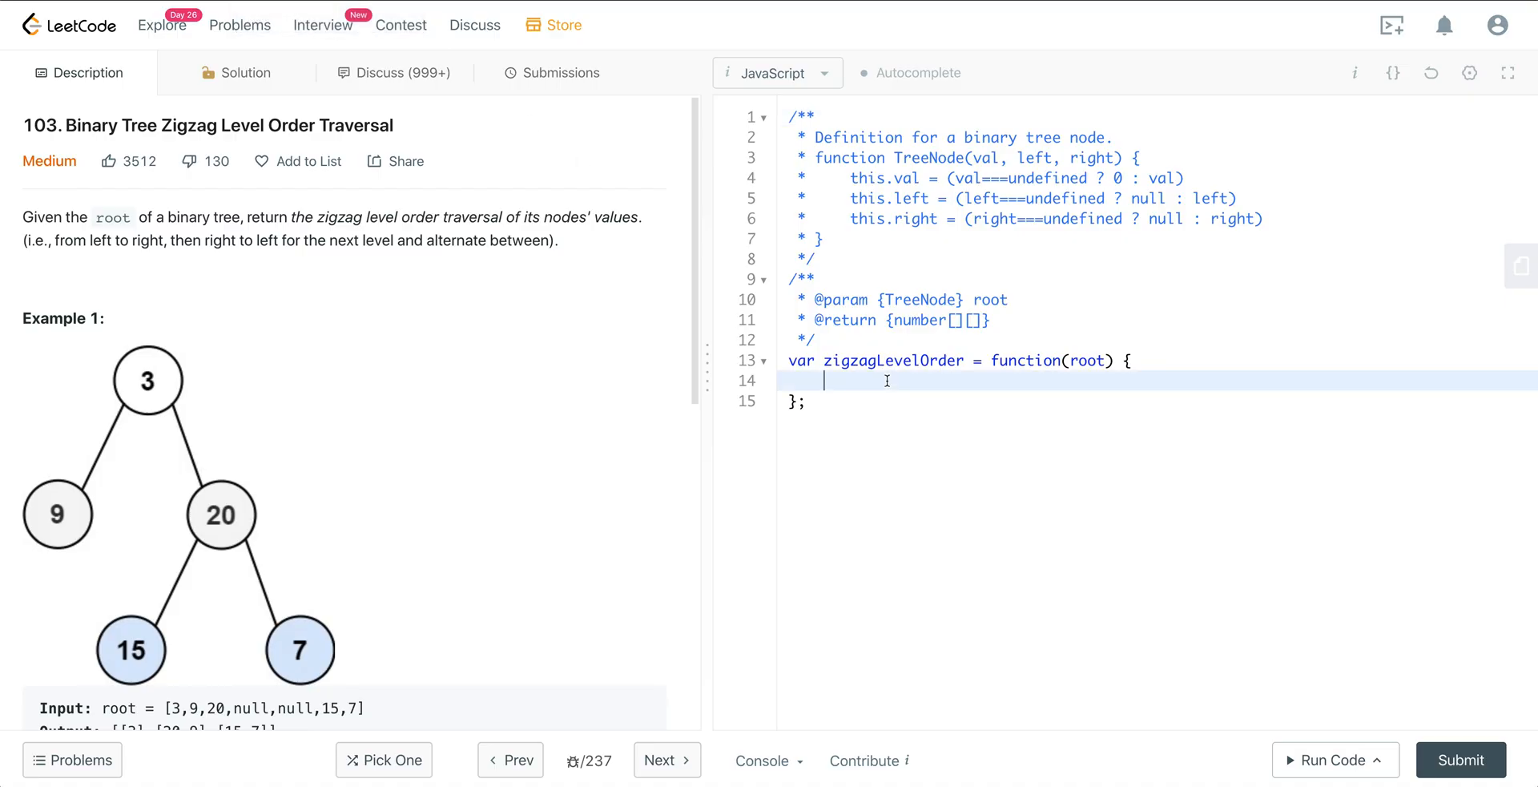
# Add a null-root guard: if (!root) return [].
pyautogui.write('if(')
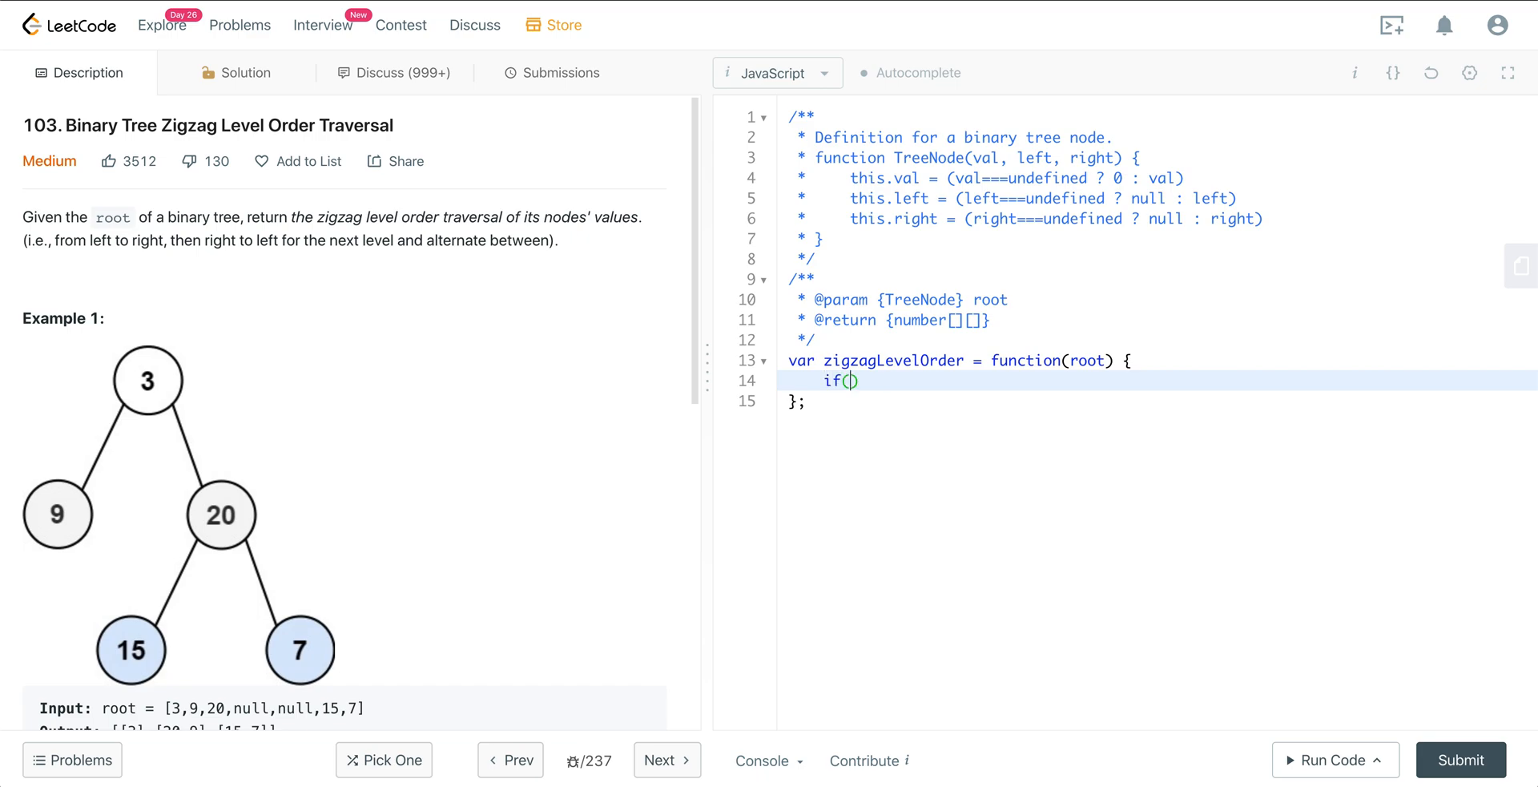
pyautogui.write('!')
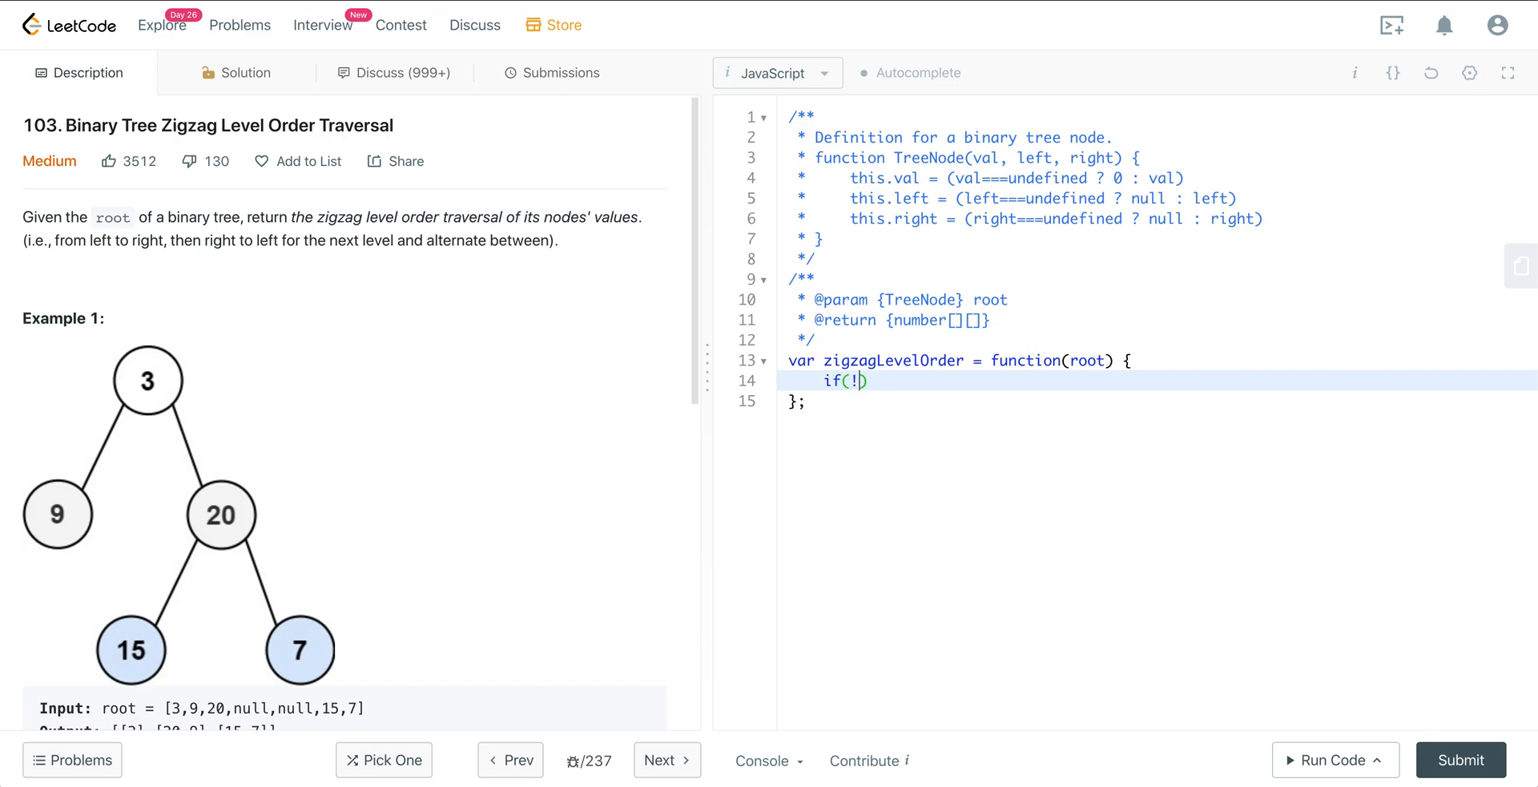
pyautogui.write('root')
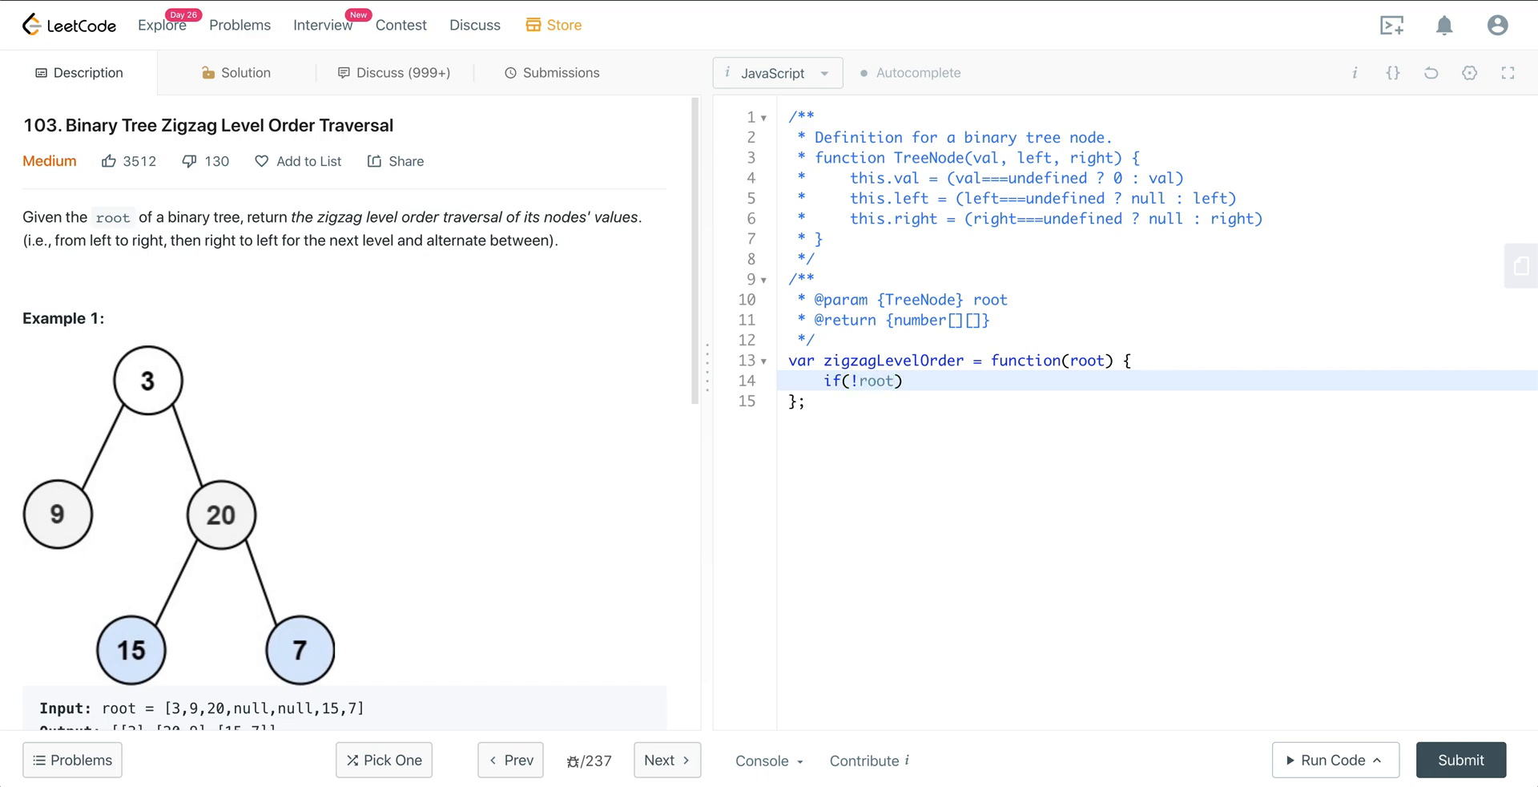
pyautogui.write('return')
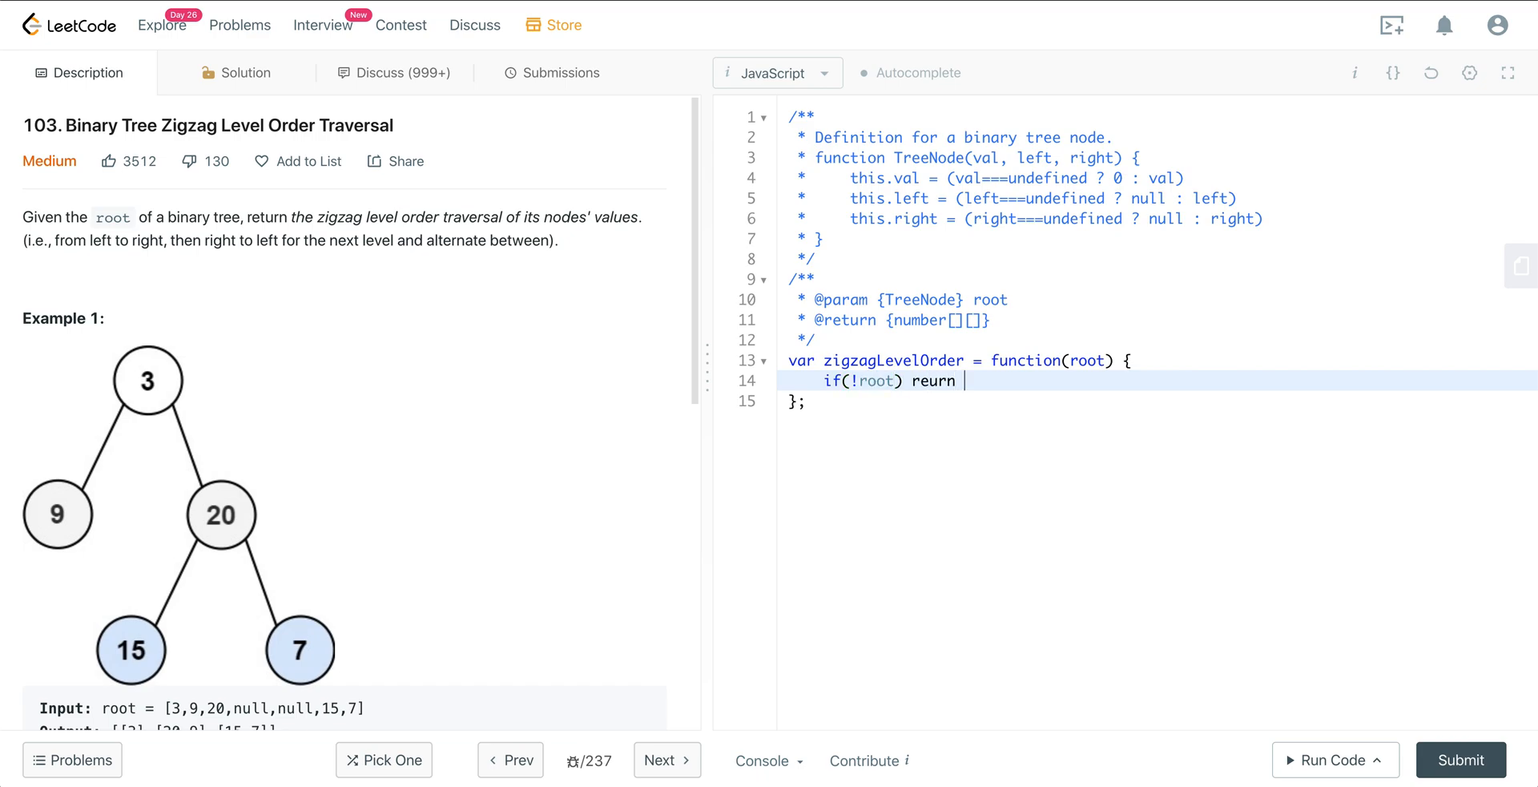
pyautogui.write('[];')
pyautogui.write('co')
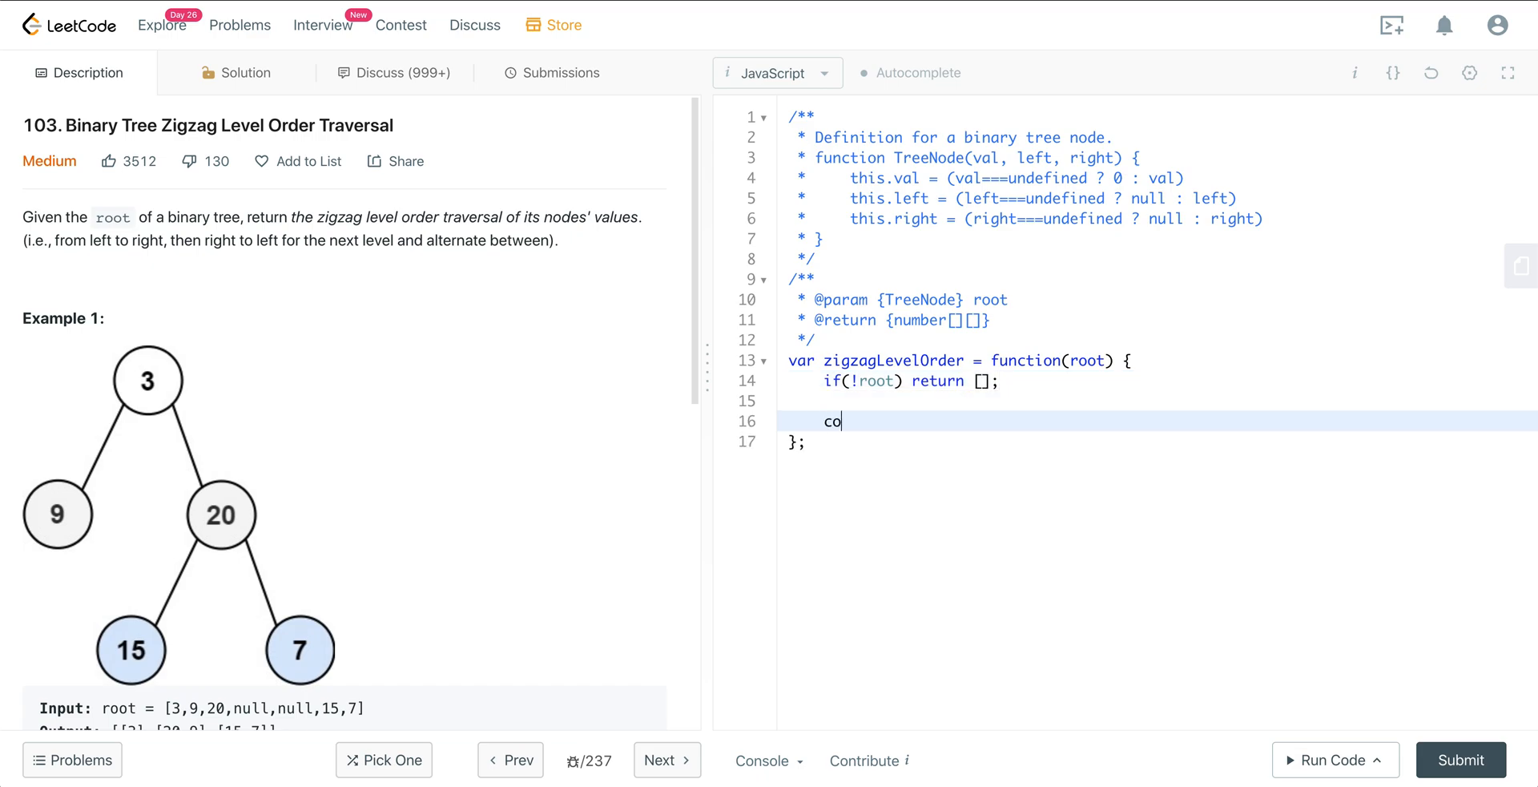
# Declare const queue = [root], const result = [], and let count = 0.
pyautogui.write('nst queue =')
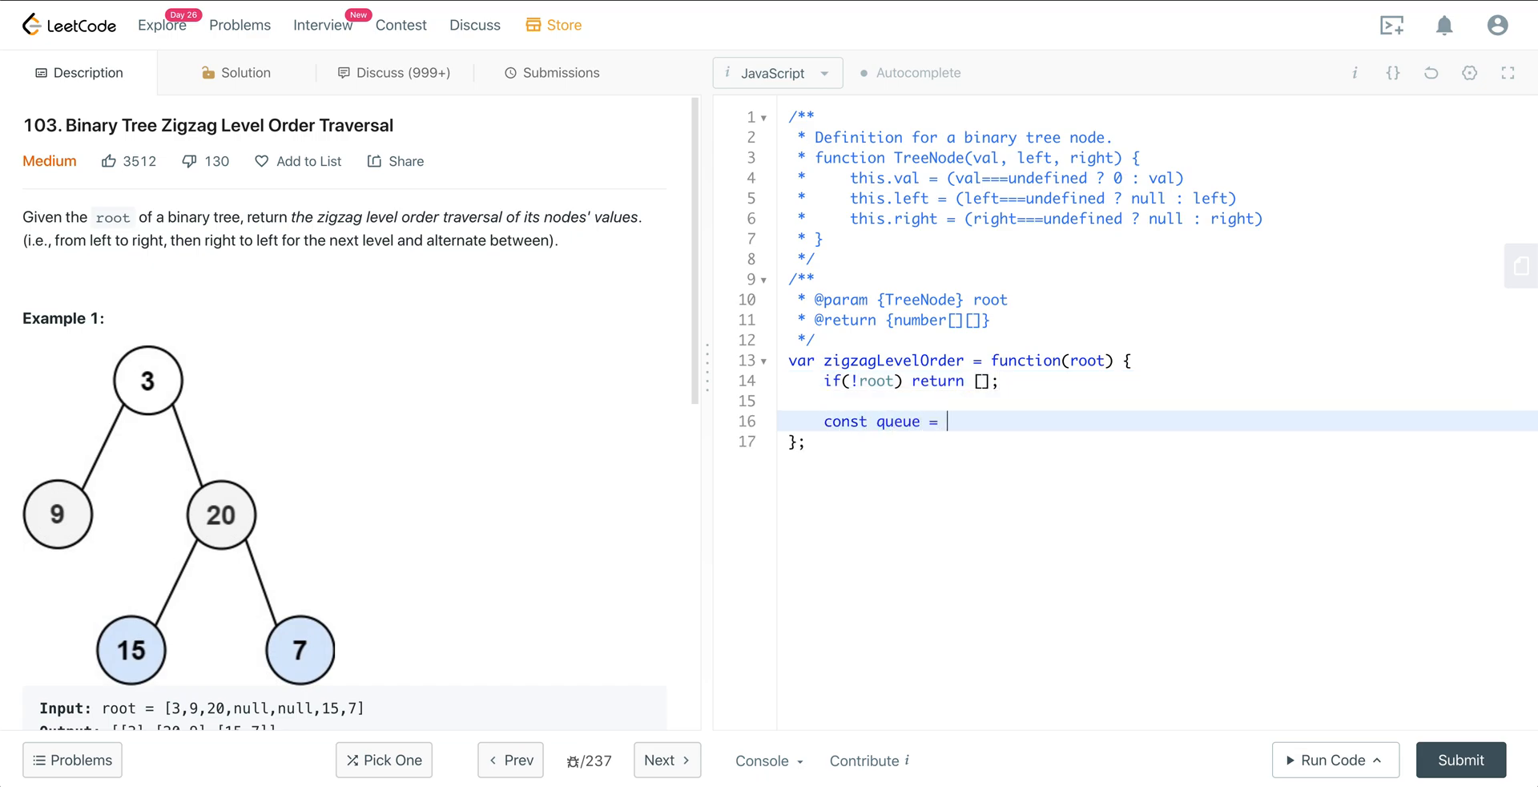
pyautogui.write('[root];')
pyautogui.write('c')
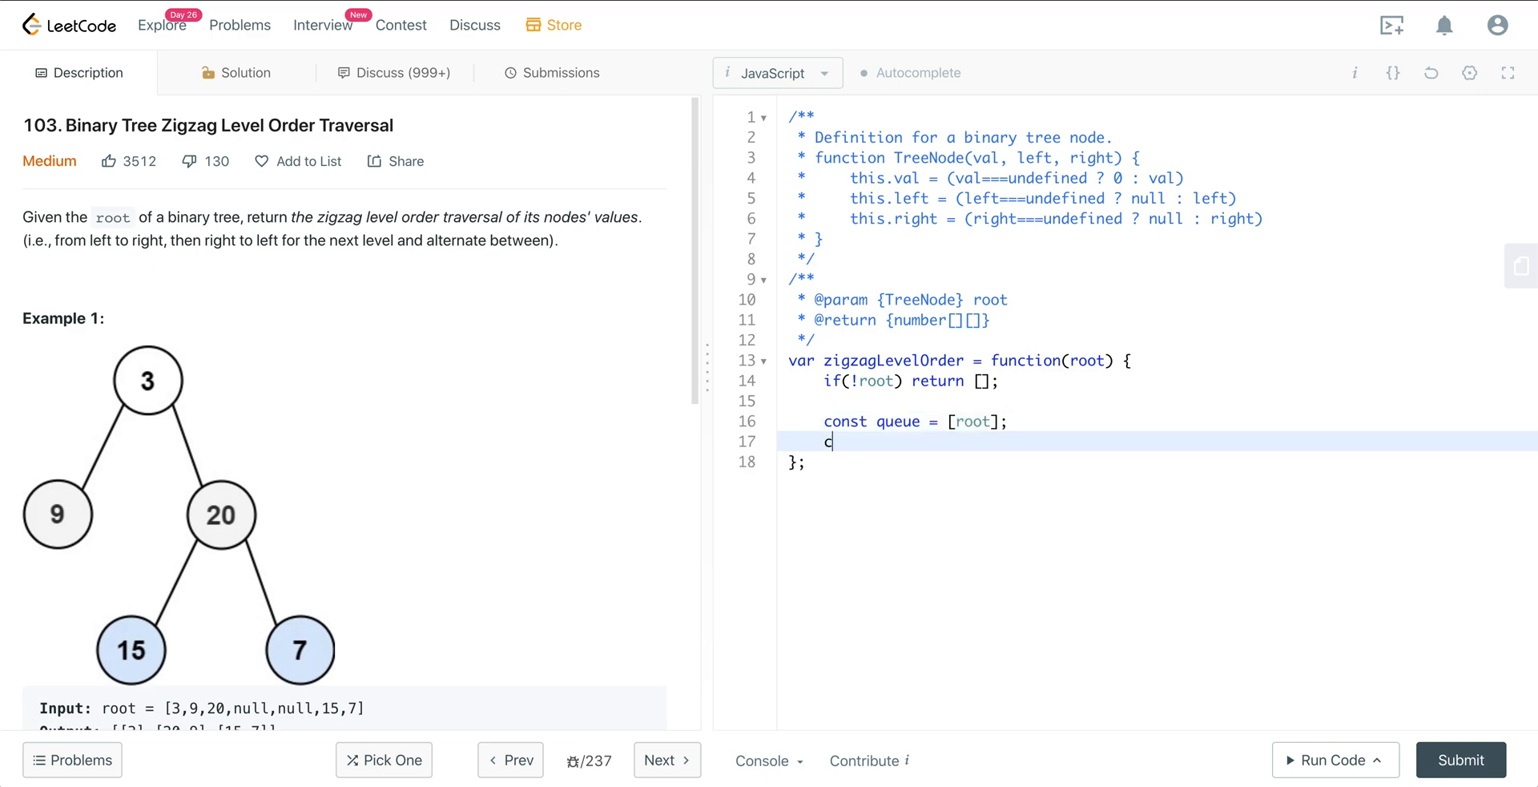
pyautogui.write('onst reu')
pyautogui.write('let')
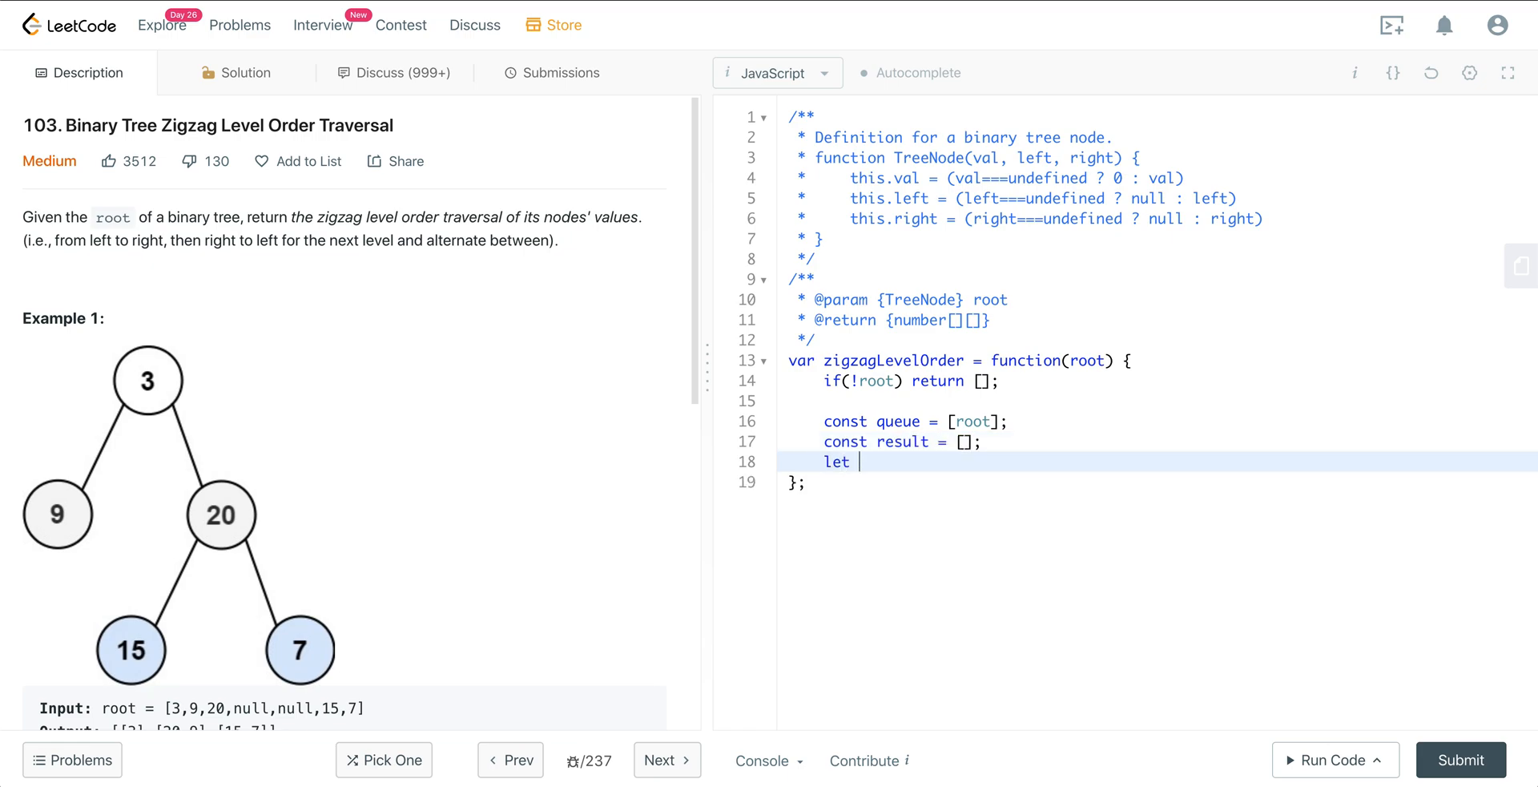
pyautogui.write('count')
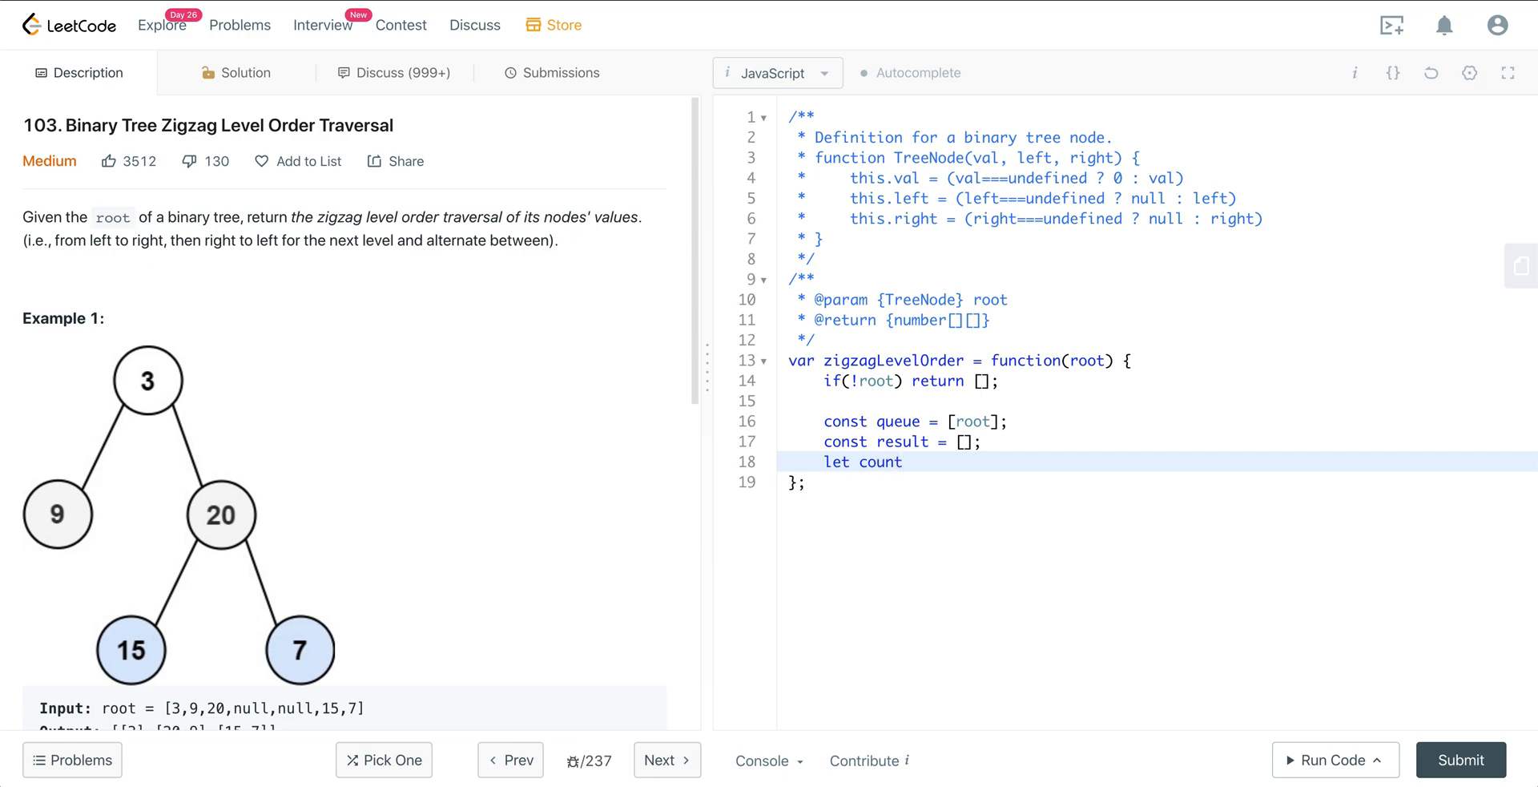
pyautogui.write('= 0;')
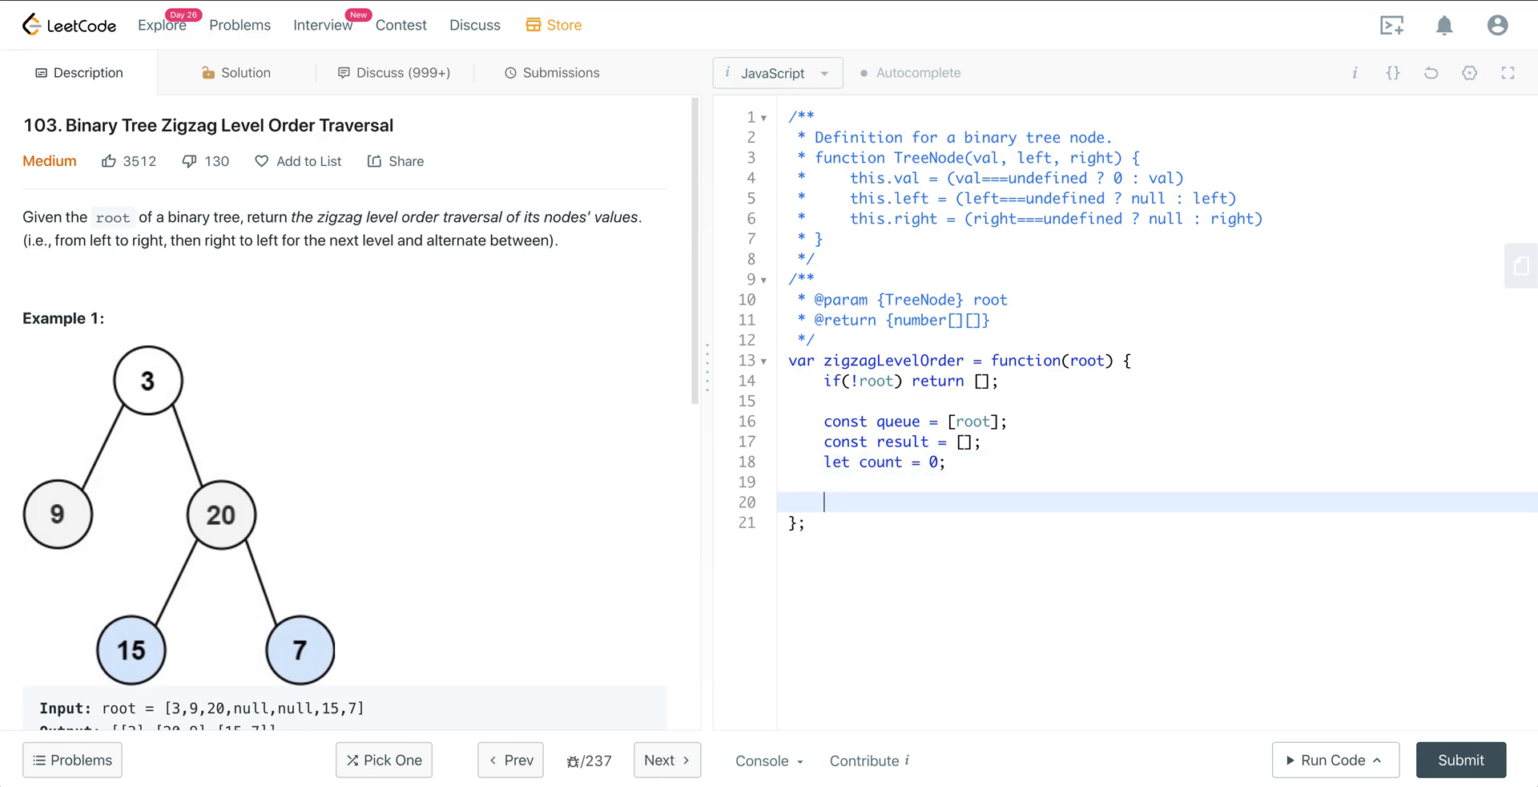
# Start a while (queue.length) loop that stores len = queue.length.
pyautogui.write('while(')
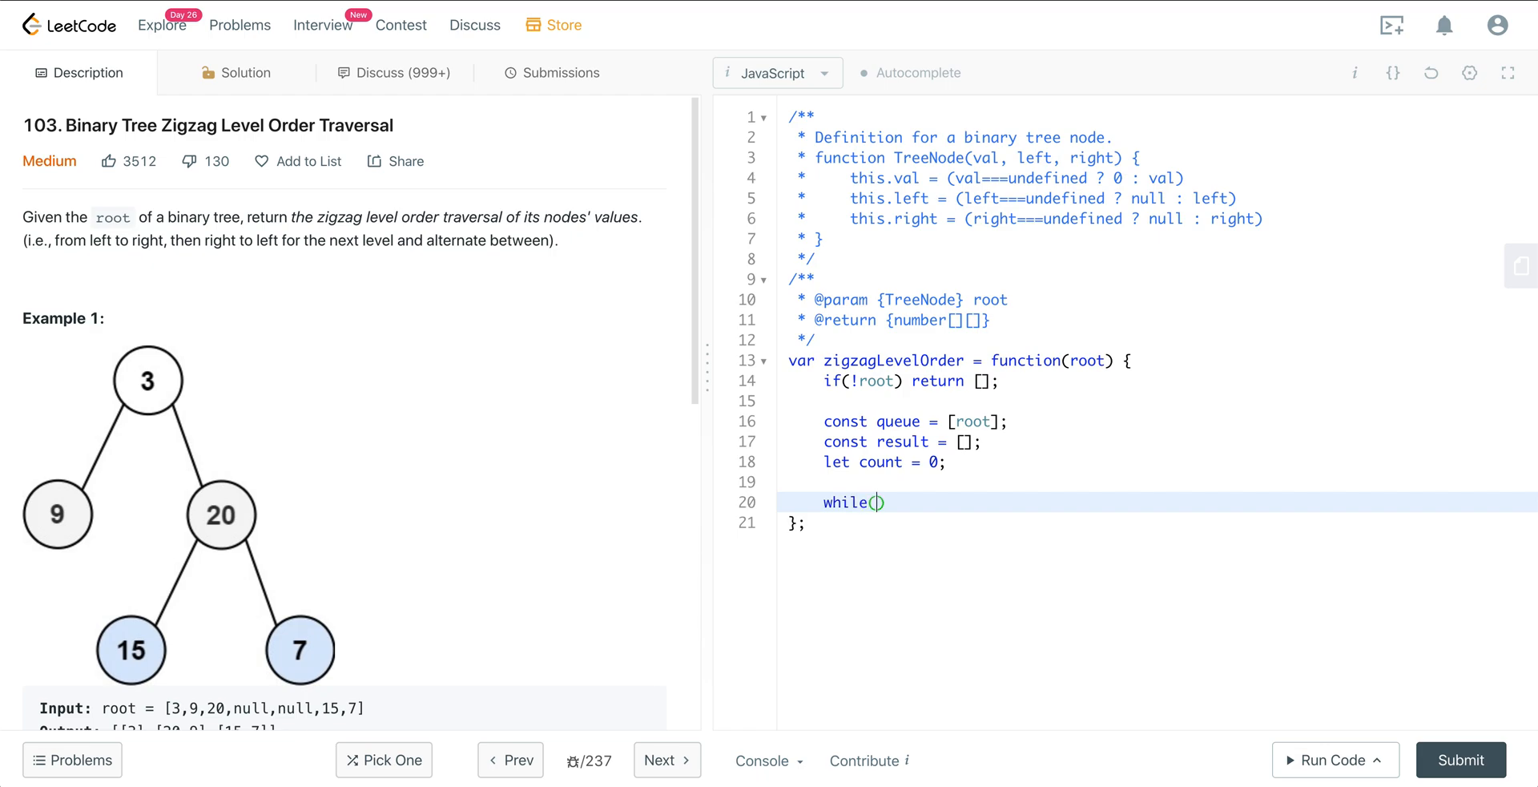
pyautogui.write('queue.')
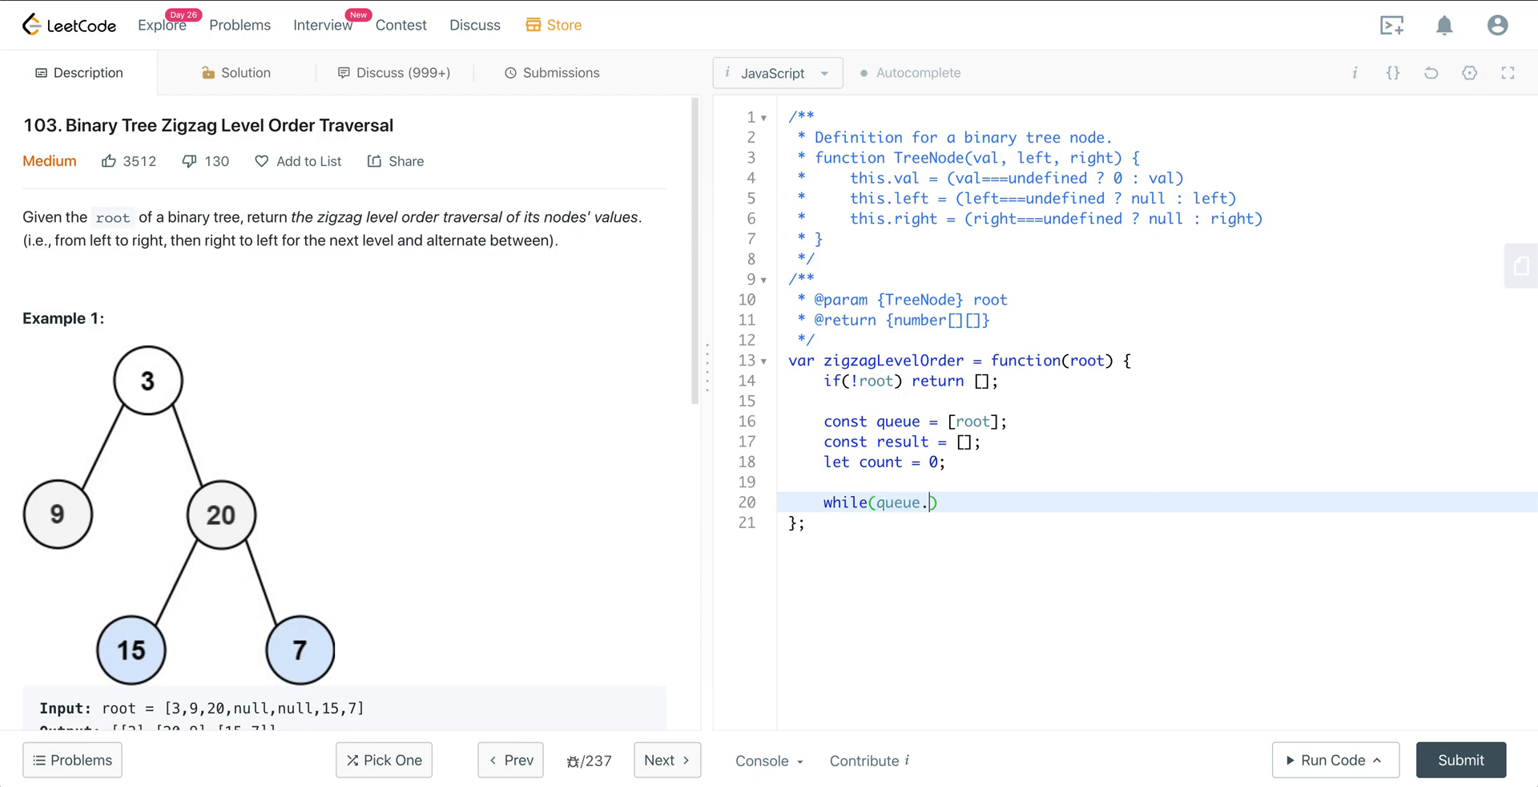
pyautogui.write('length')
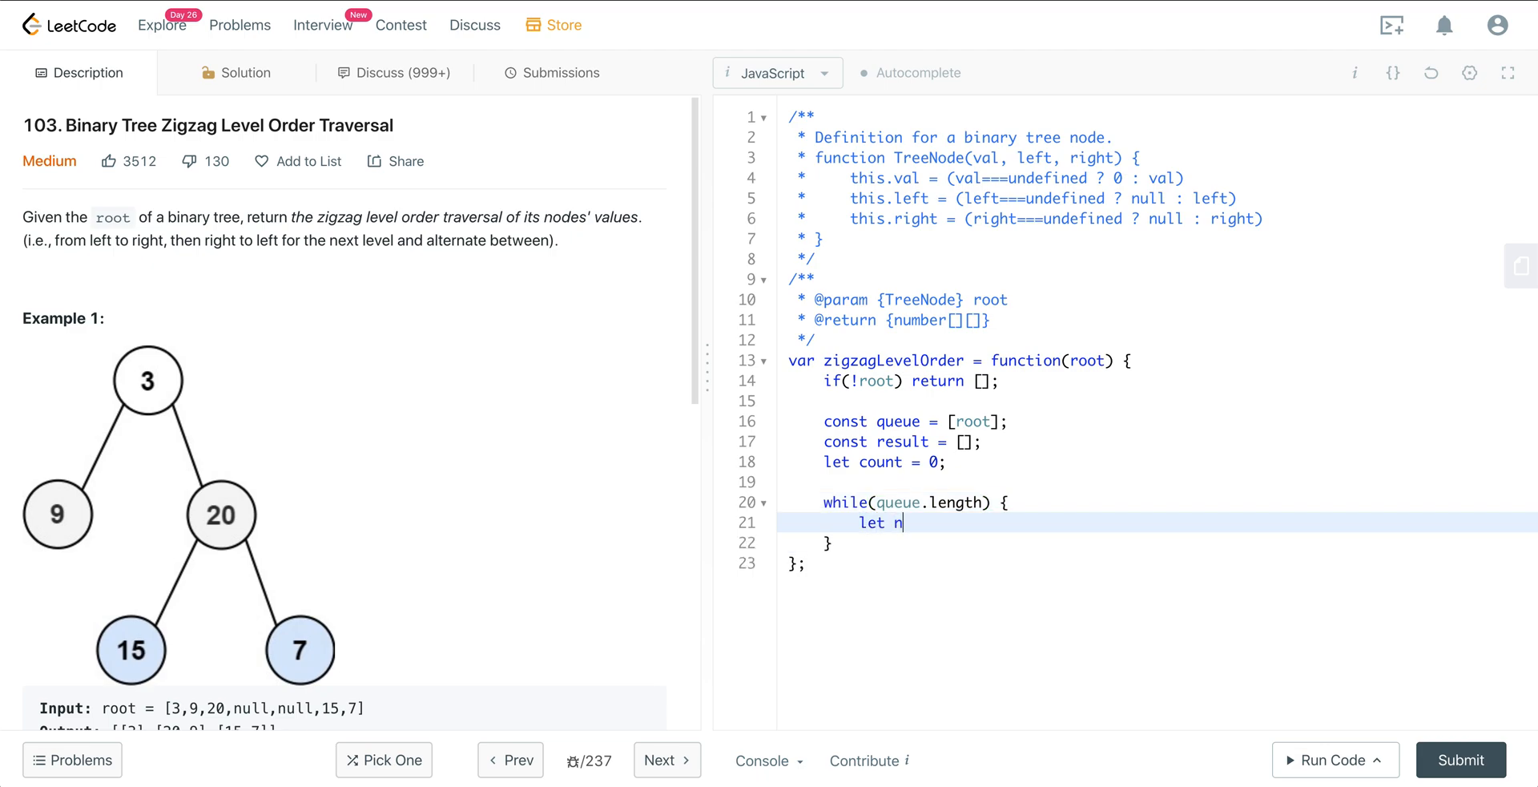
pyautogui.write('en =')
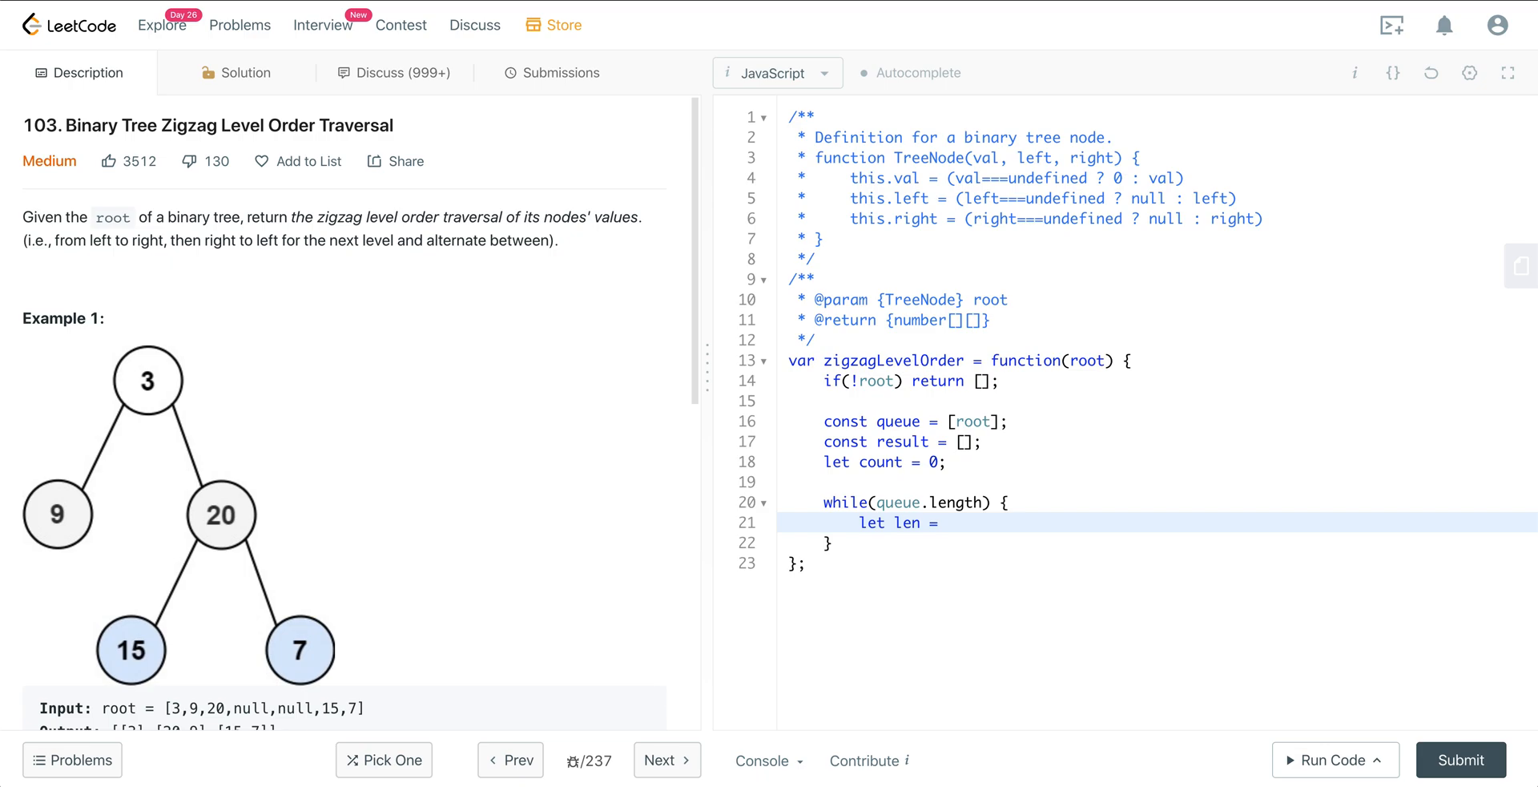
pyautogui.write('queue.')
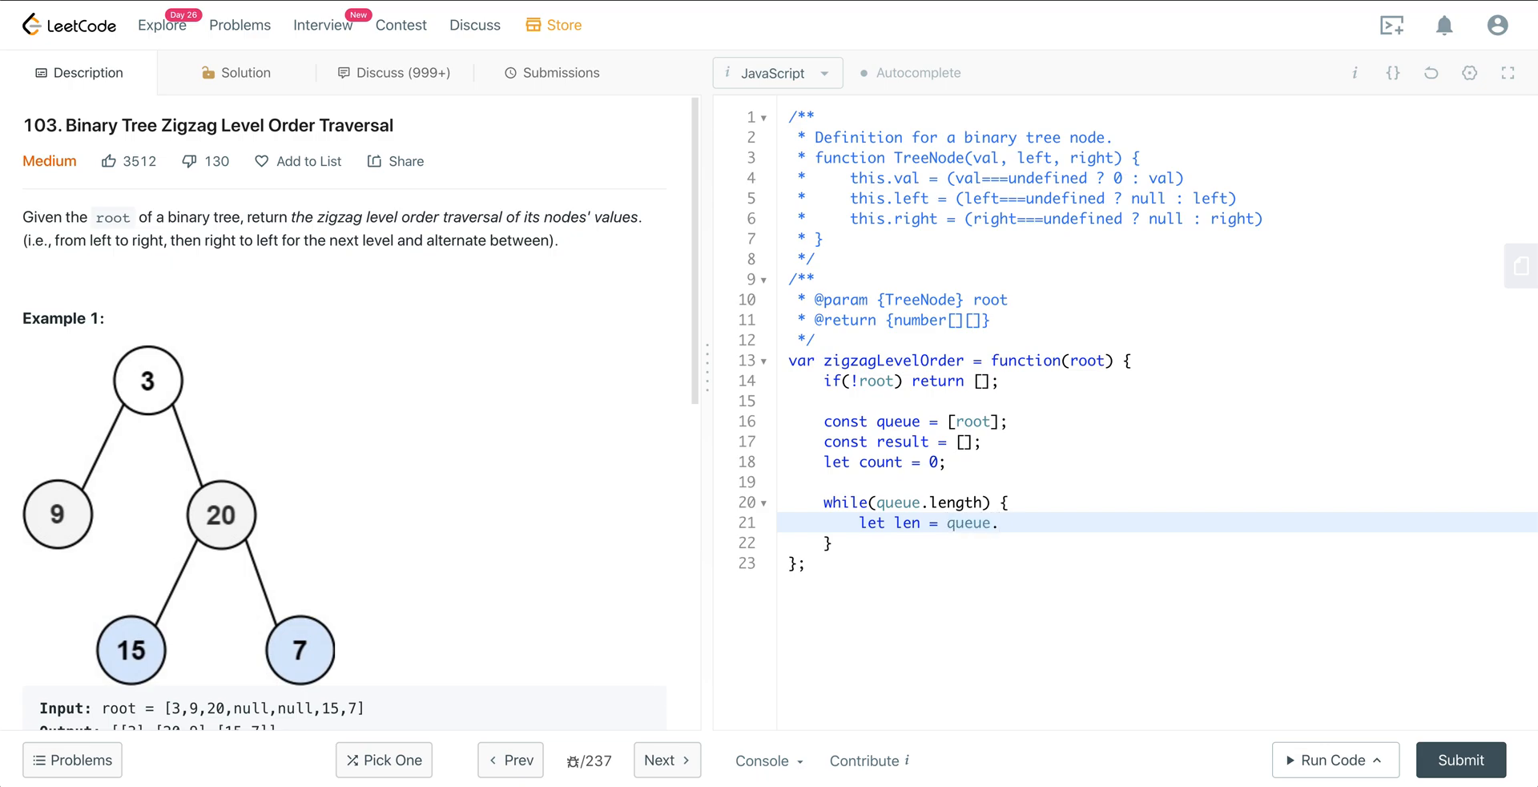
pyautogui.write('length;')
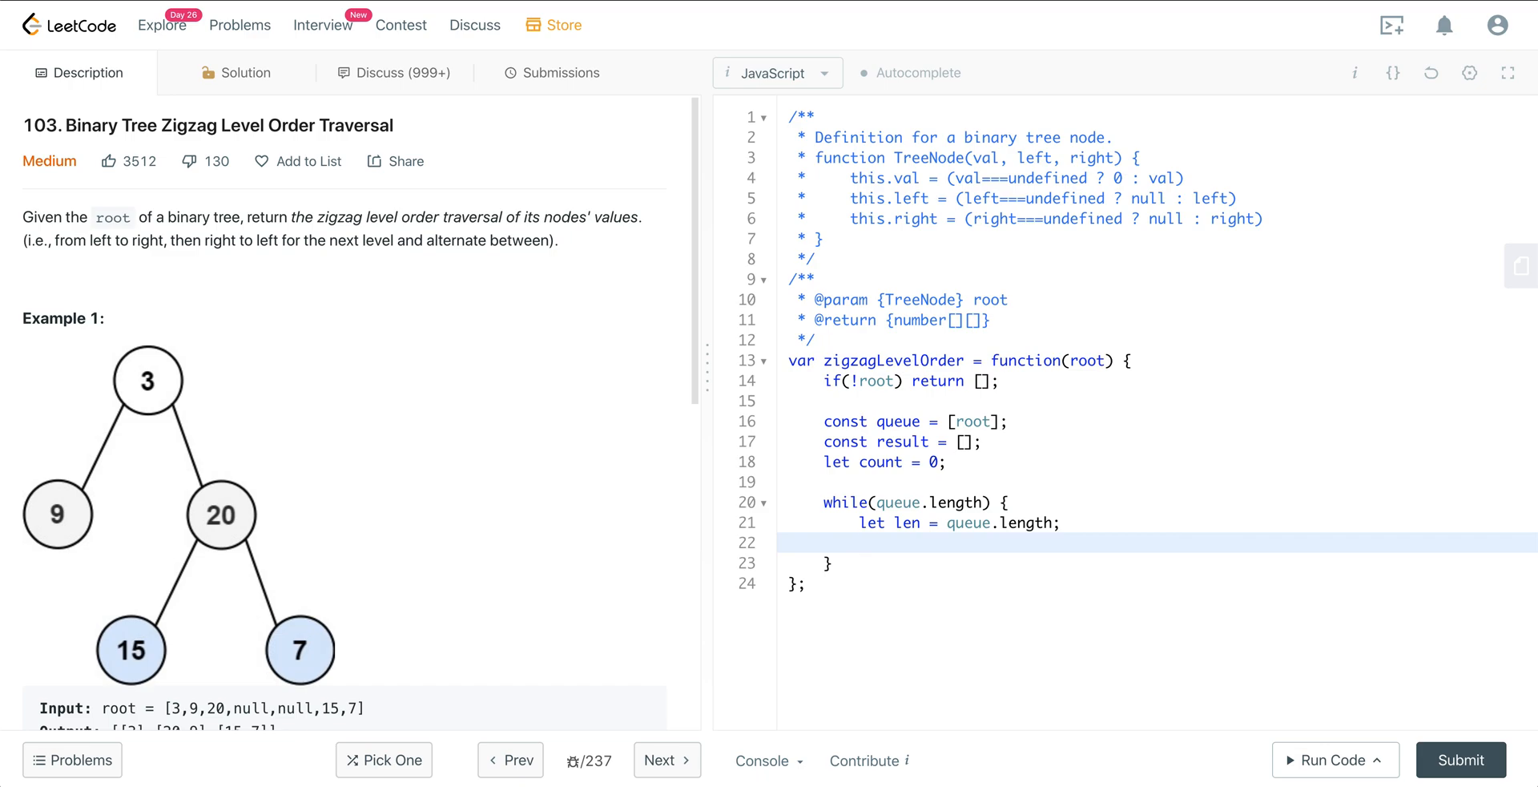
# When count % 2 === 0, push queue.map(node => node.val) onto result.
pyautogui.write('if(')
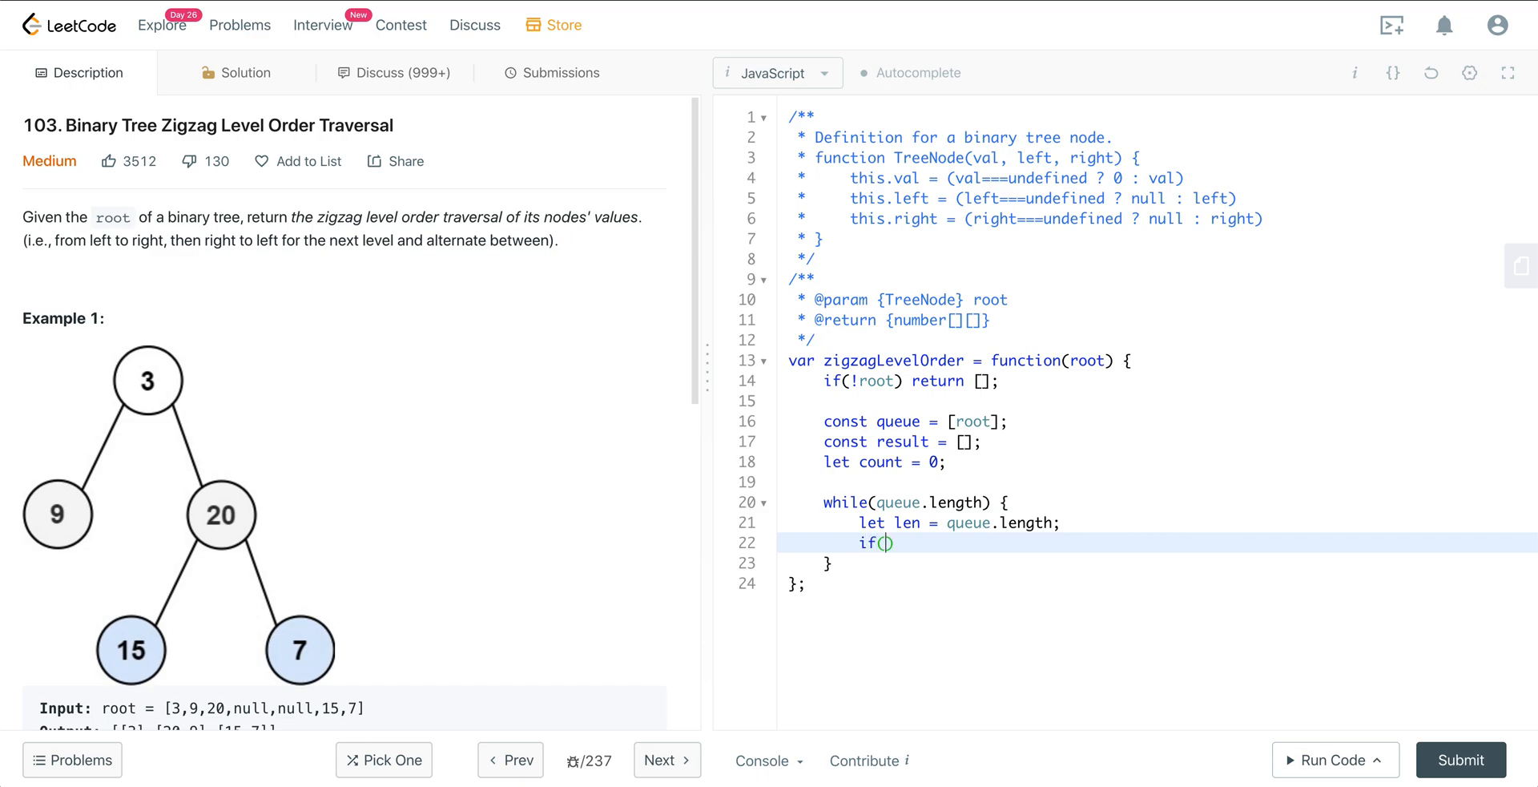
pyautogui.write('count')
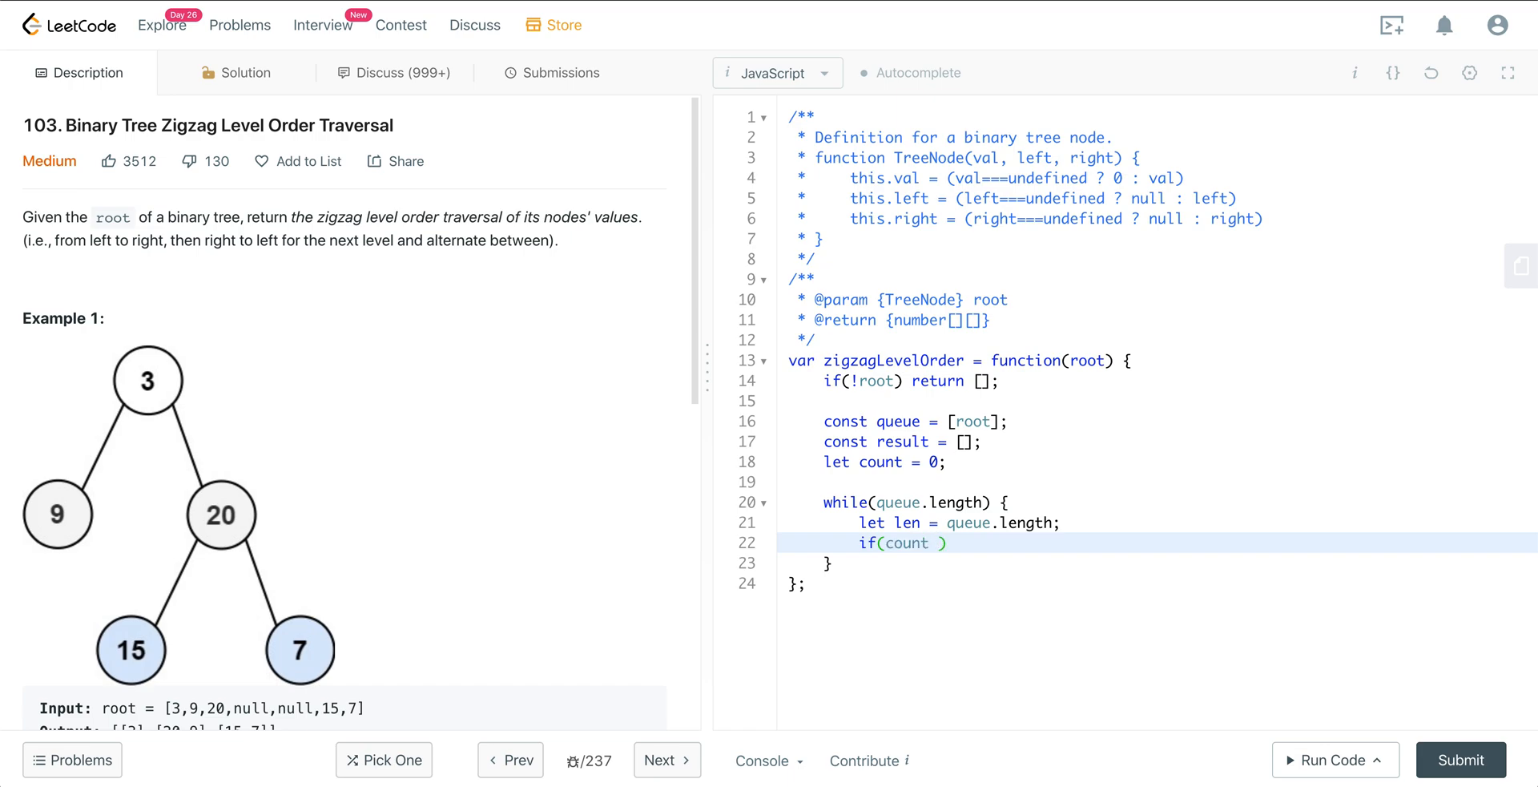
pyautogui.write('% 2 =')
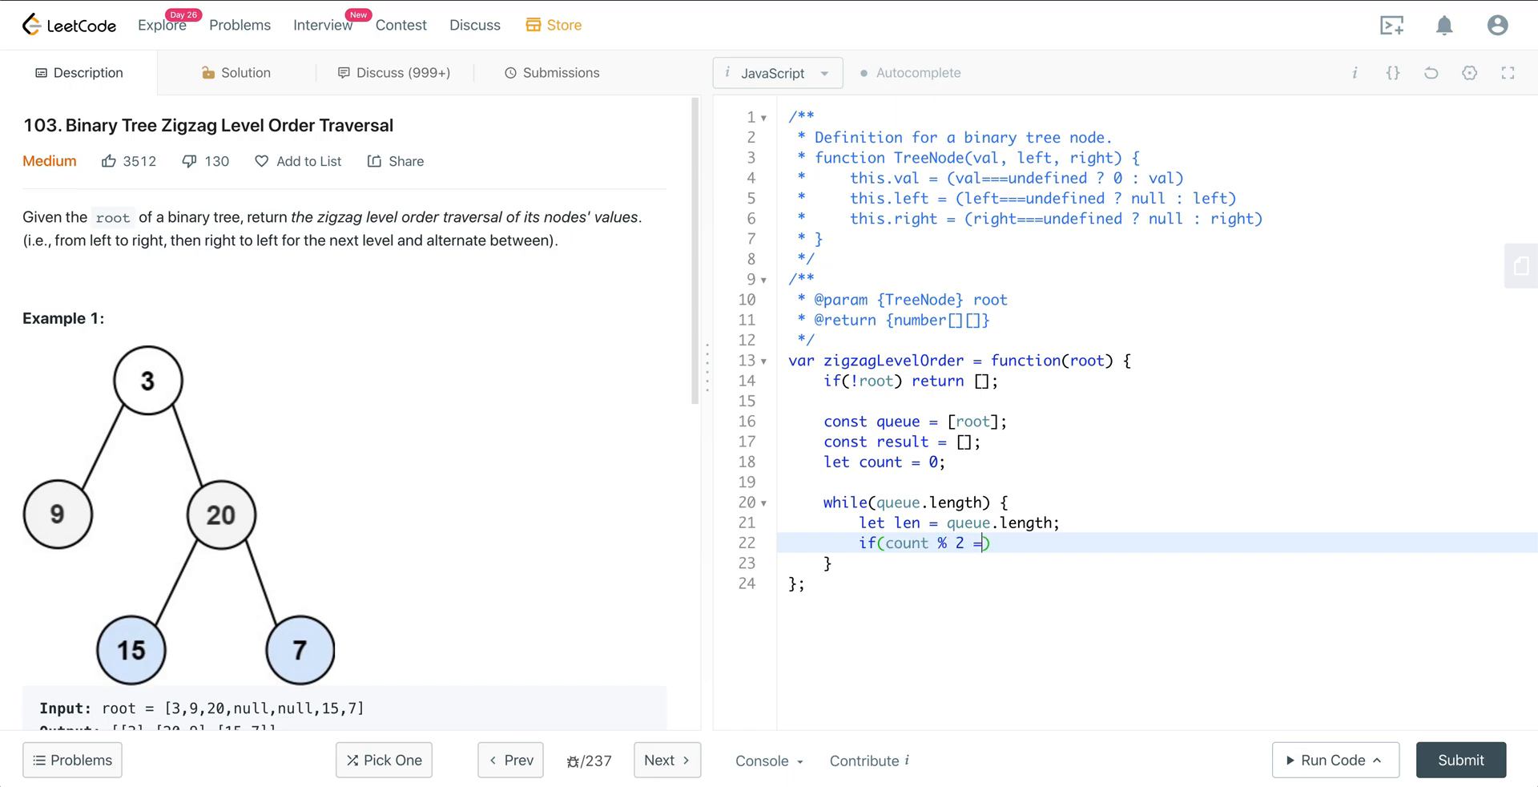
pyautogui.write('== 0')
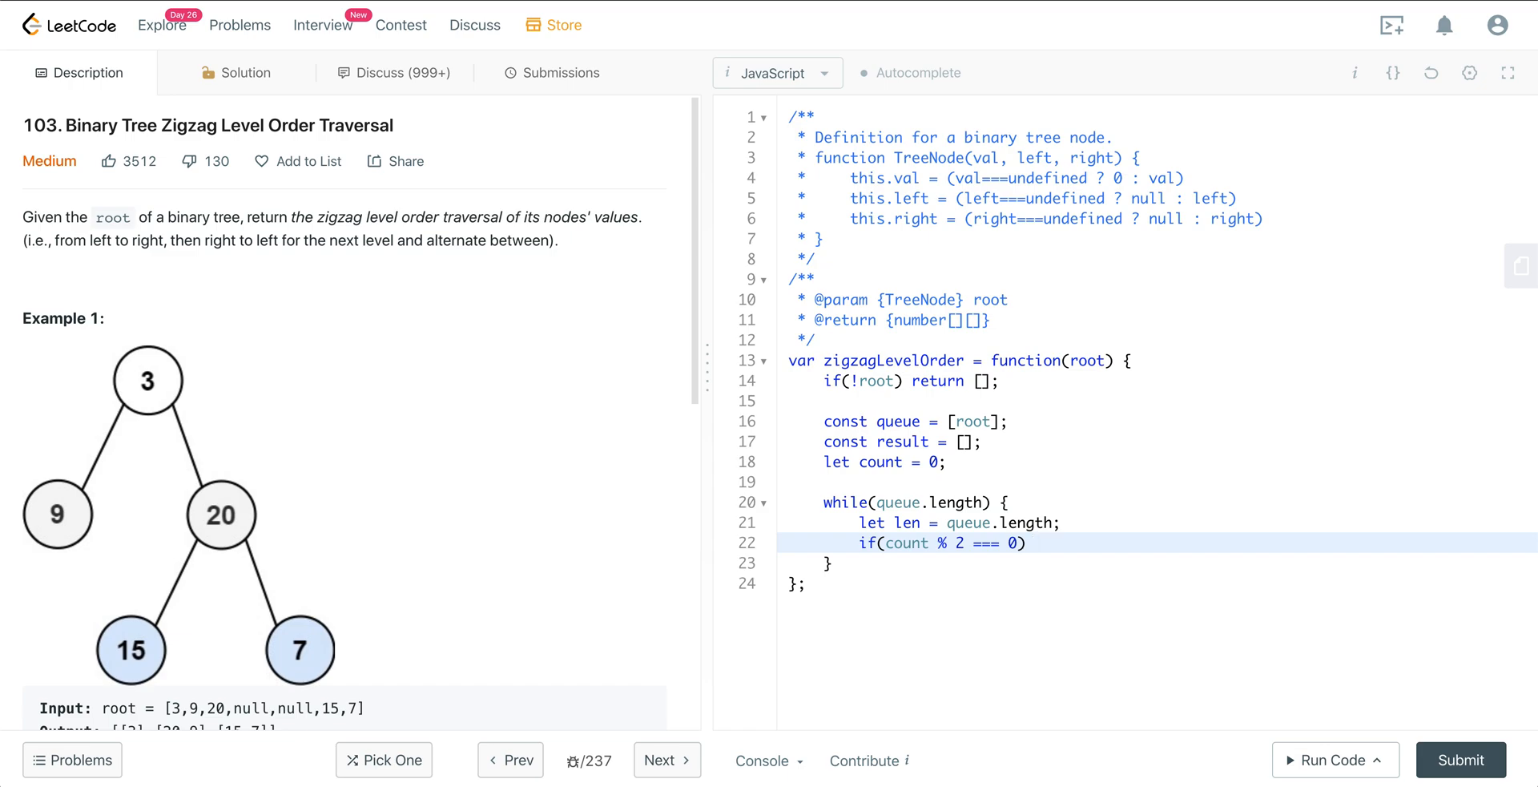
pyautogui.click(1035, 542)
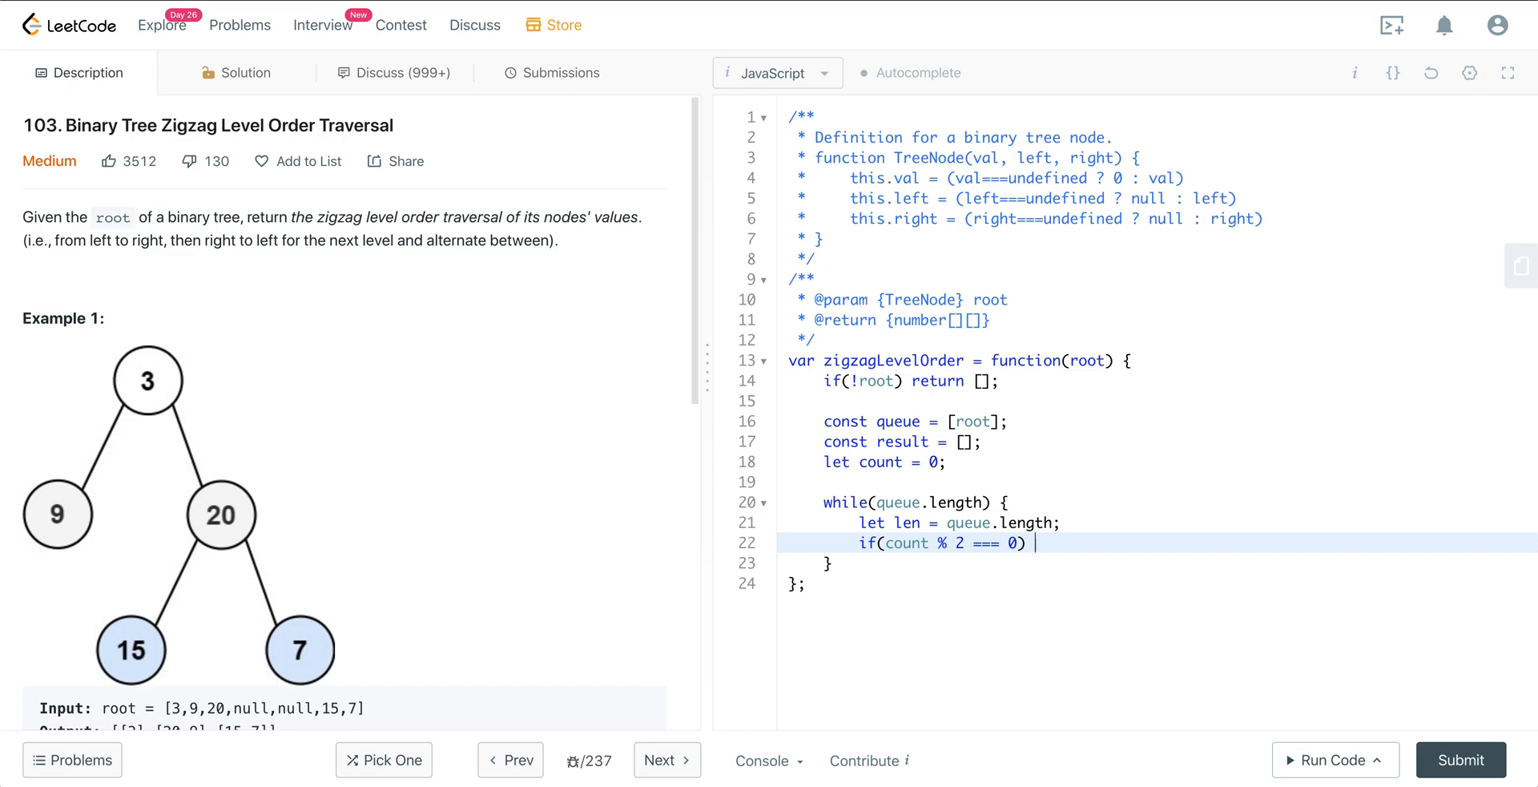
pyautogui.write('result.push(')
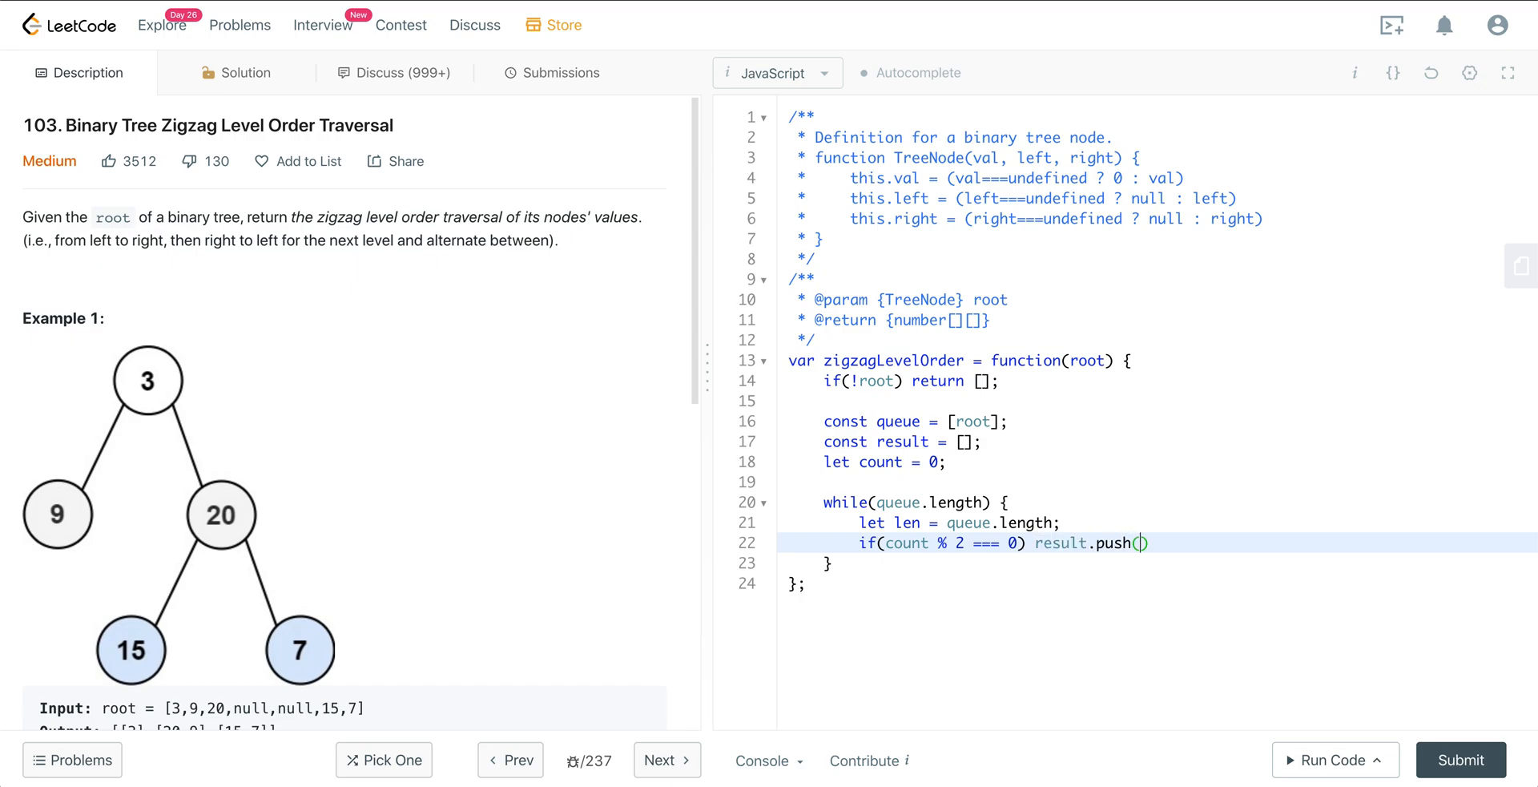
pyautogui.write('queue.map(node')
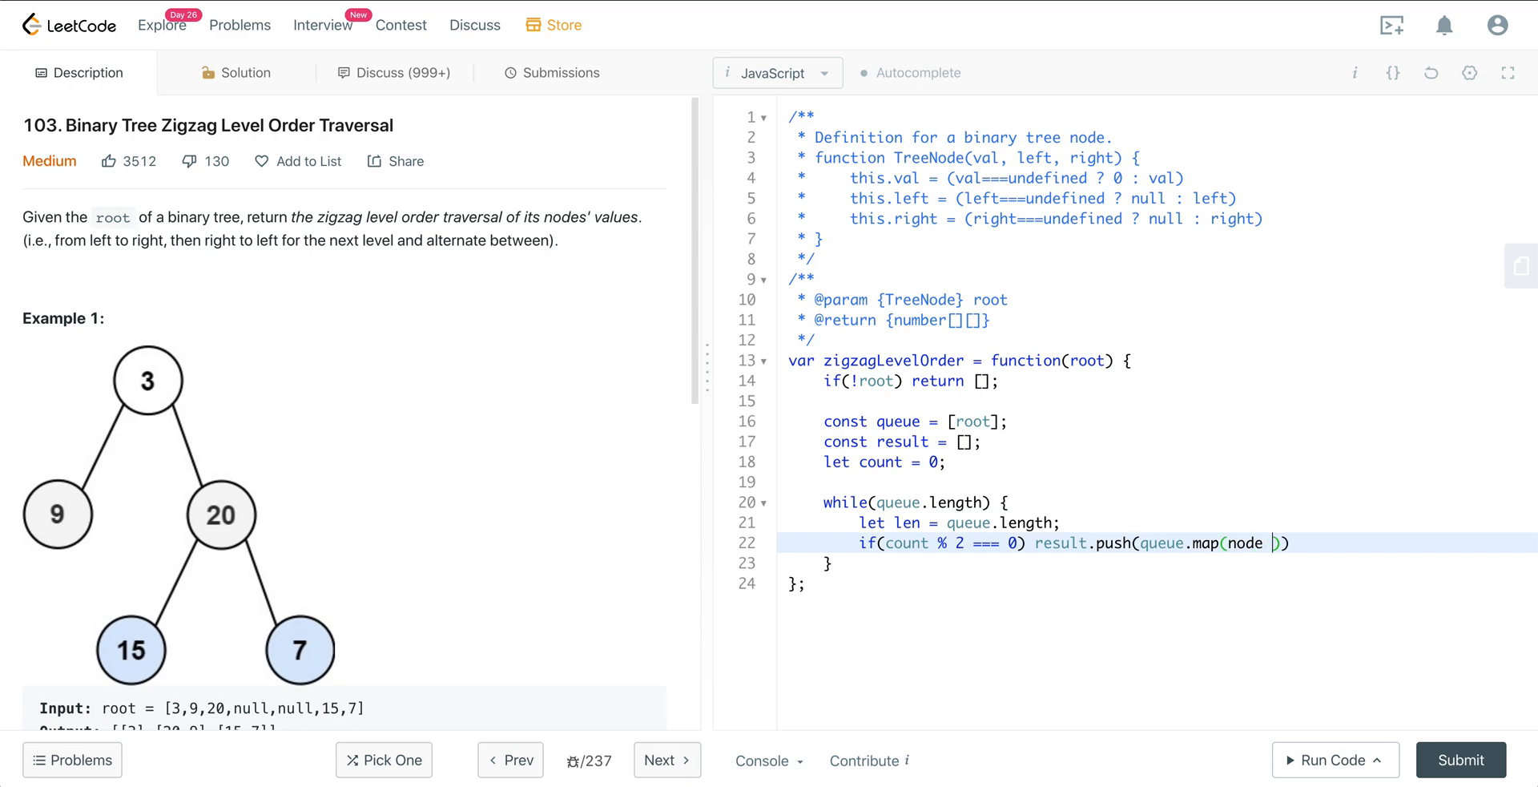
pyautogui.write('=> node.val')
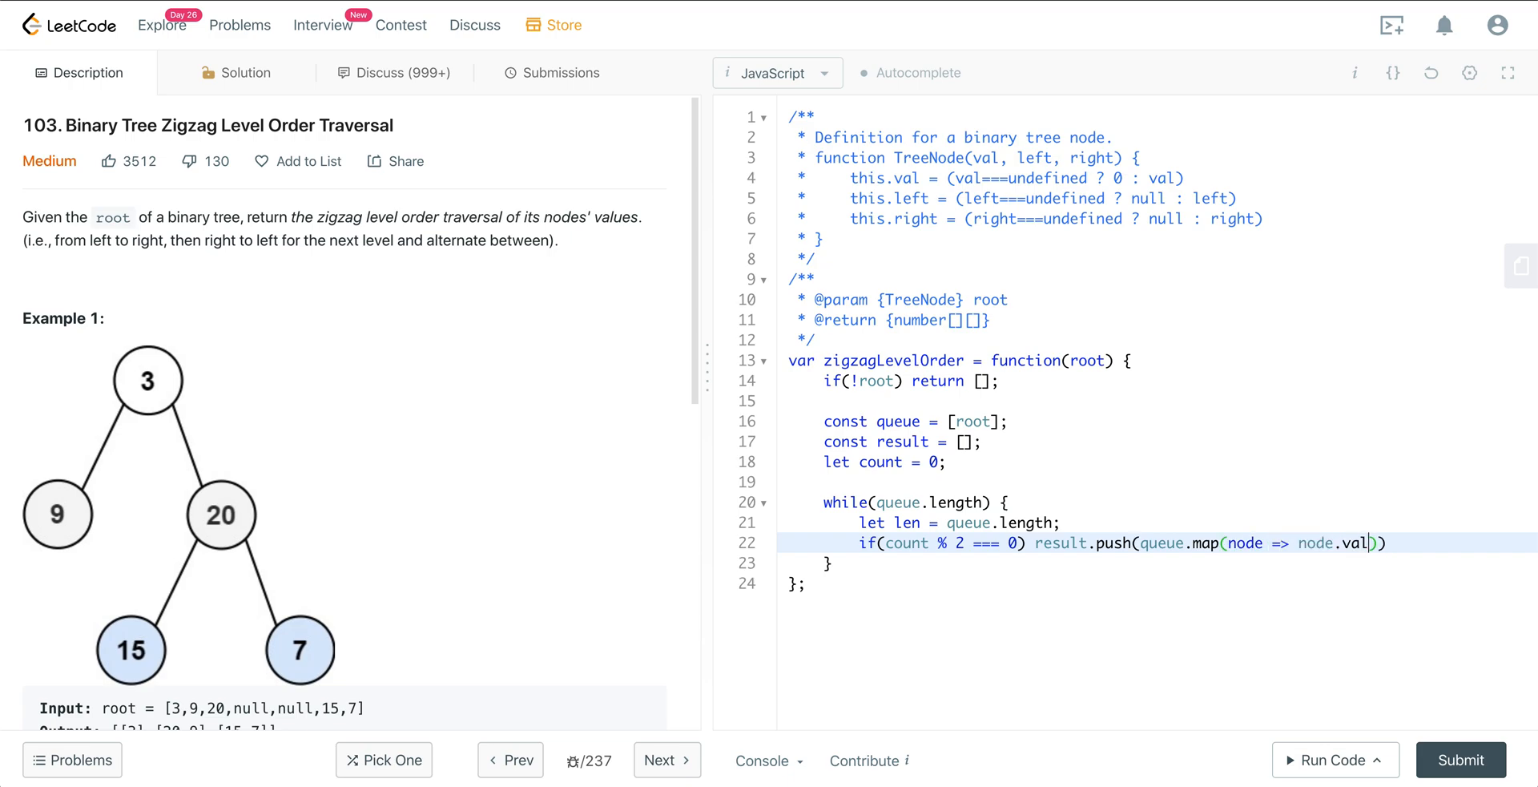
pyautogui.write(');')
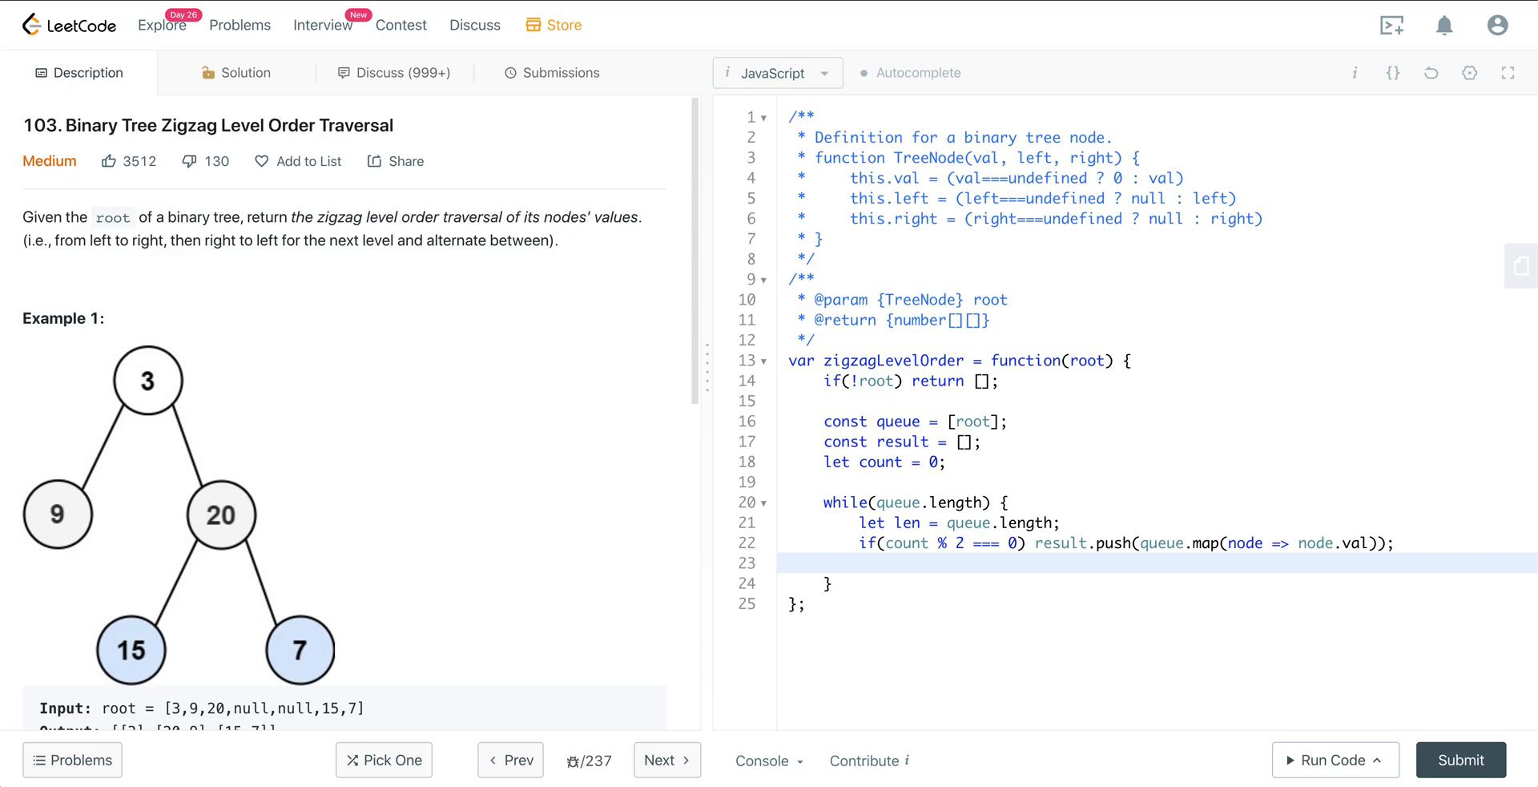
# Otherwise push the reversed mapped node values, then increment count.
pyautogui.write('else')
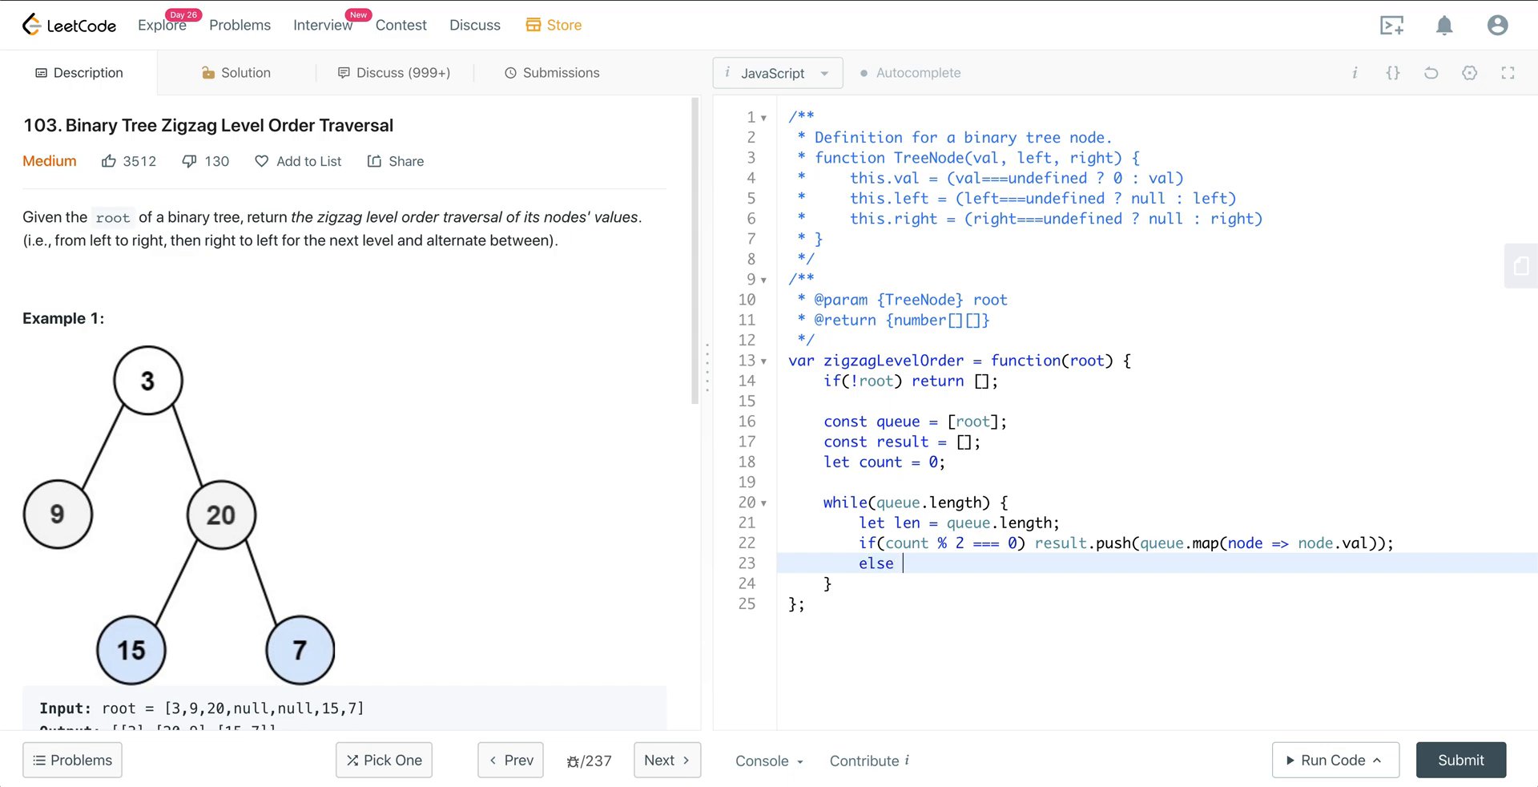
pyautogui.write('result.push()')
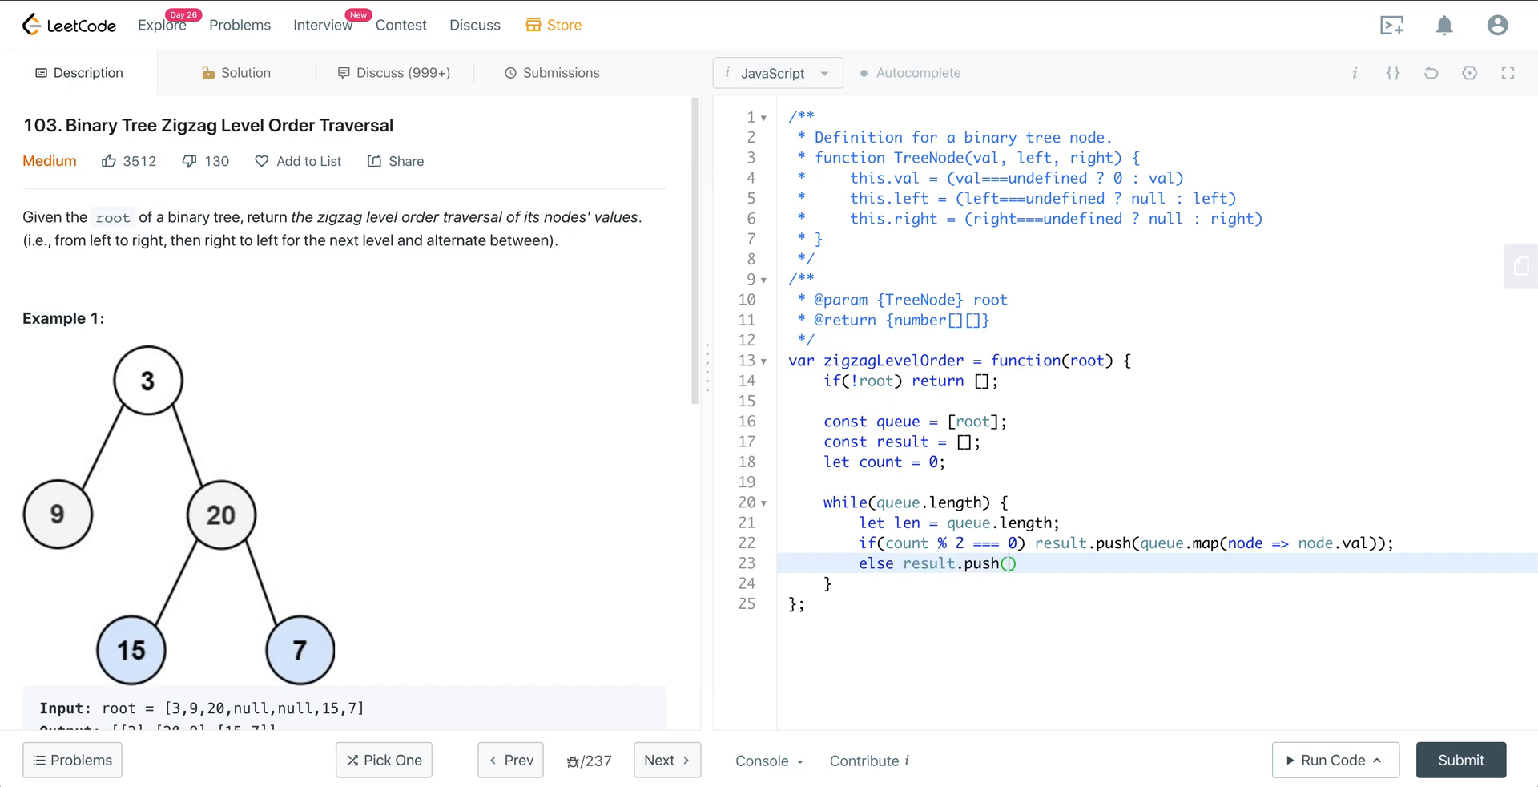
pyautogui.write('queue.ma')
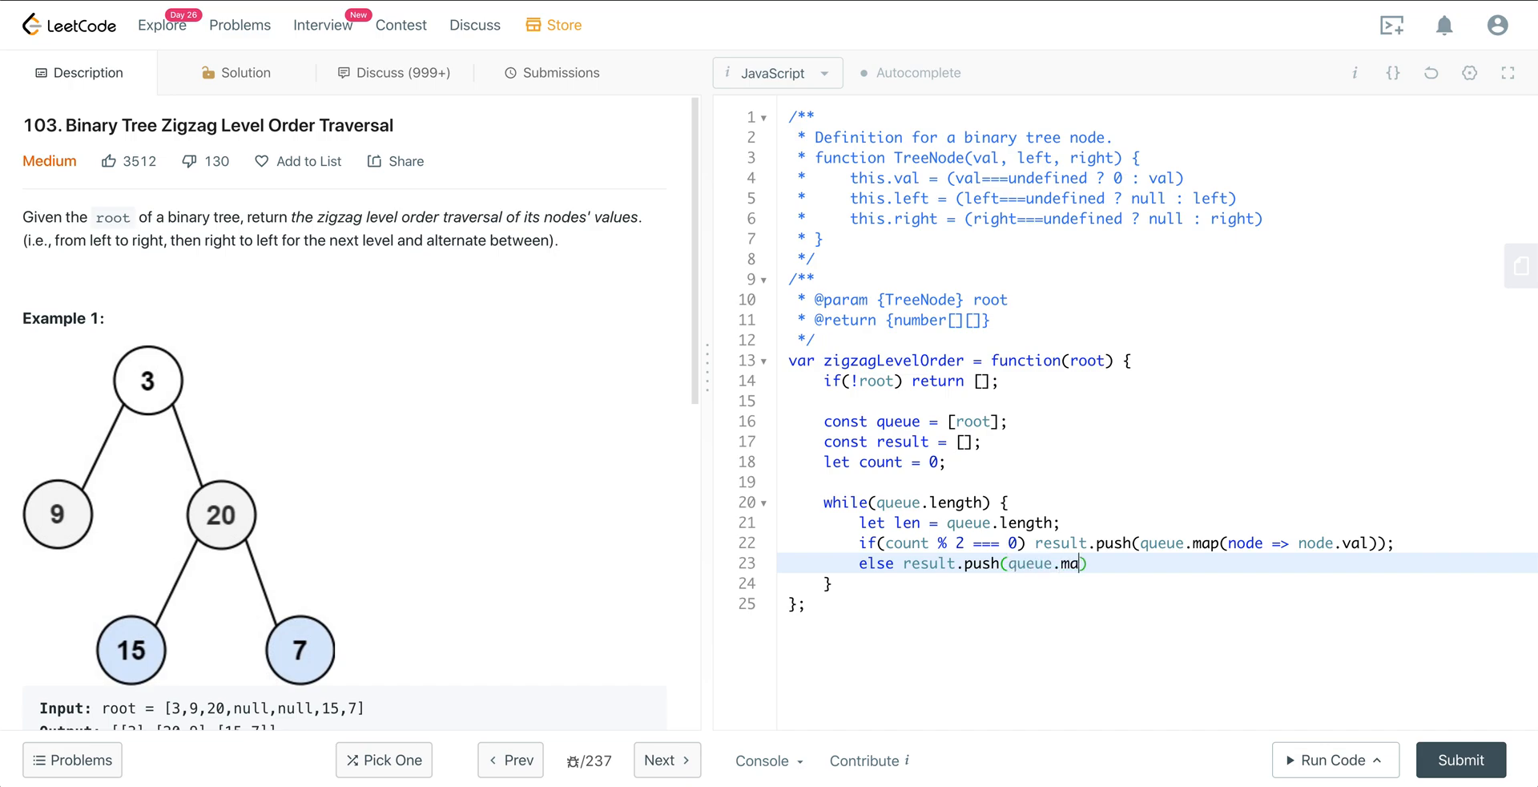
pyautogui.write('p(node)')
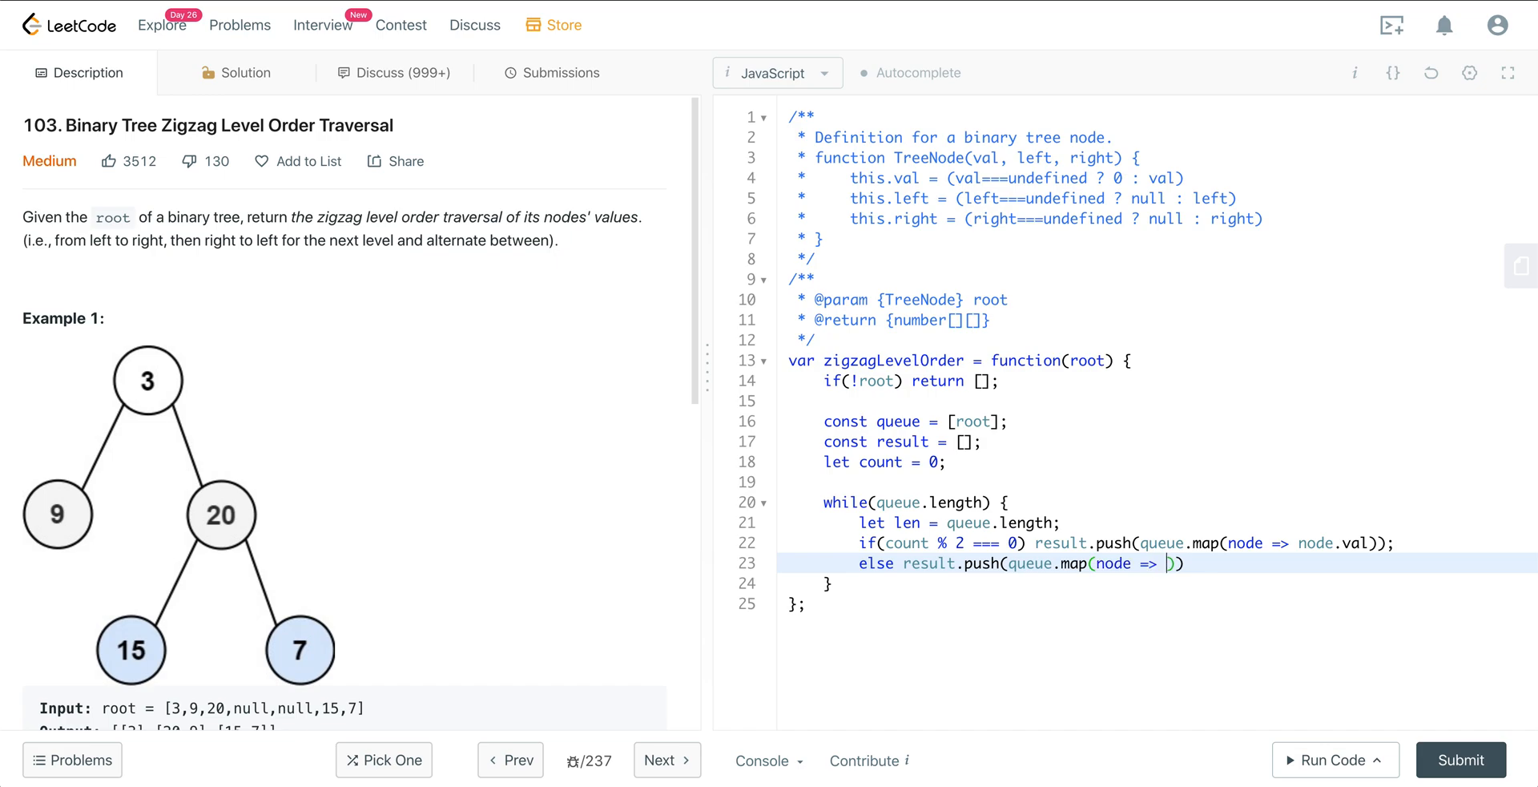
pyautogui.write('node.val).reverse(')
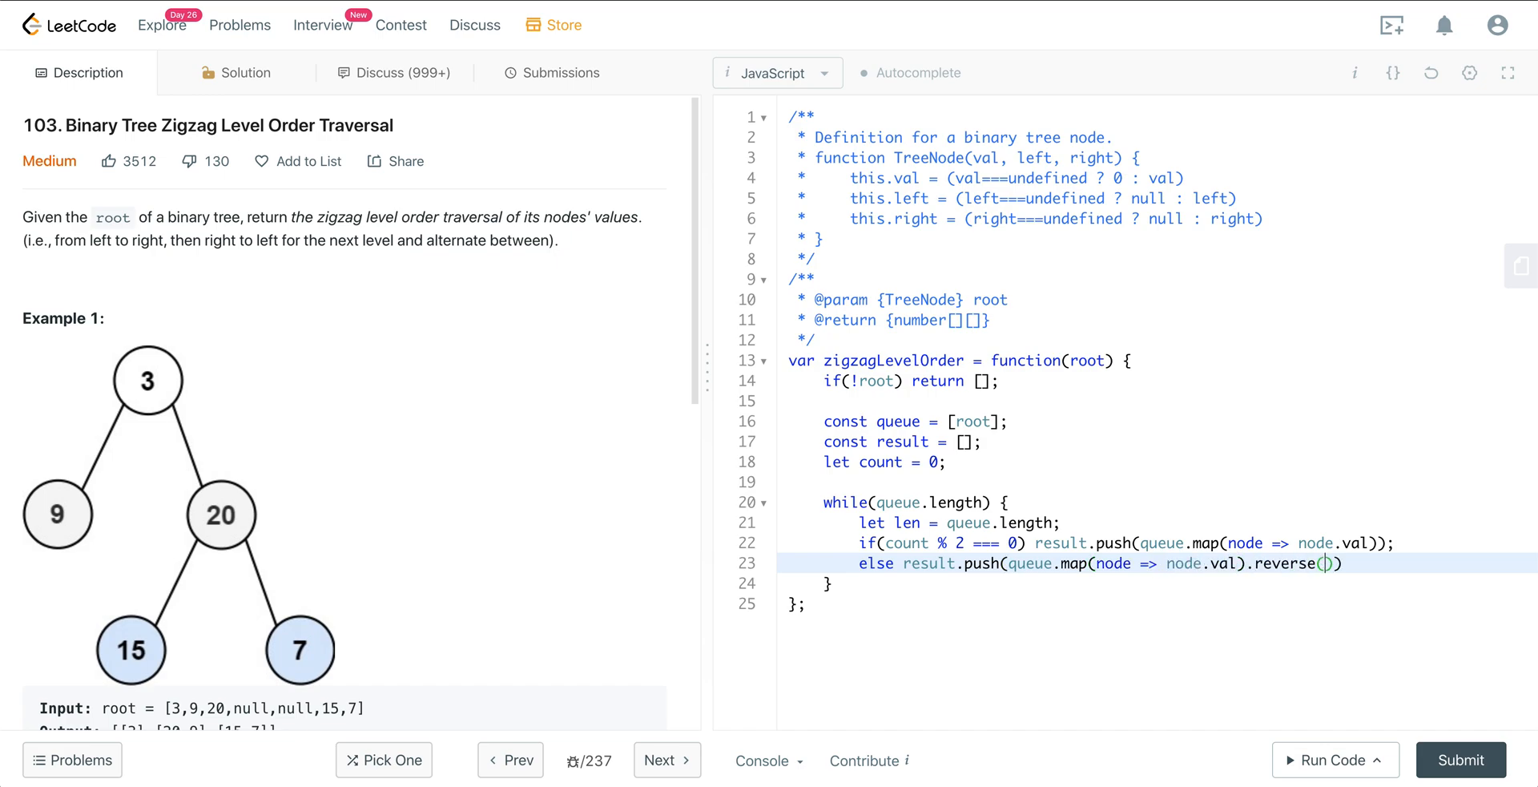
pyautogui.write(');')
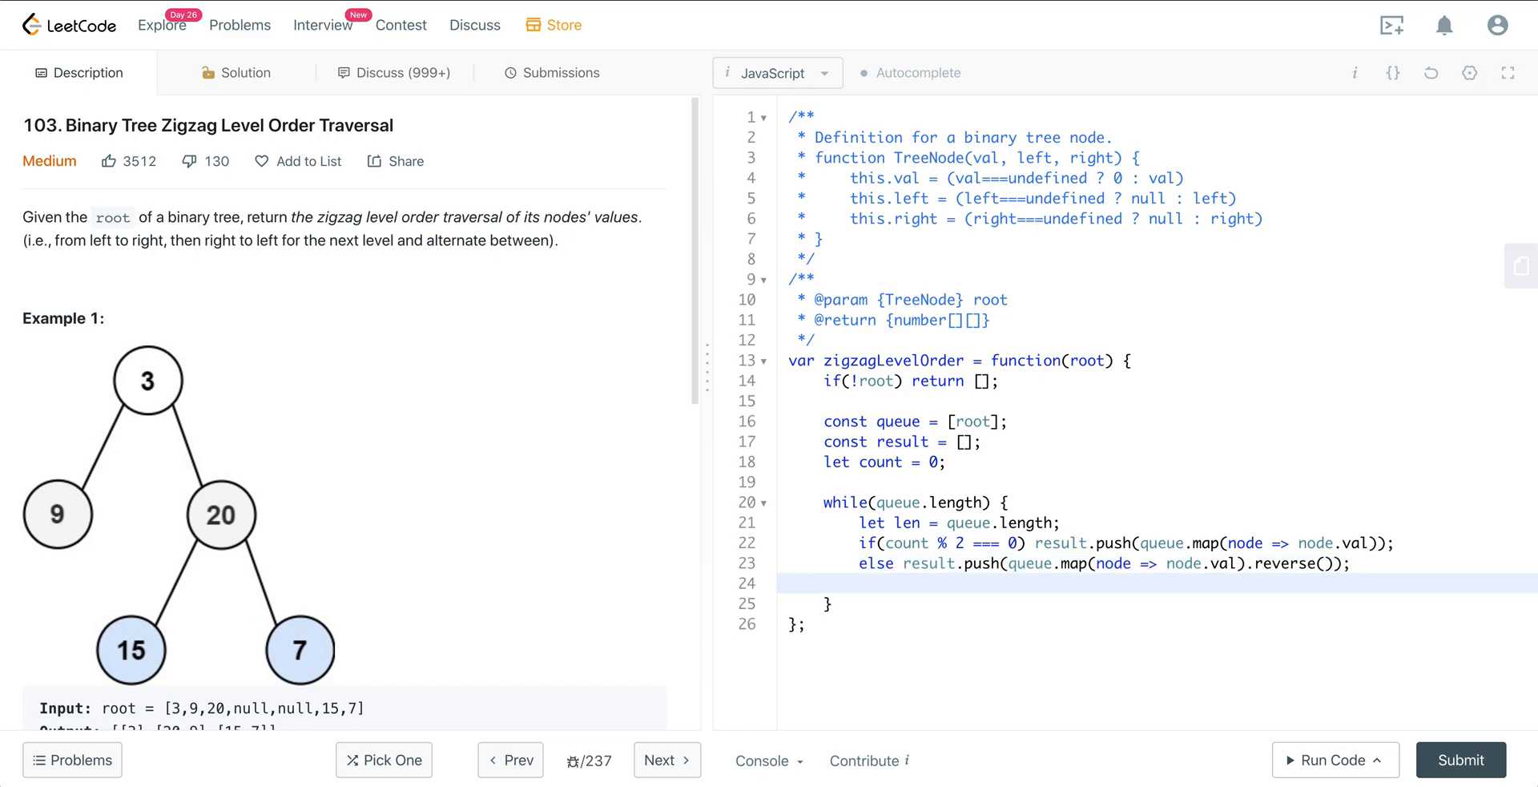
pyautogui.write('count++')
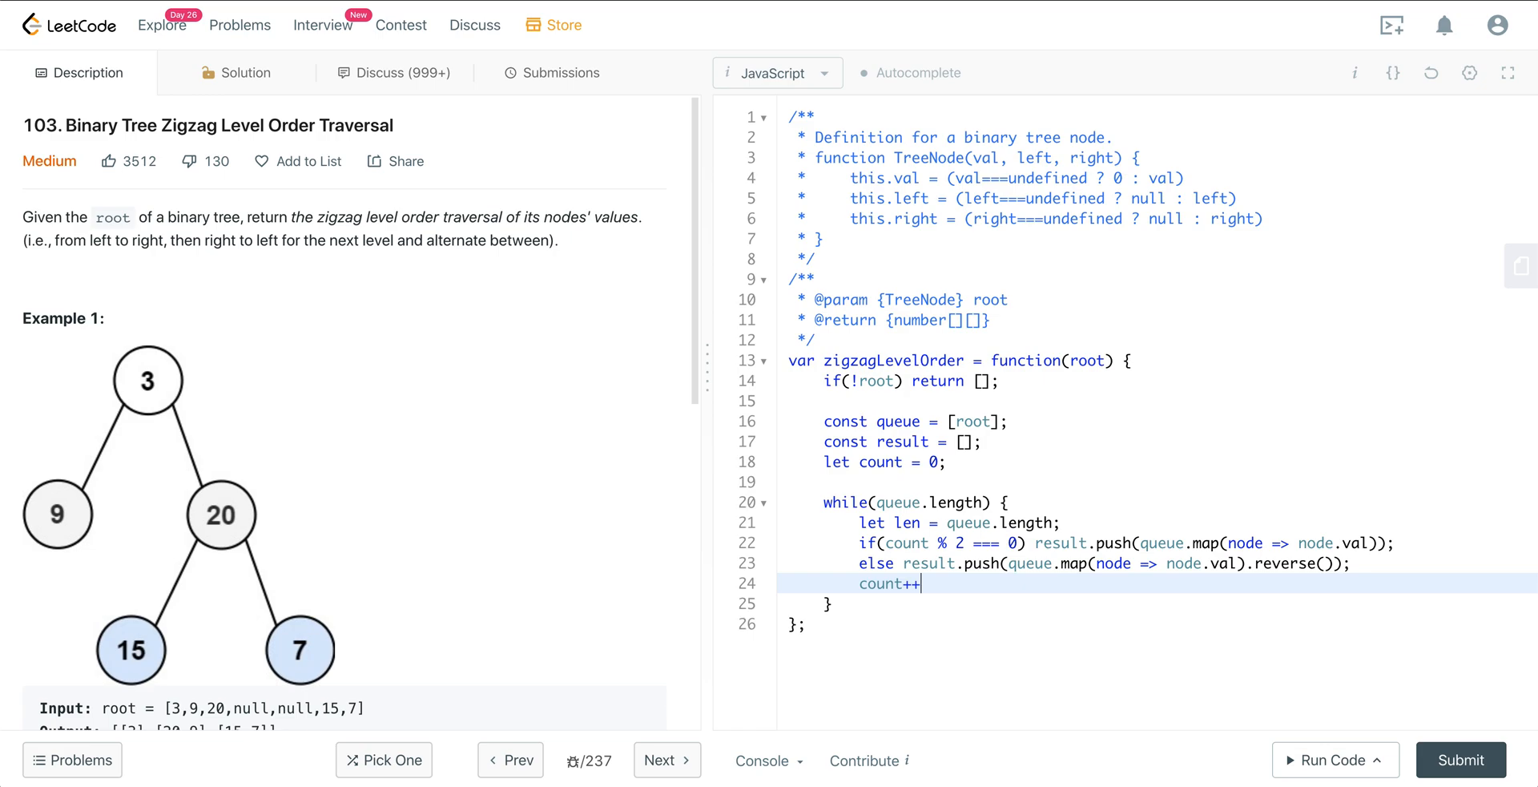
# Add an inner while (len--) loop that shifts a node off the queue.
pyautogui.press('Enter')
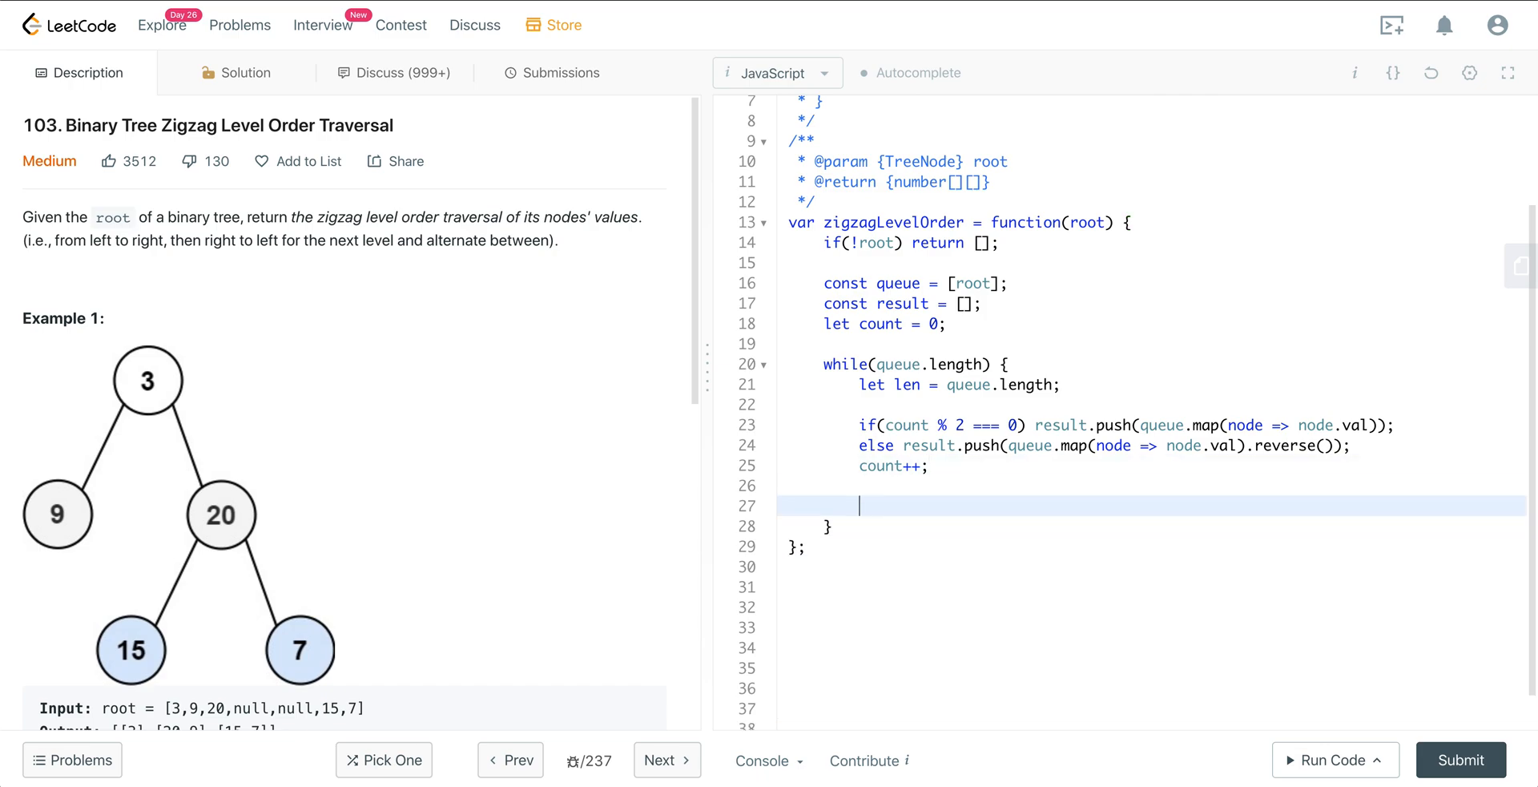
pyautogui.write('while(len')
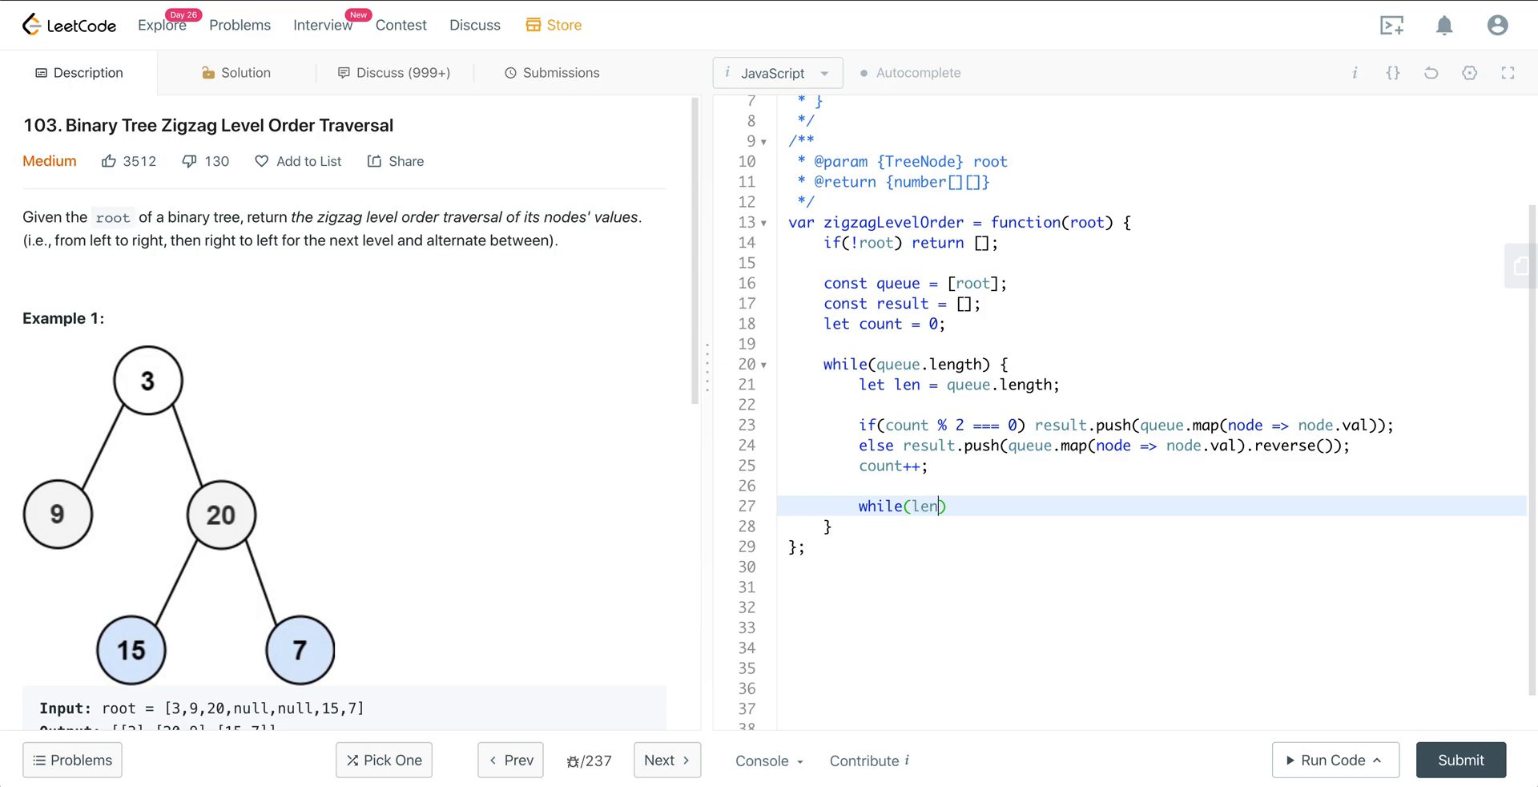
pyautogui.write('--) {')
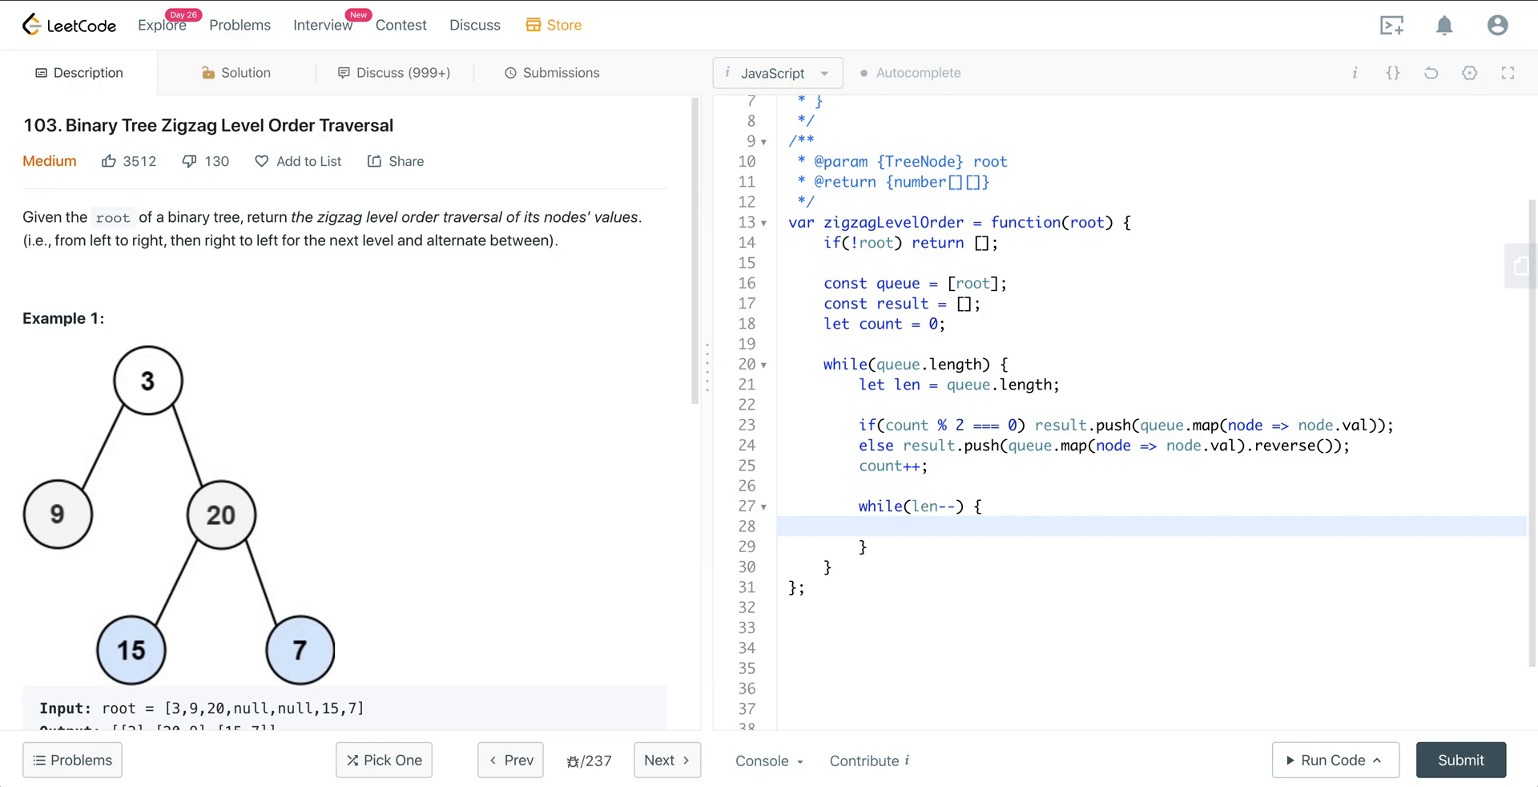
pyautogui.click(893, 525)
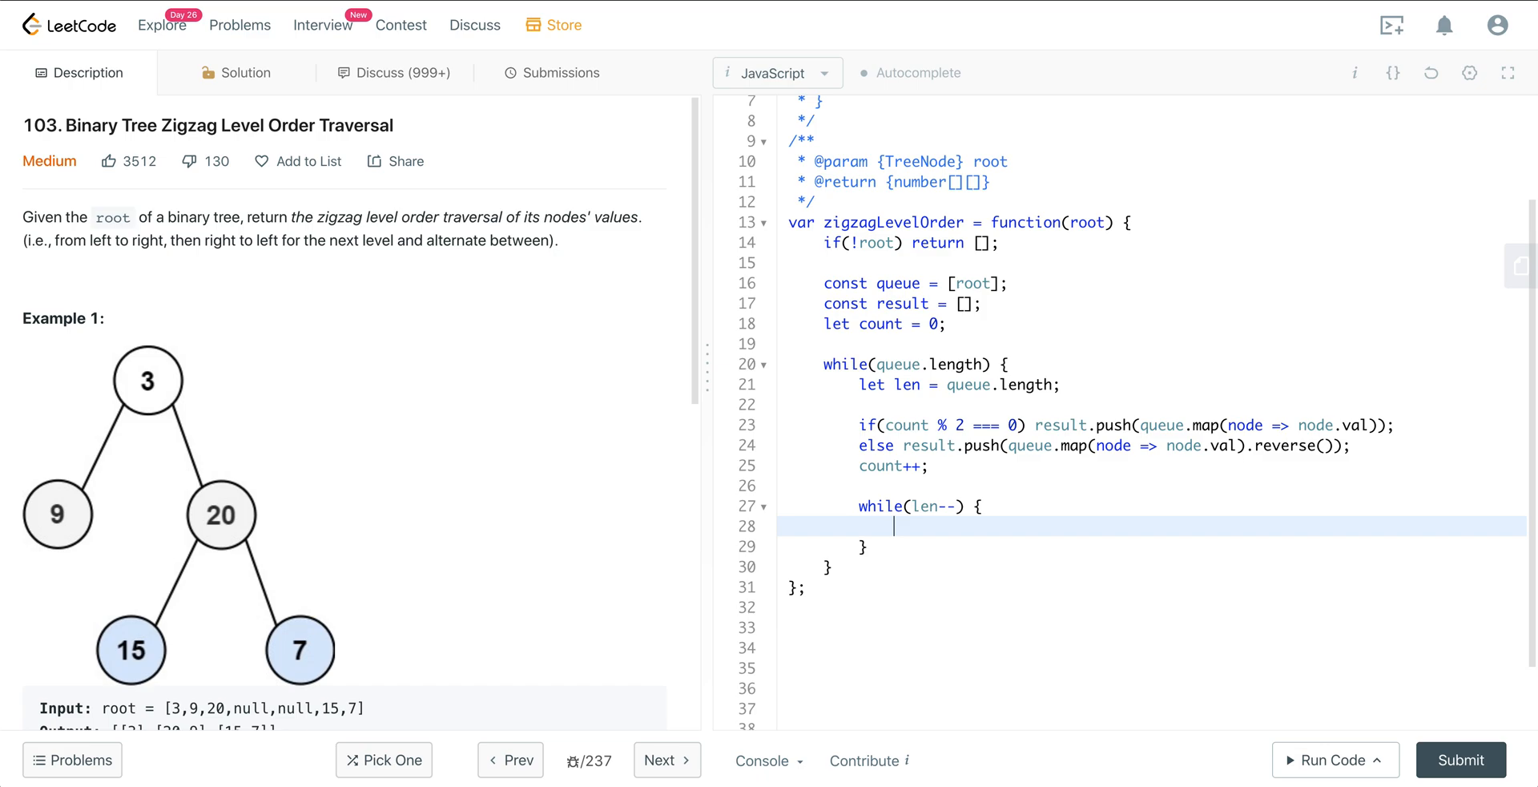
pyautogui.write('let')
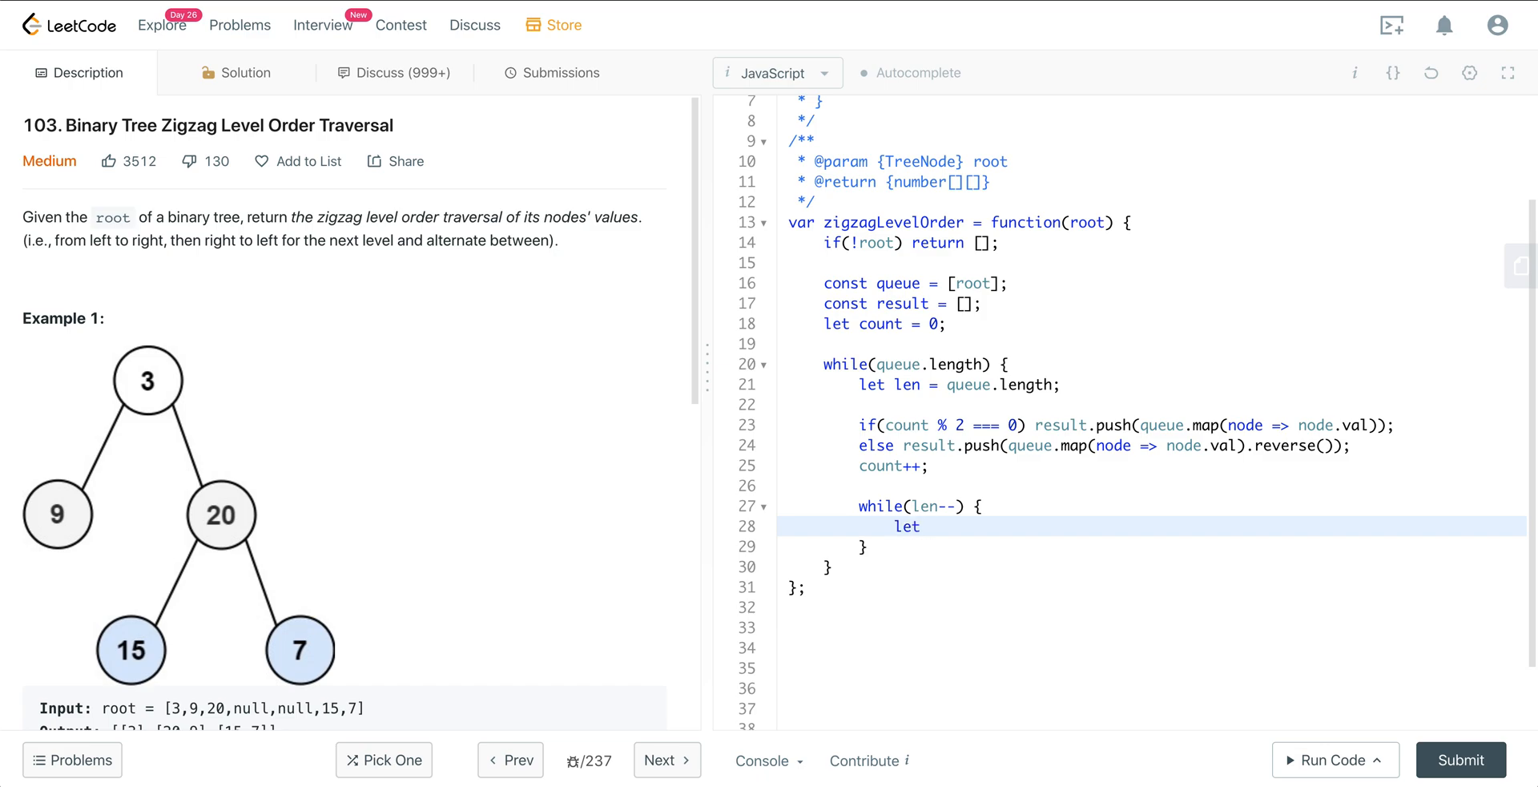
pyautogui.write('node')
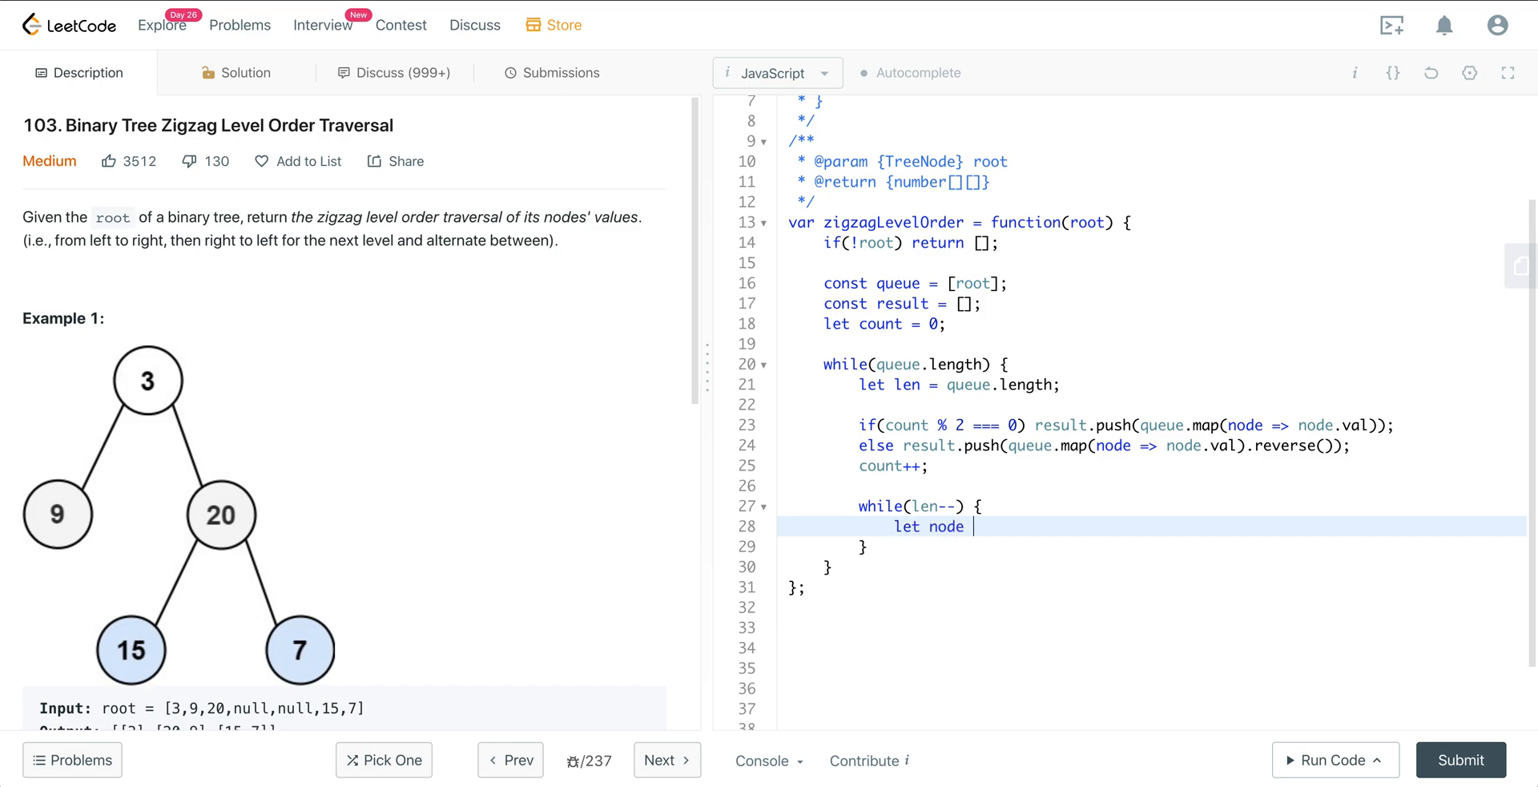
pyautogui.write('= queue.sh')
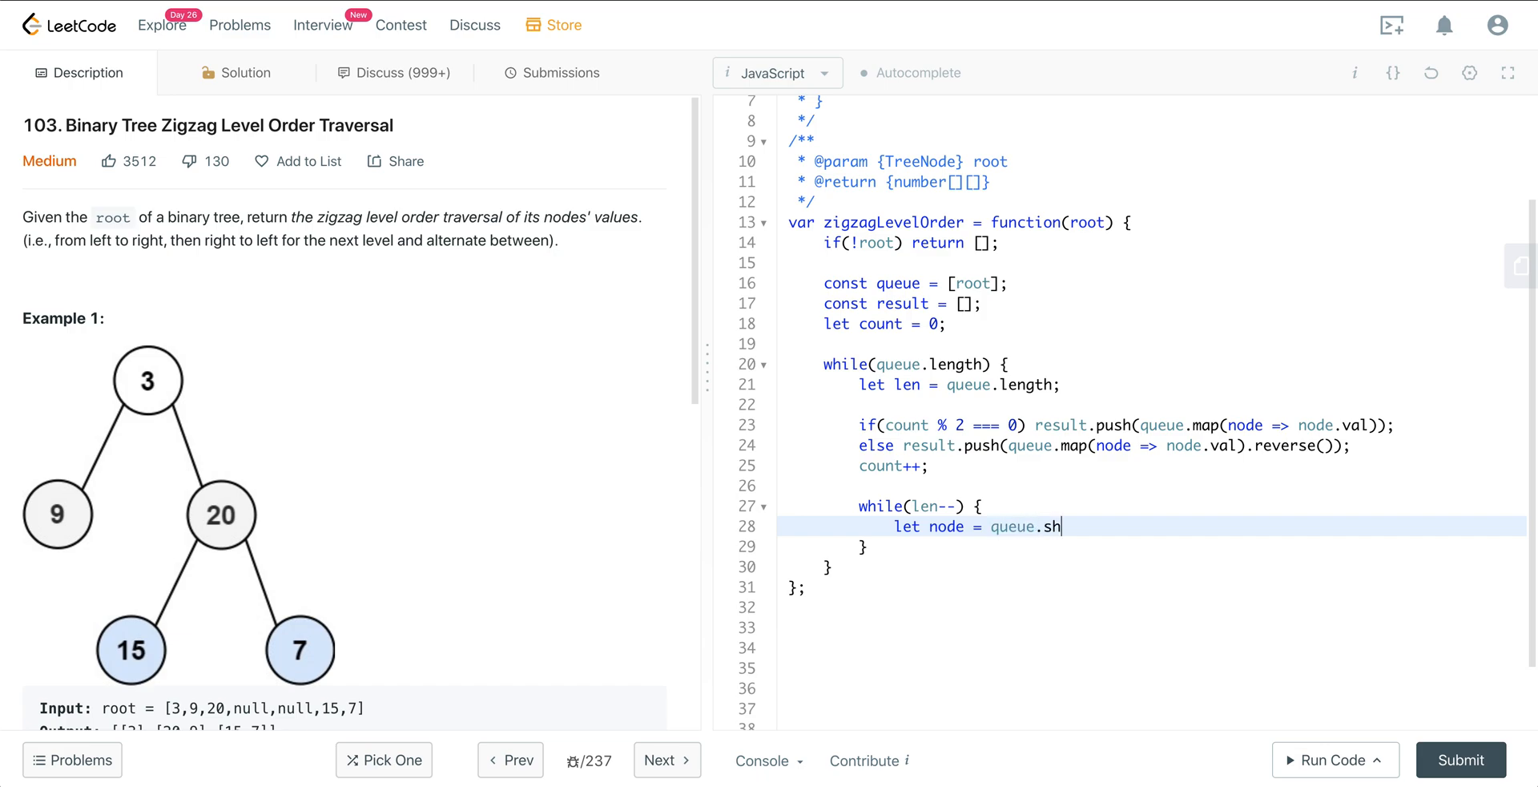
pyautogui.write('ift();')
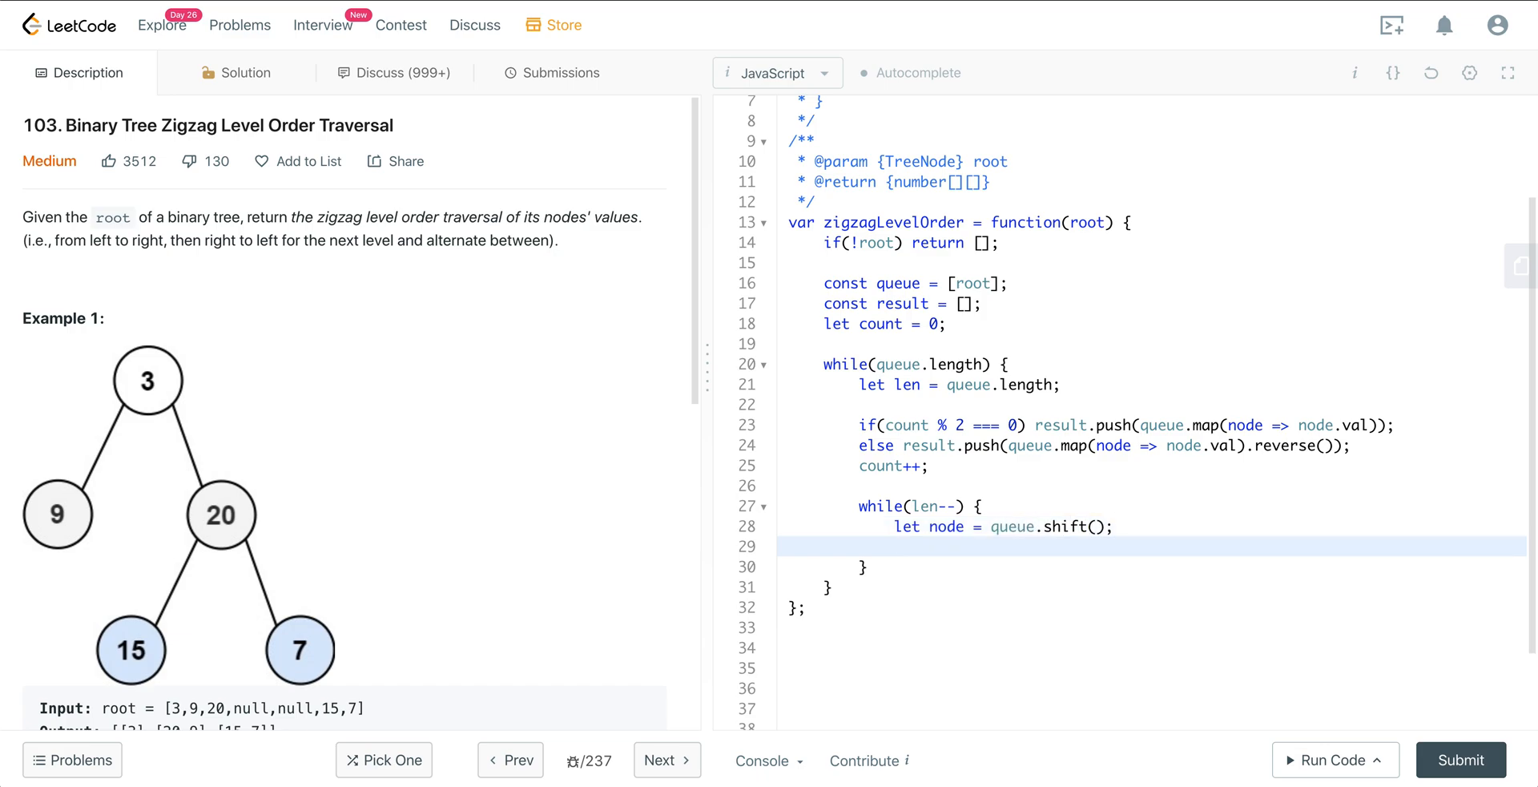
# Push node.left and node.right onto the queue when they exist.
pyautogui.write('i')
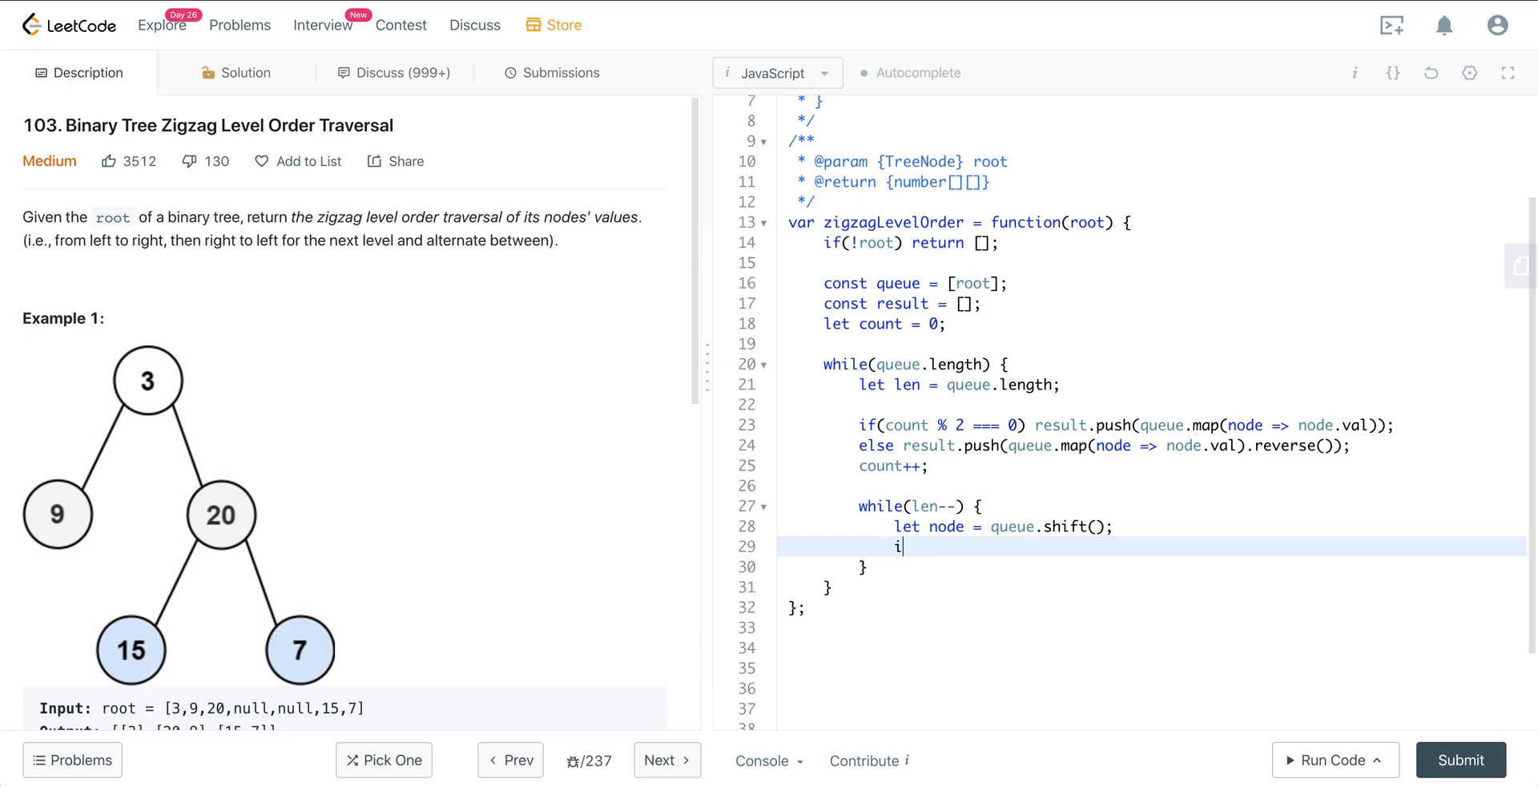
pyautogui.write('f(node.left)')
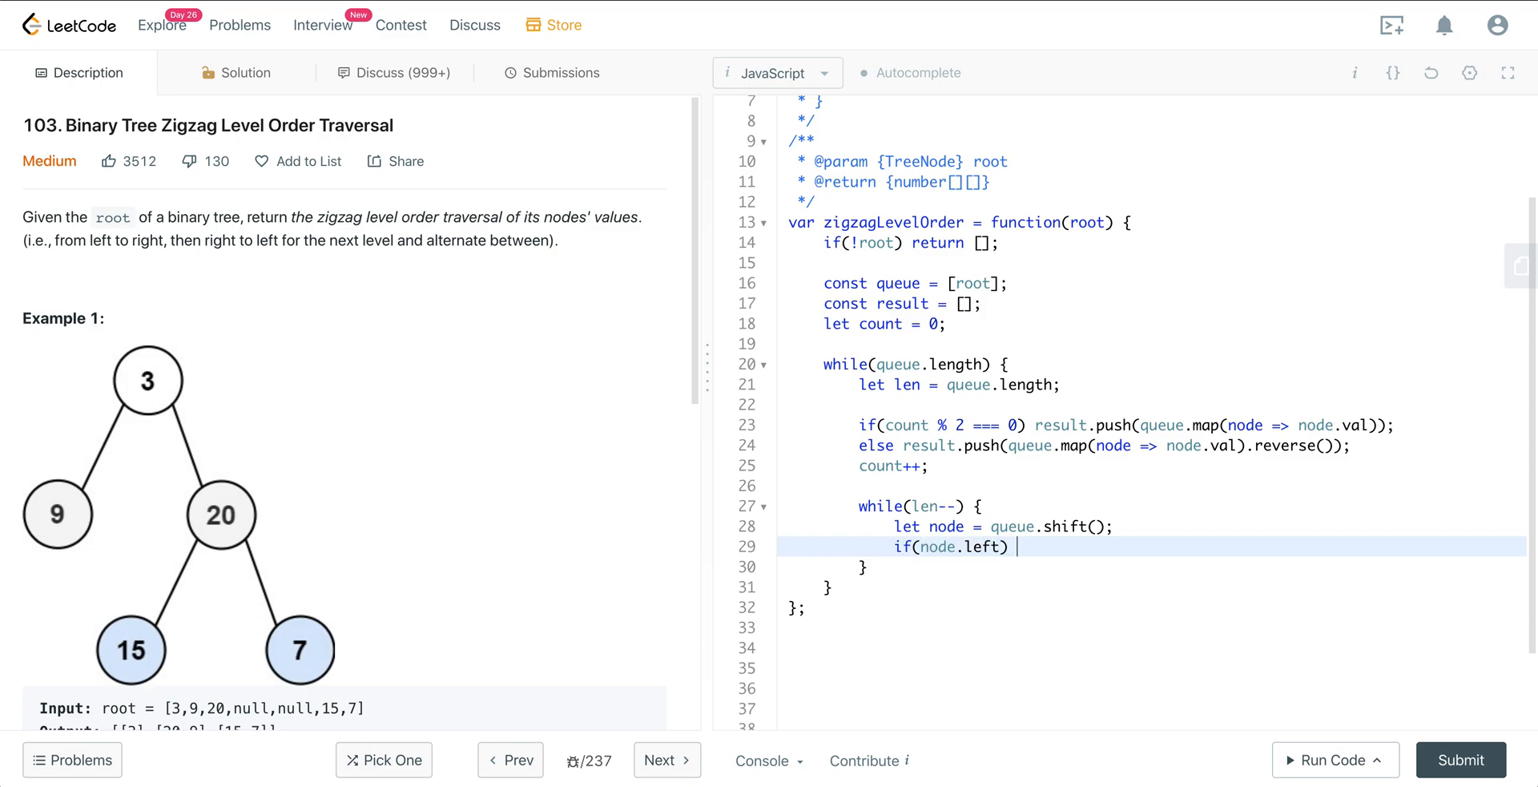
pyautogui.write('queue.')
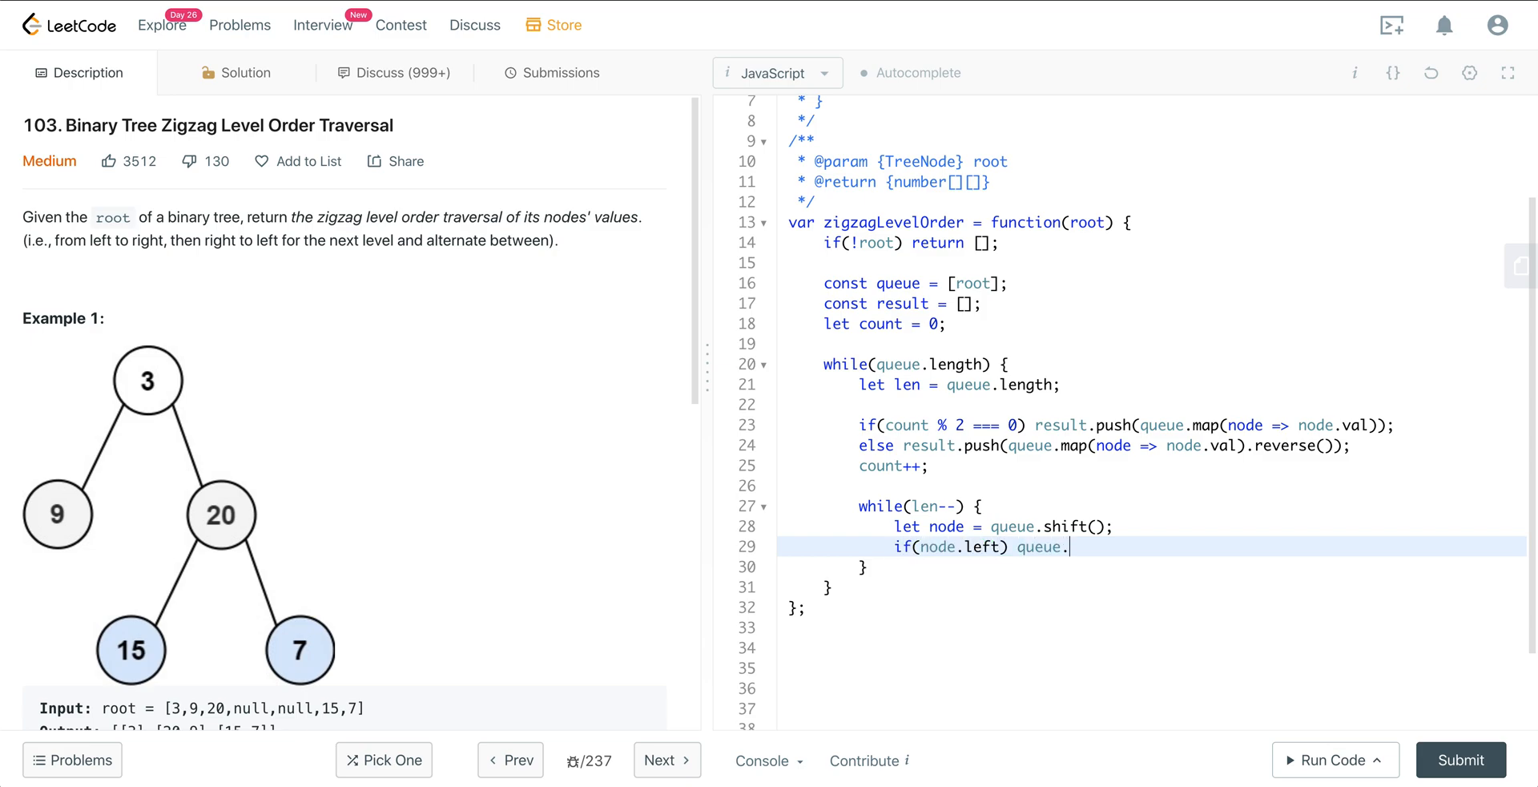
pyautogui.write('push(node)')
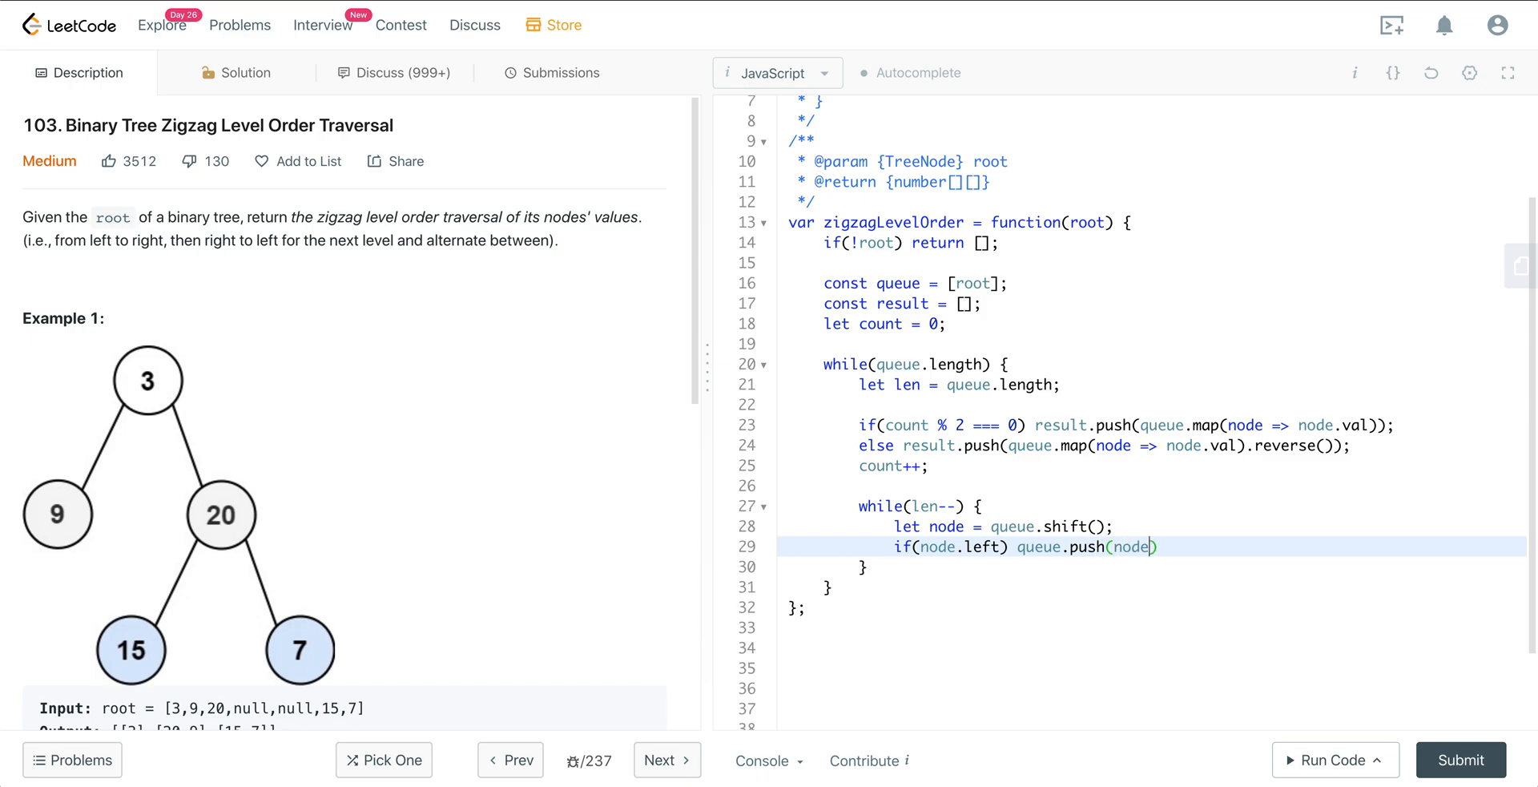
pyautogui.write('.left);')
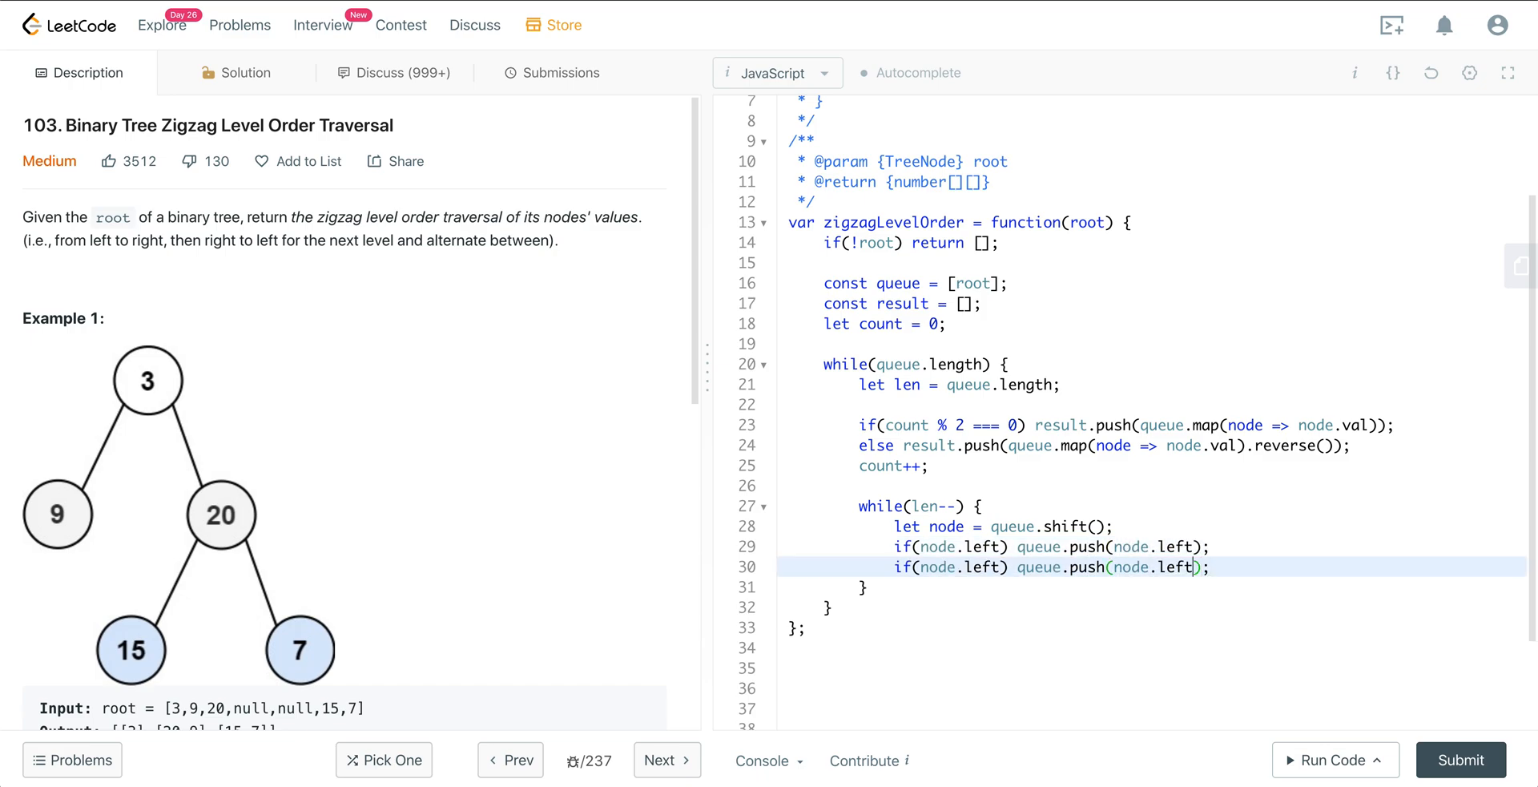
pyautogui.write('right')
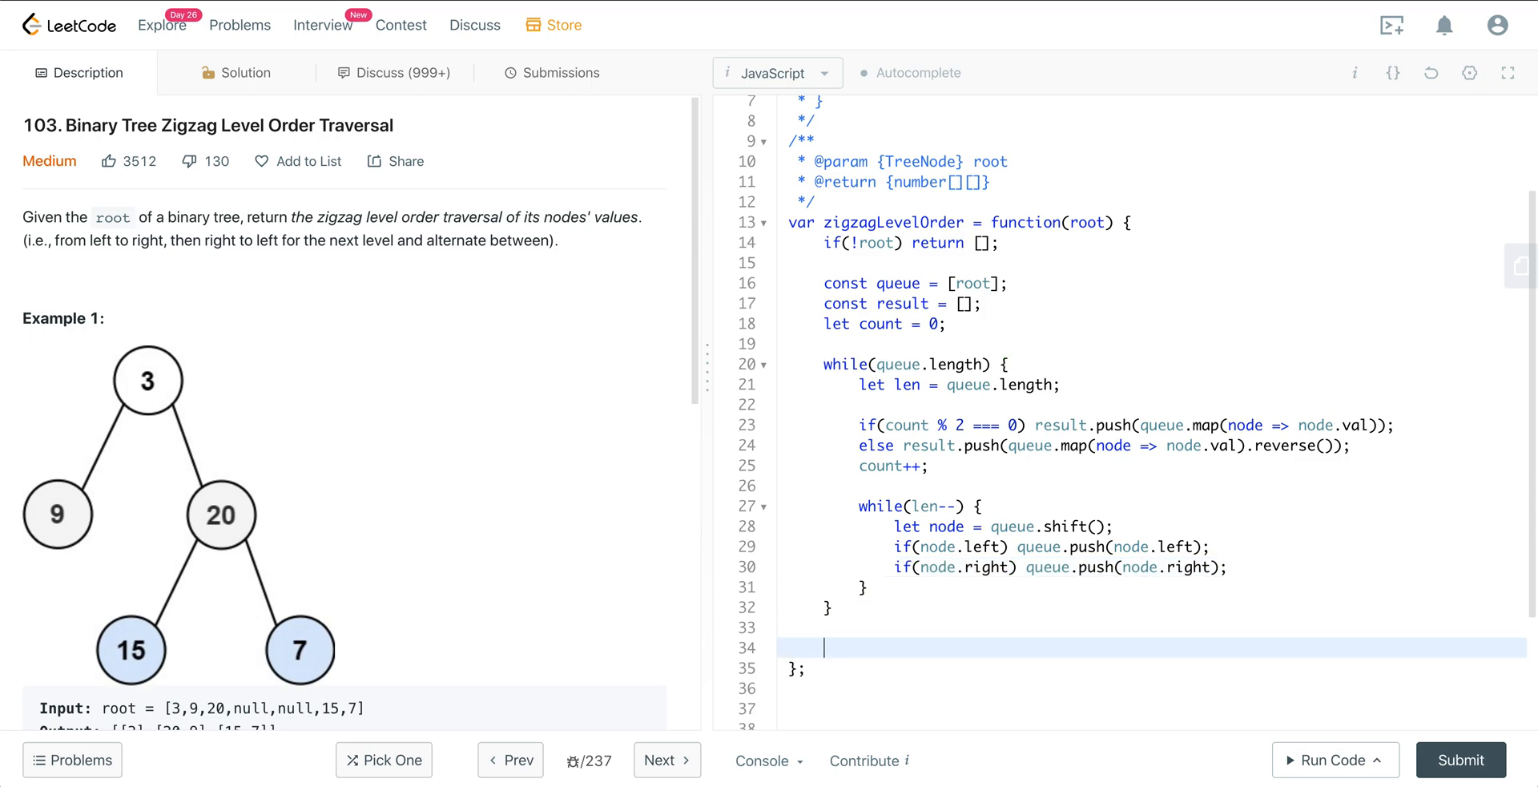
# End the function with return result; and run it on the example tree.
pyautogui.write('return re')
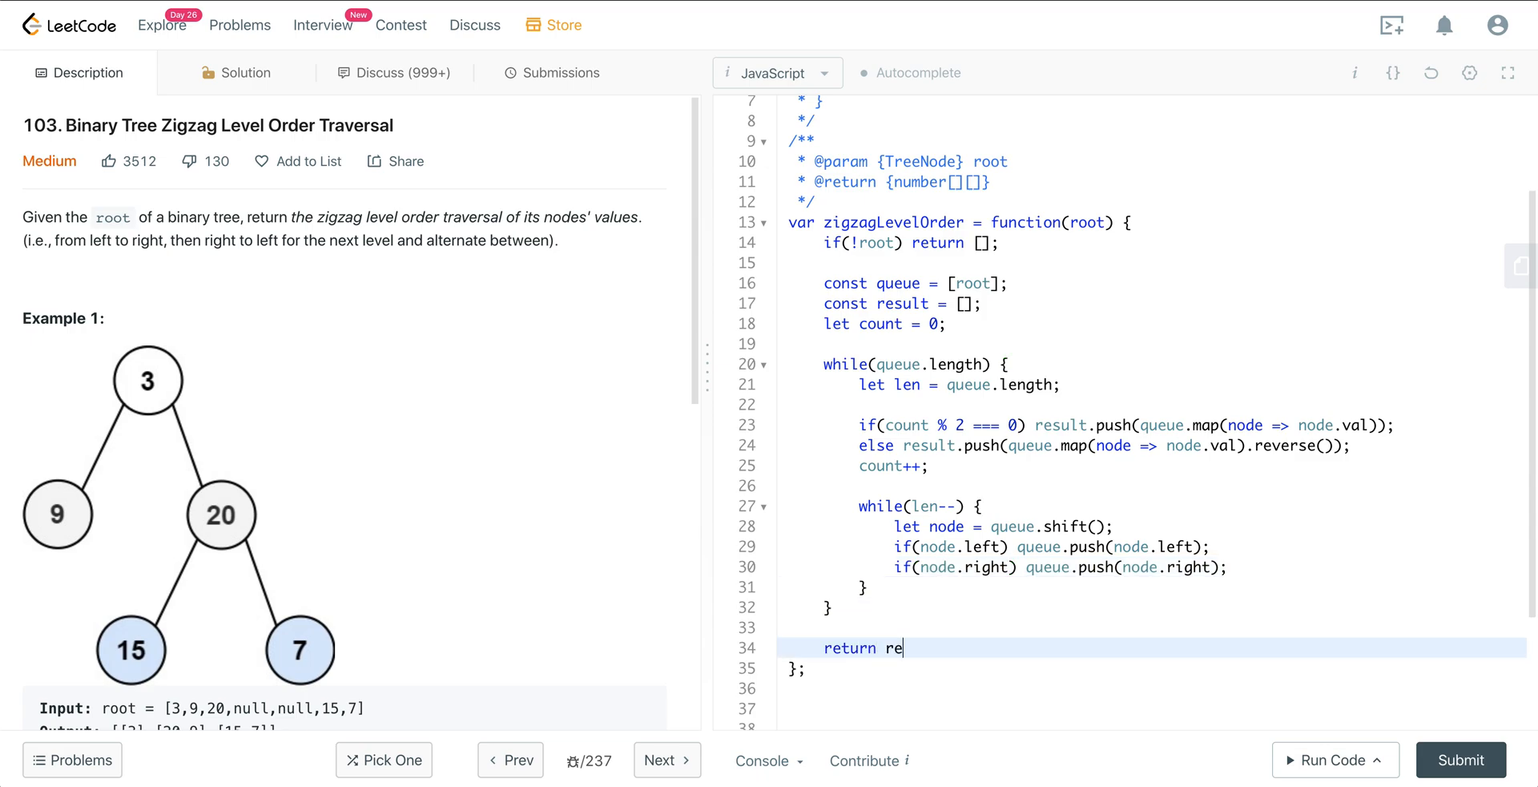
pyautogui.write('sult;')
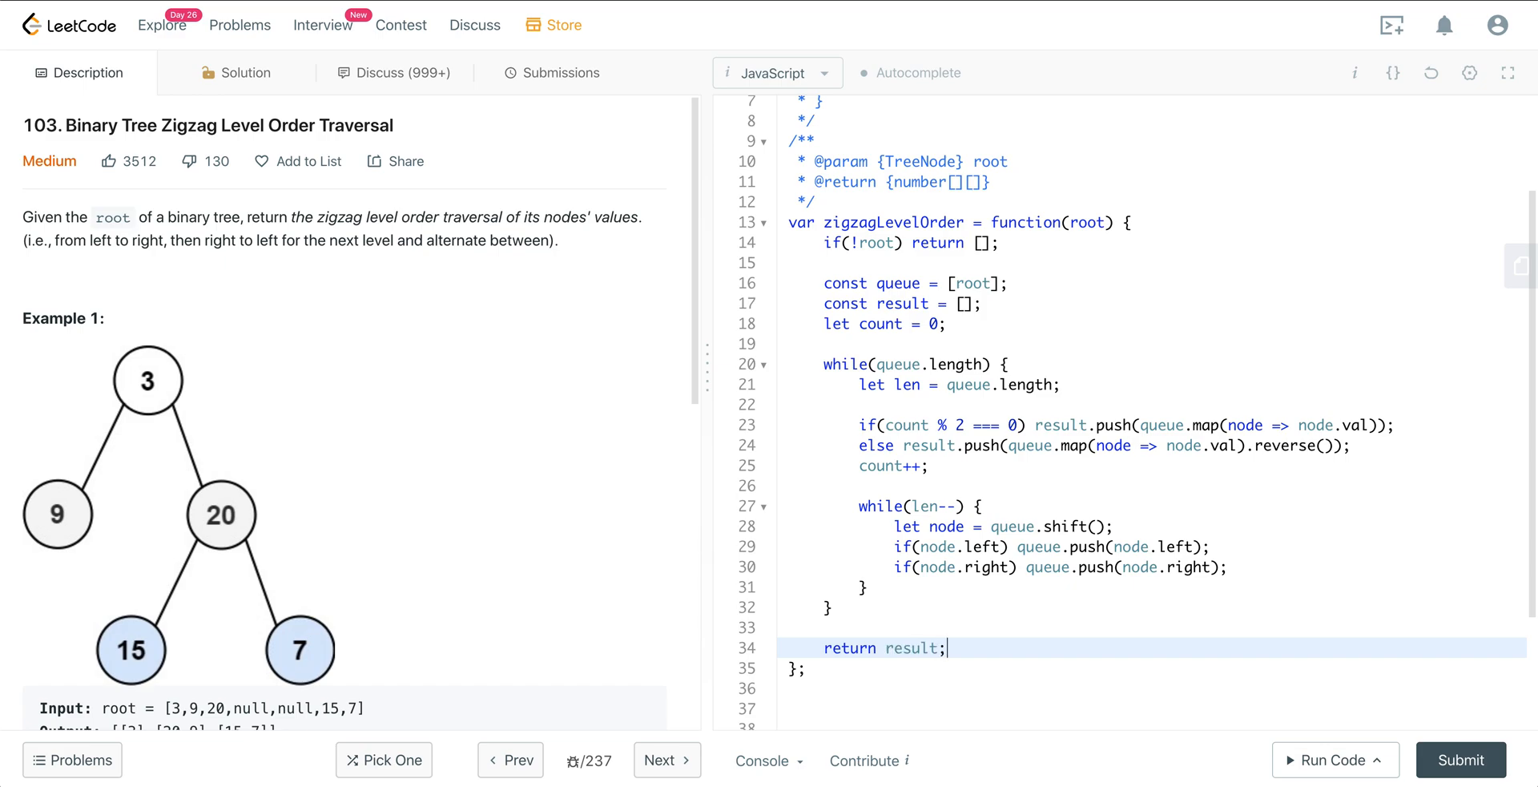
pyautogui.moveTo(1330, 759)
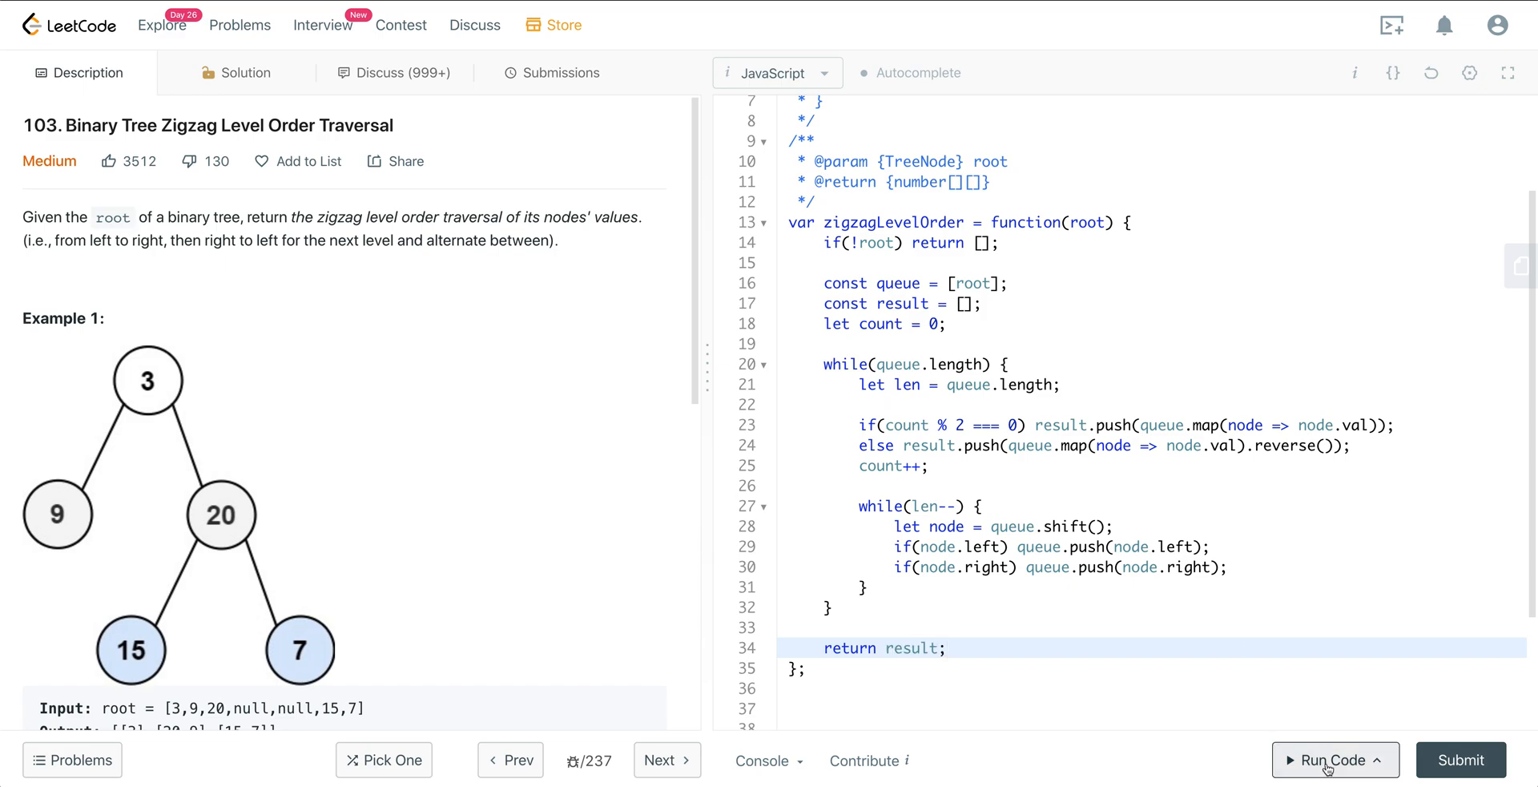
pyautogui.click(1329, 760)
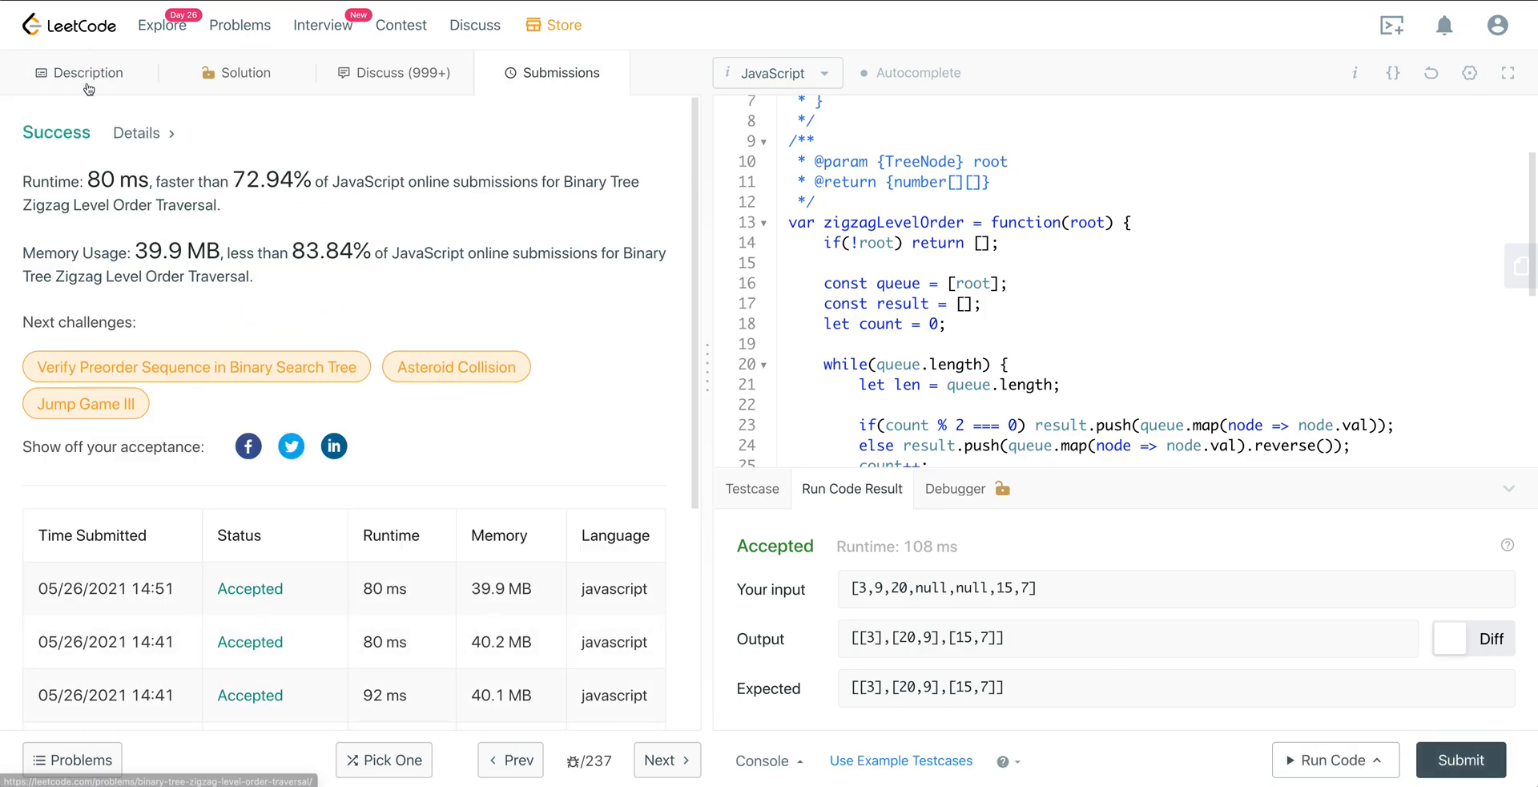
# Switch to the Description tab of Zigzag Level Order Traversal.
pyautogui.click(80, 73)
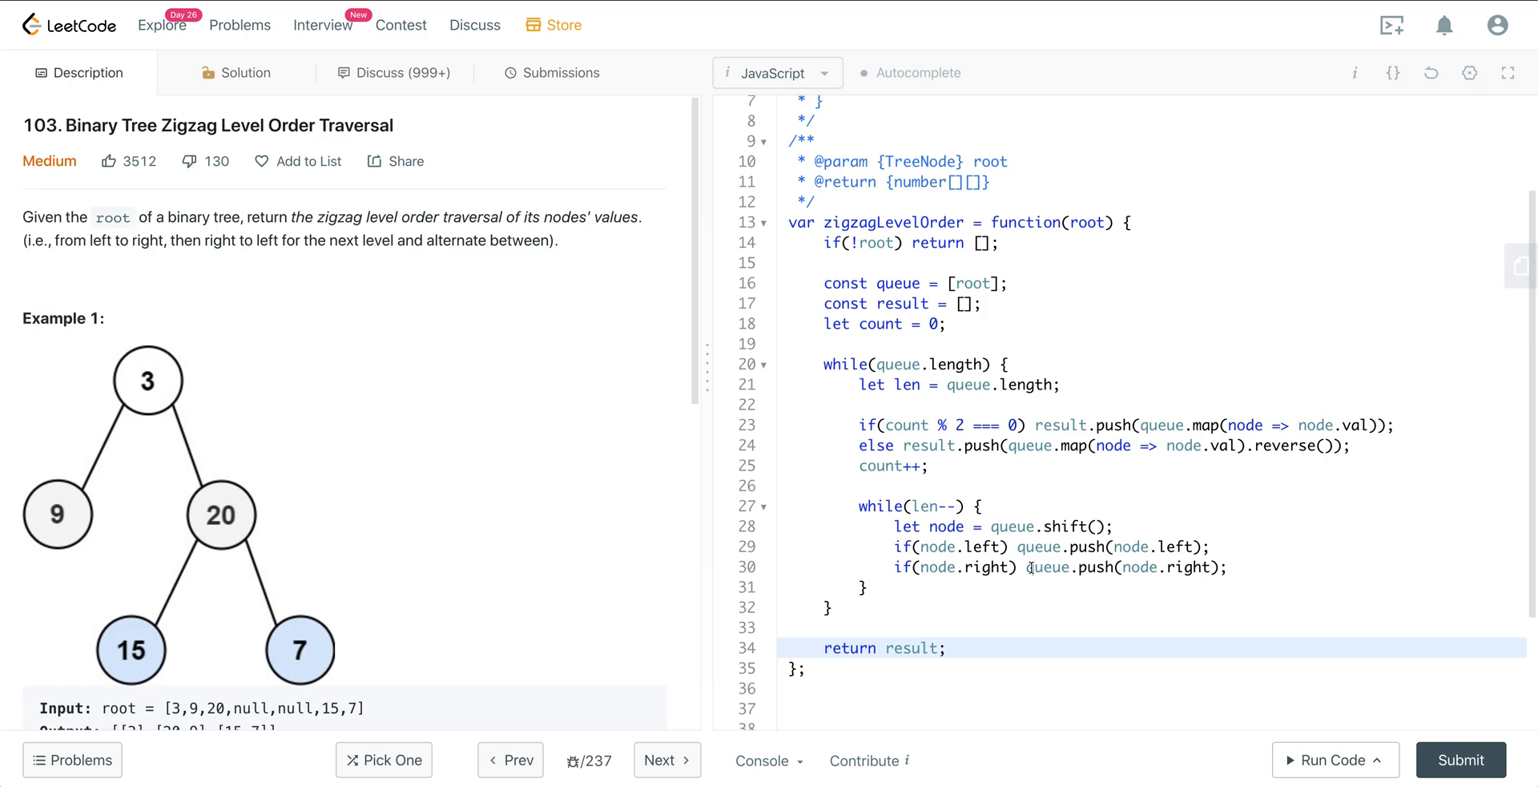
pyautogui.moveTo(174, 471)
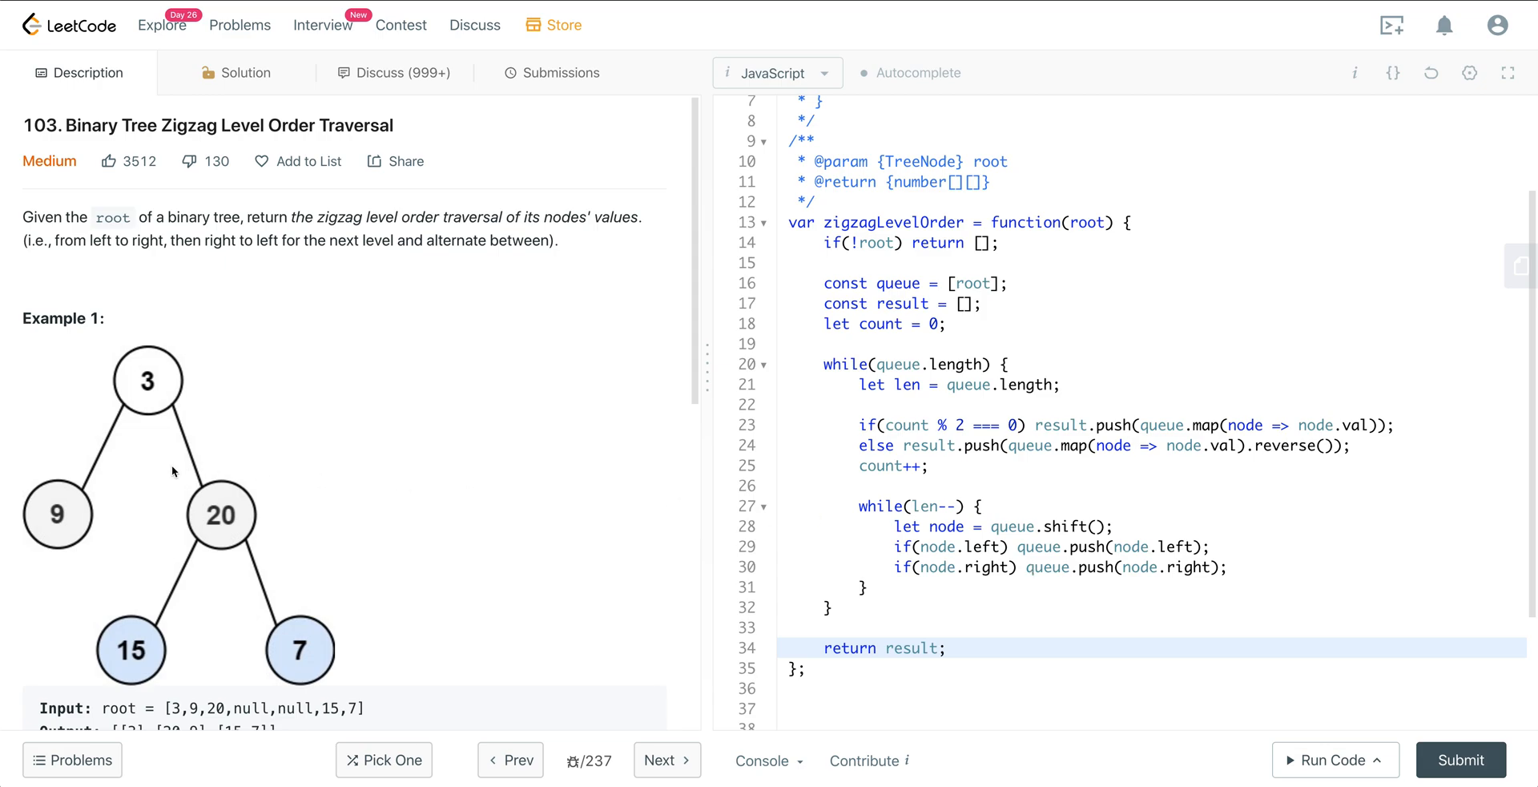
pyautogui.moveTo(215, 538)
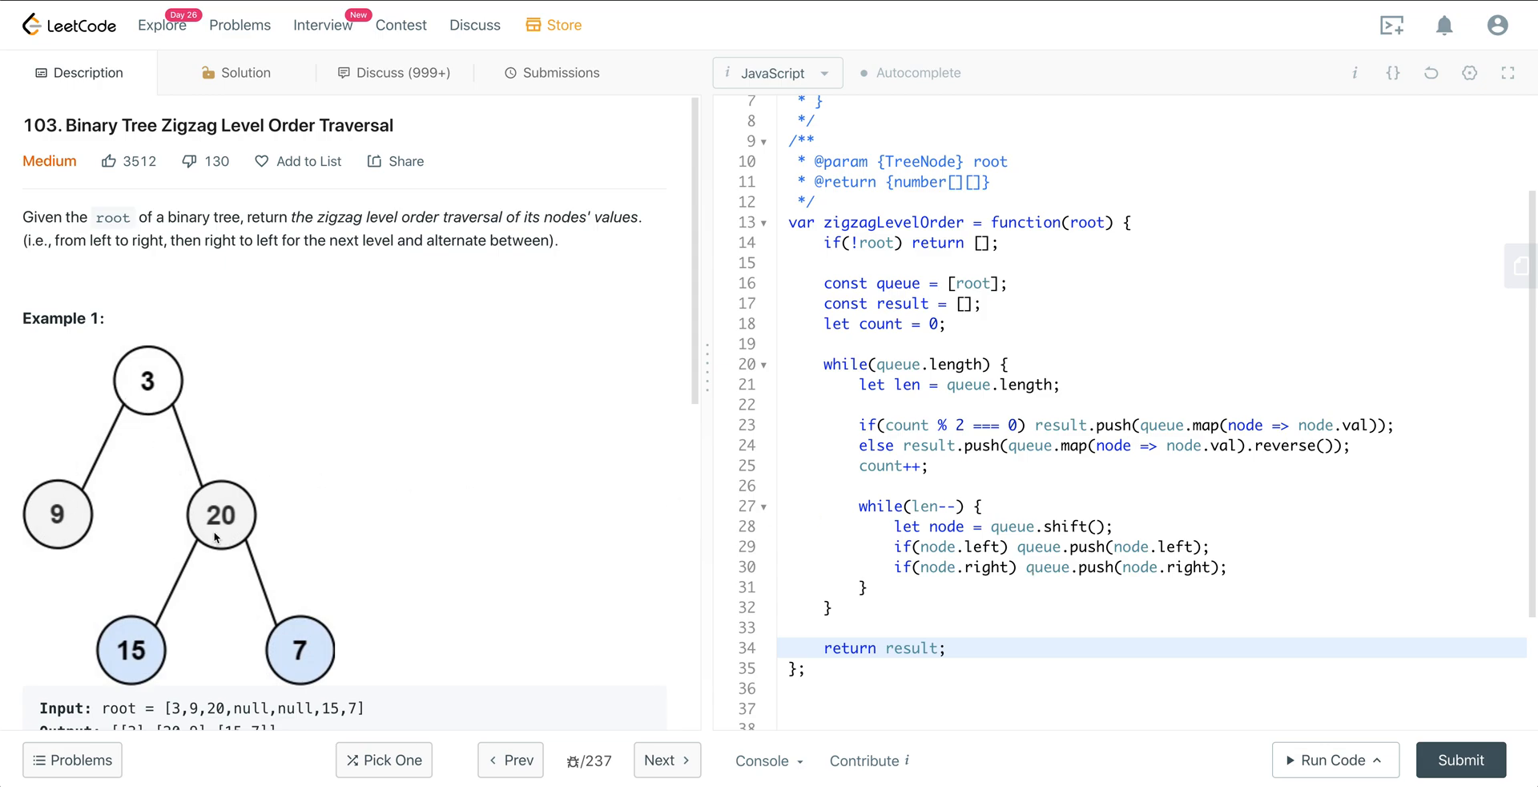
pyautogui.moveTo(288, 629)
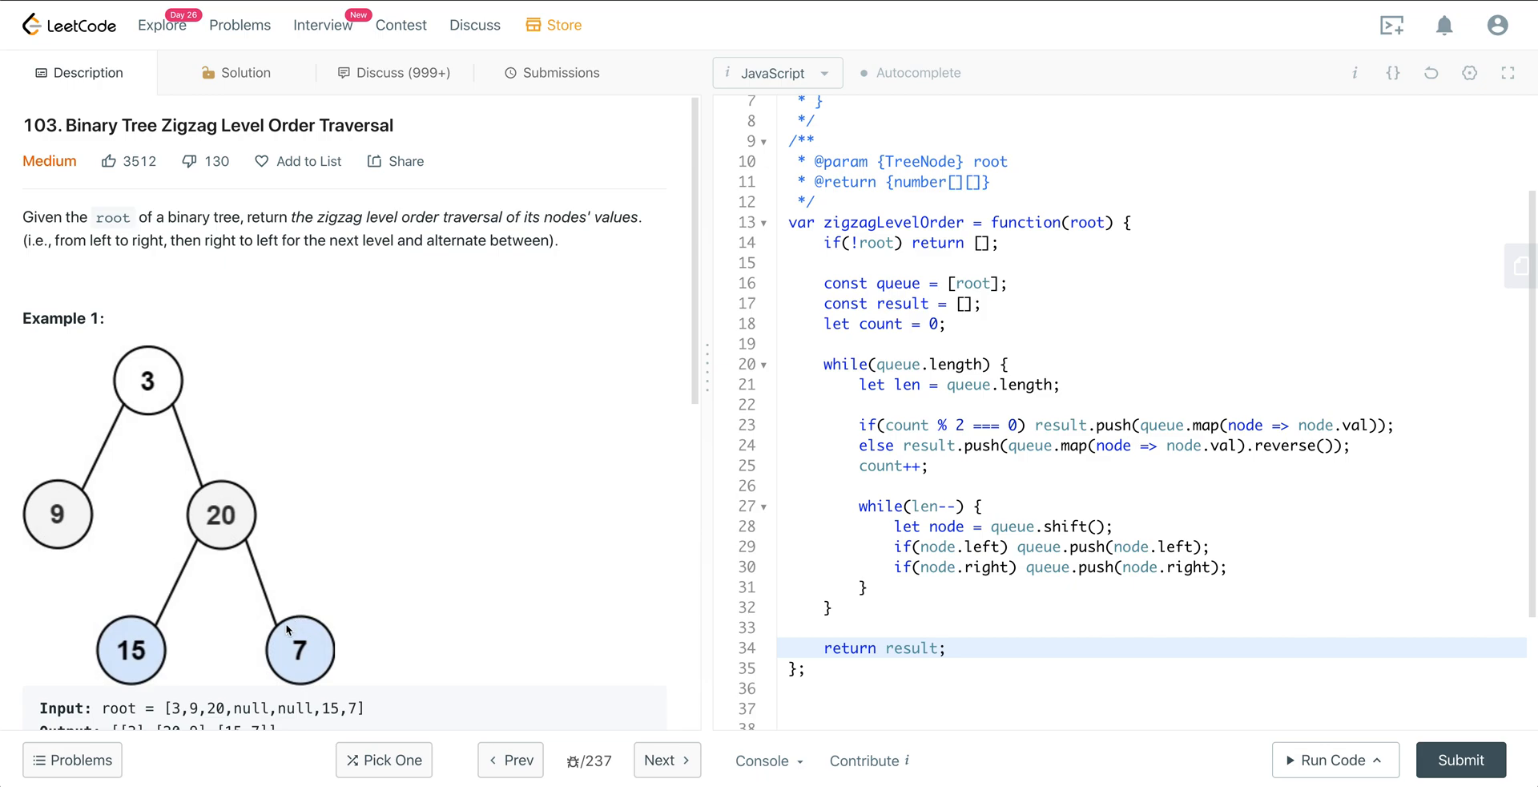
pyautogui.moveTo(920, 500)
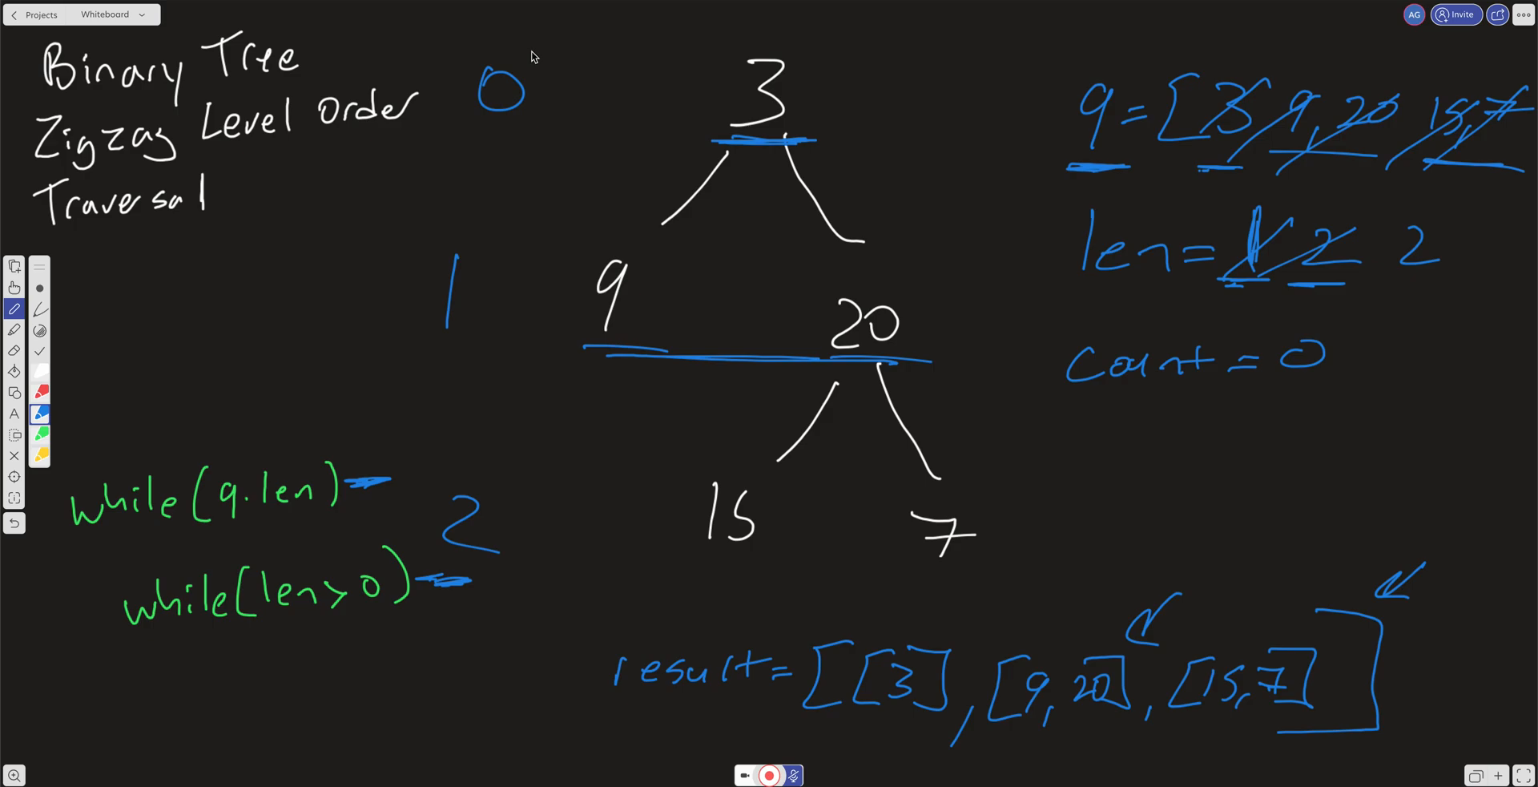
# Handwrite 'O(n): T' and 'O(n): S' in orange, underline the result line, then return to LeetCode.
pyautogui.click(40, 455)
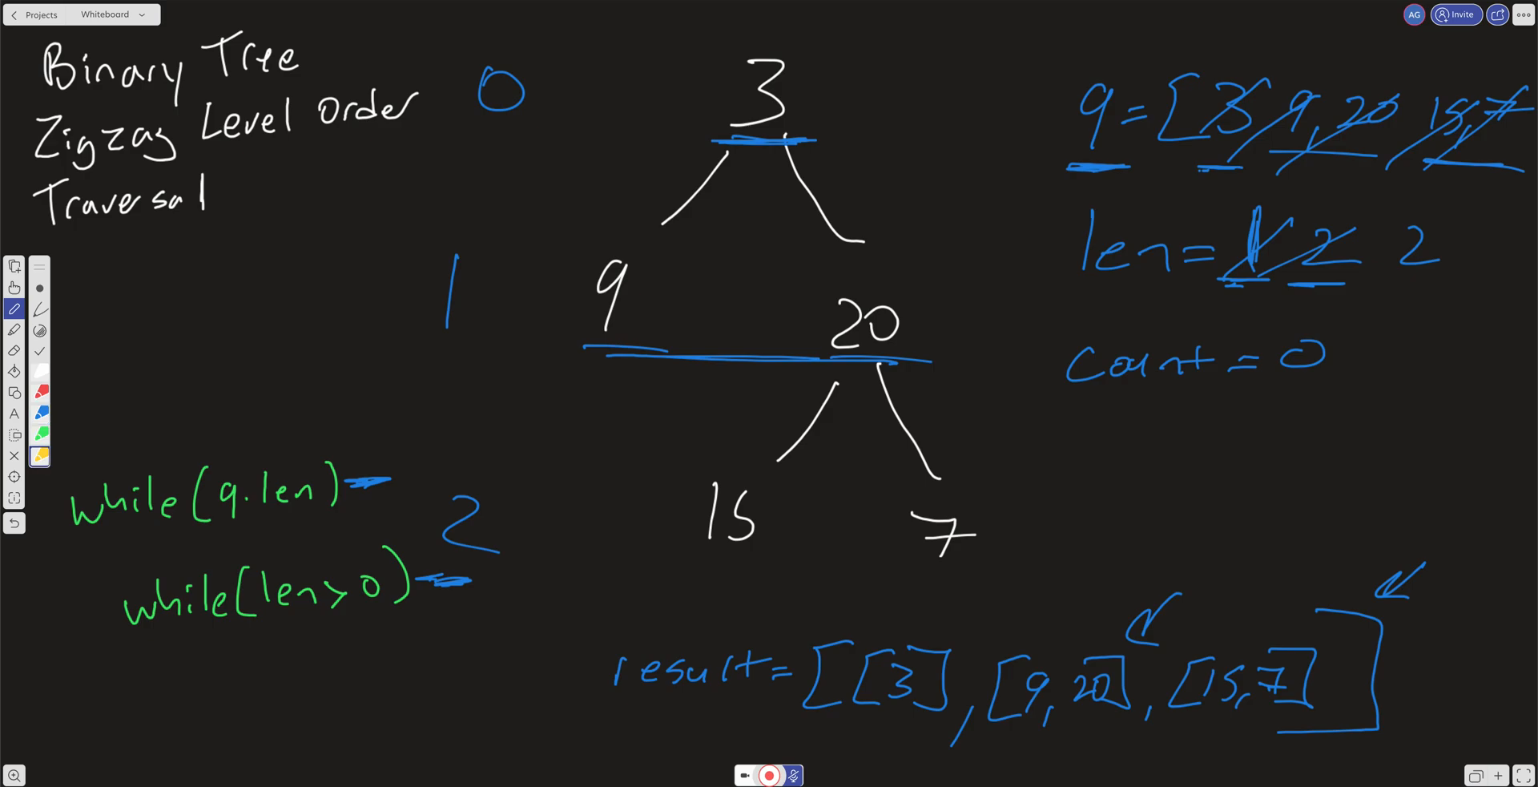
pyautogui.moveTo(117, 314); pyautogui.dragTo(143, 285)
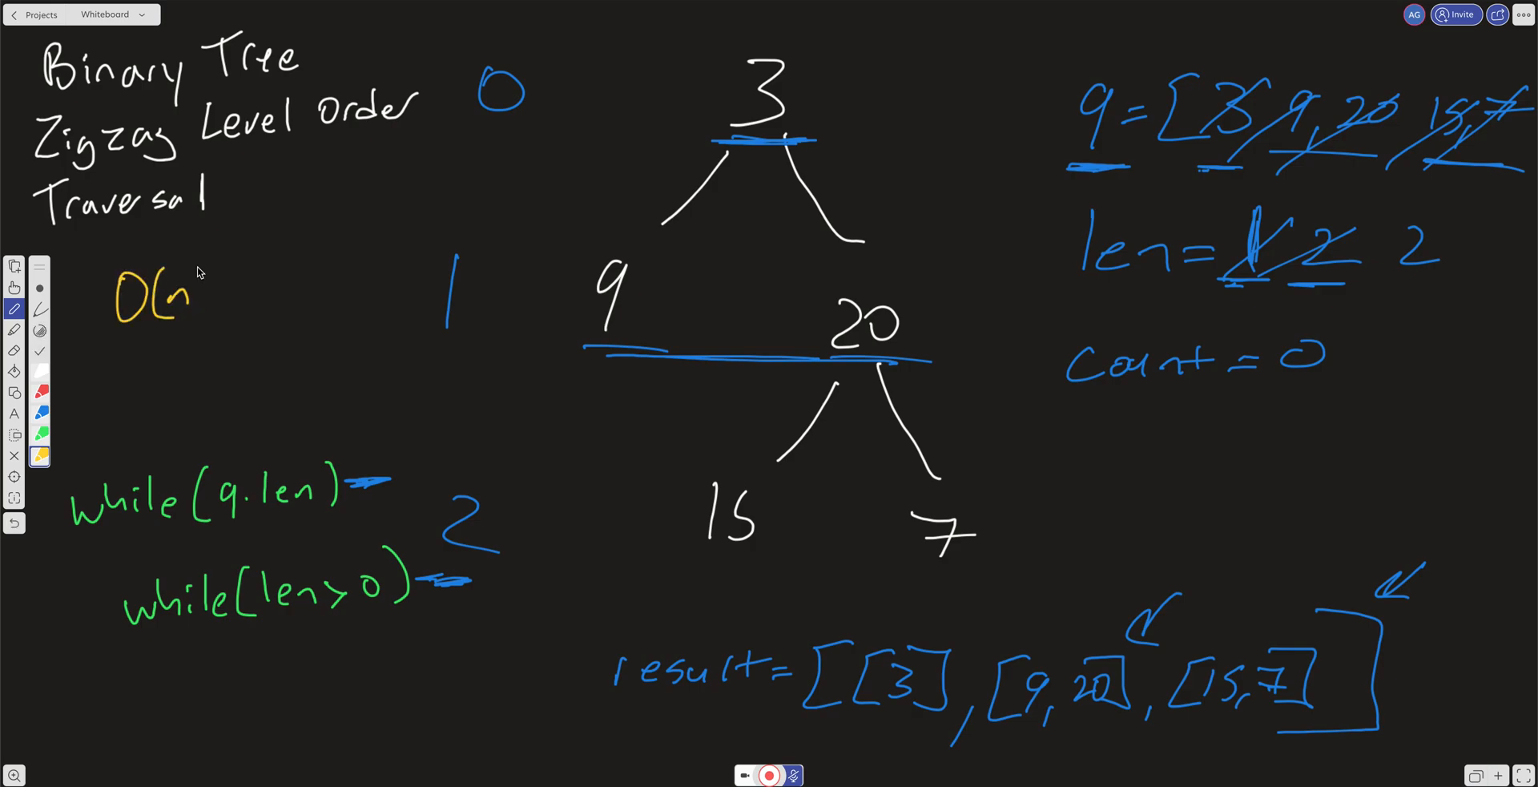
pyautogui.moveTo(211, 294); pyautogui.dragTo(323, 245)
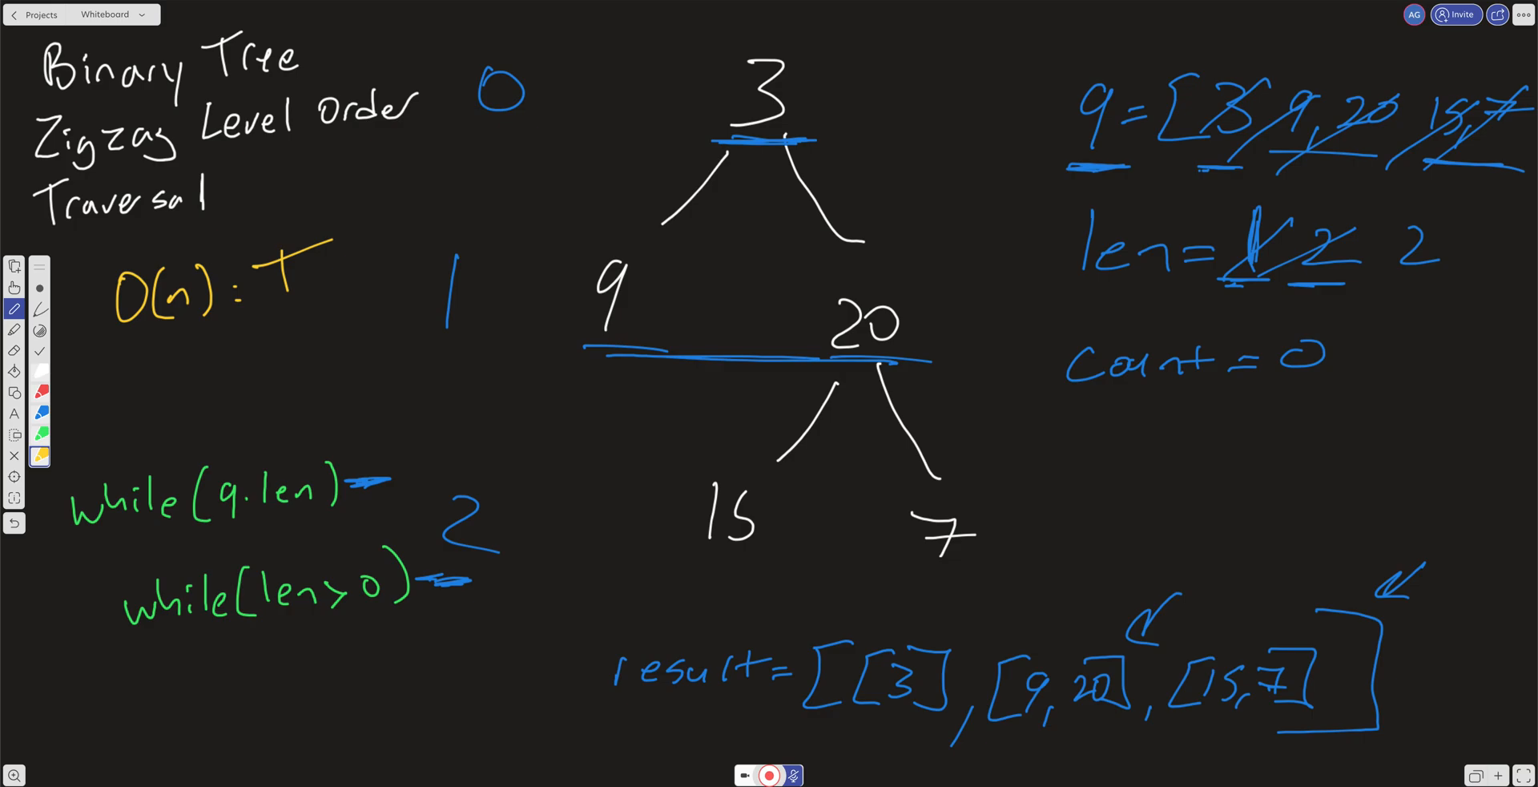
pyautogui.moveTo(844, 734); pyautogui.dragTo(1334, 738)
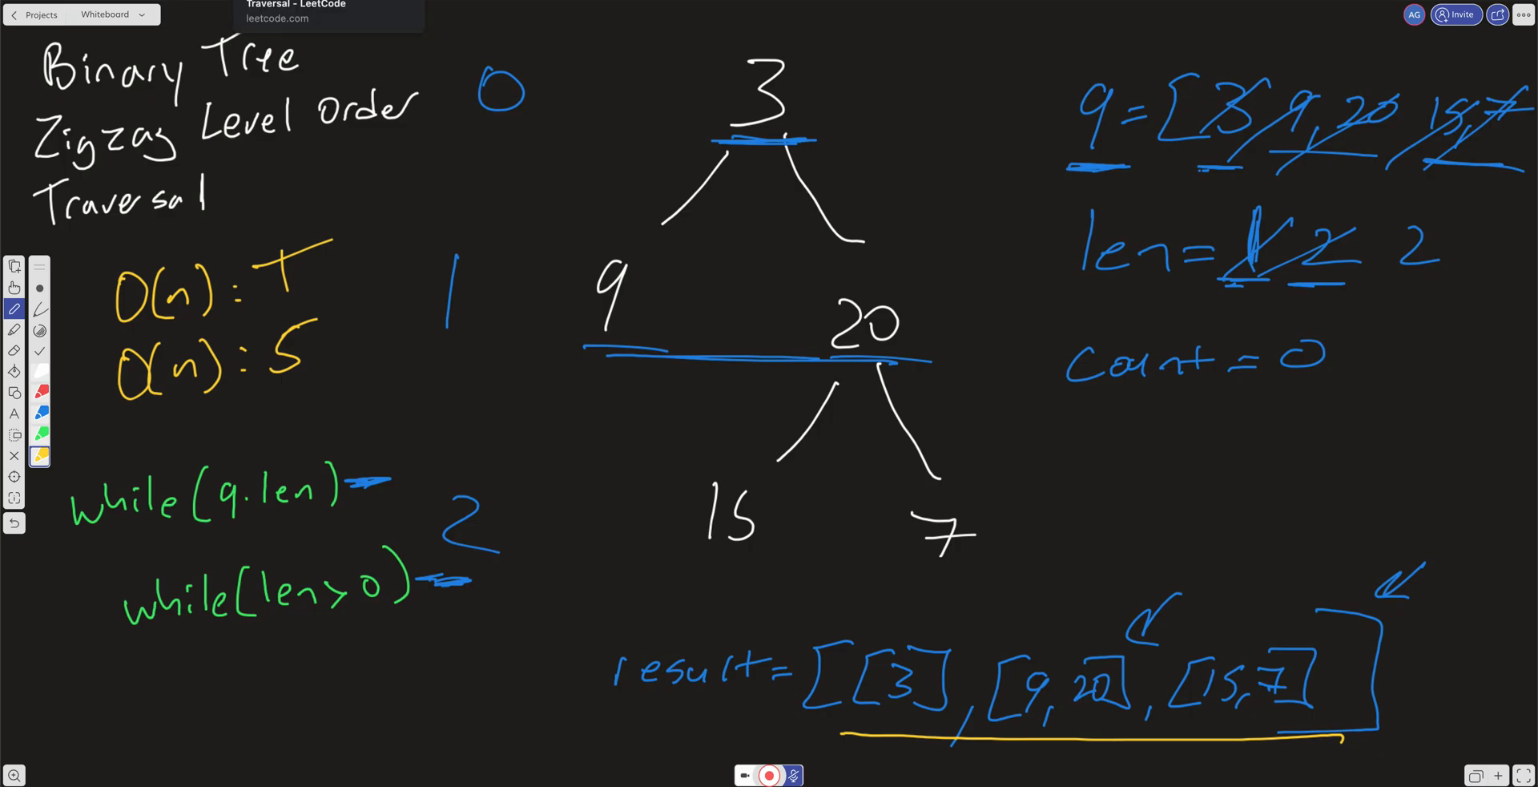
pyautogui.click(294, 10)
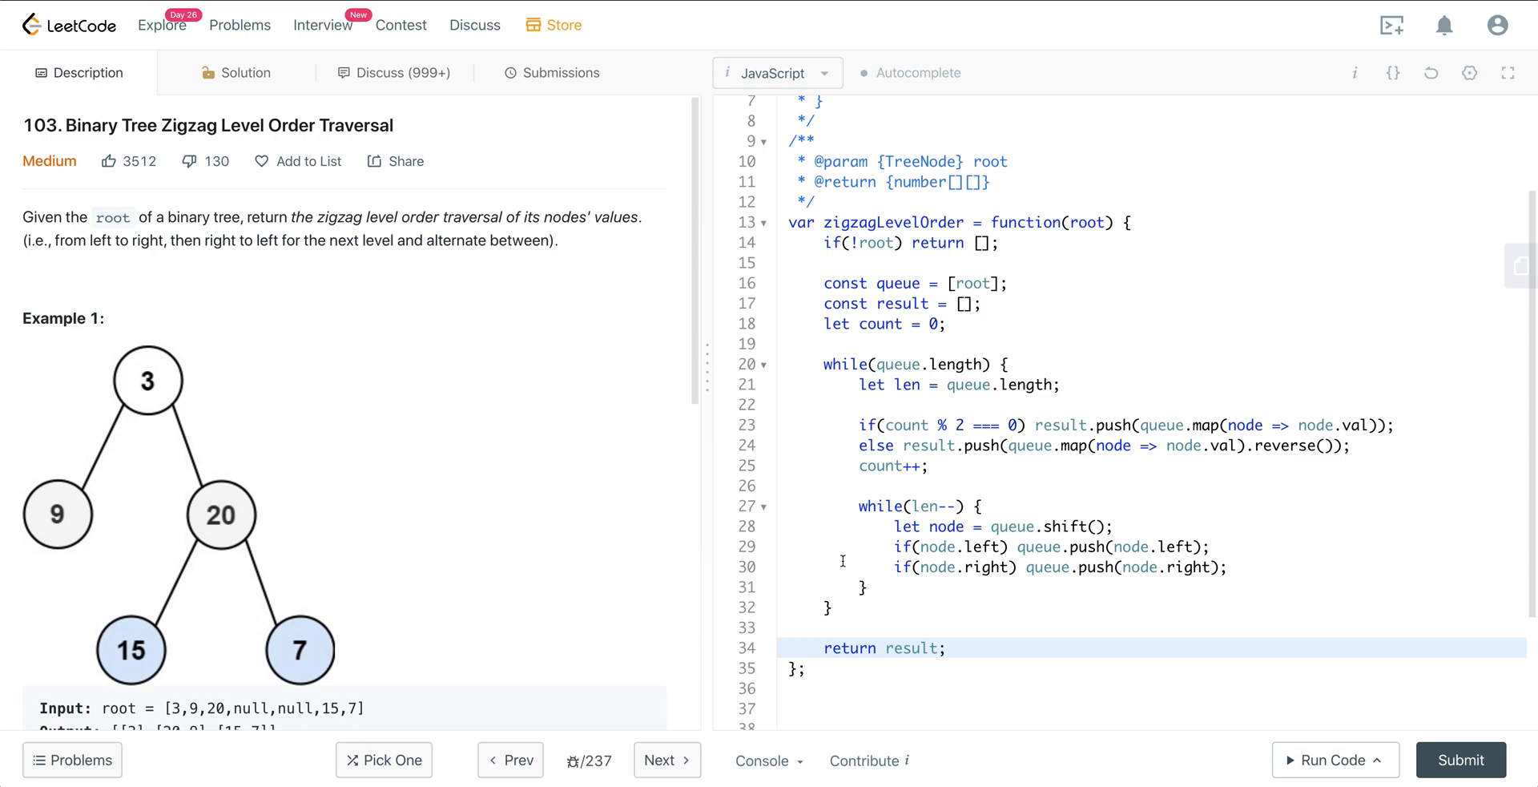
pyautogui.moveTo(499, 461)
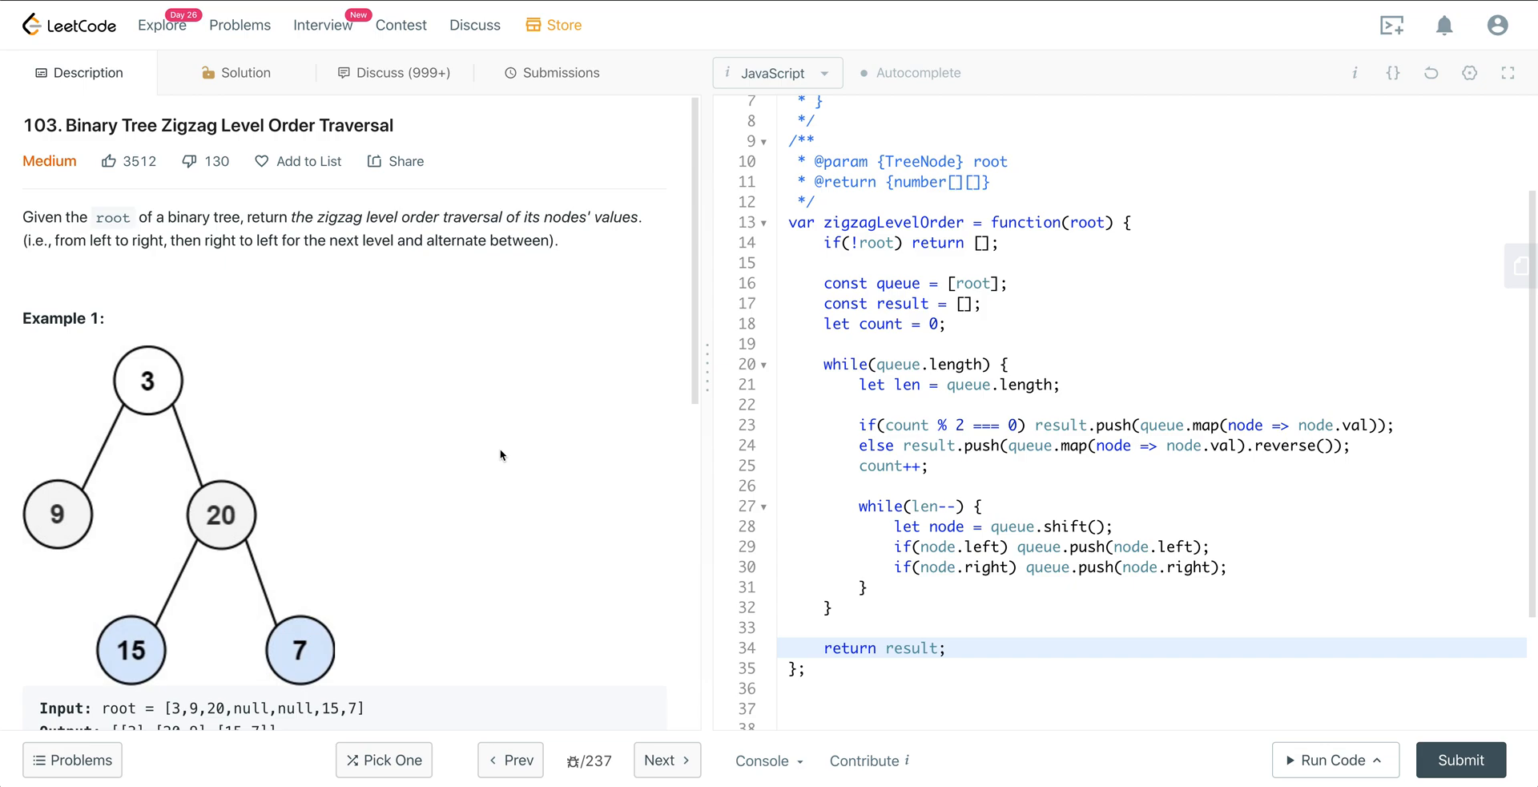
pyautogui.moveTo(569, 448)
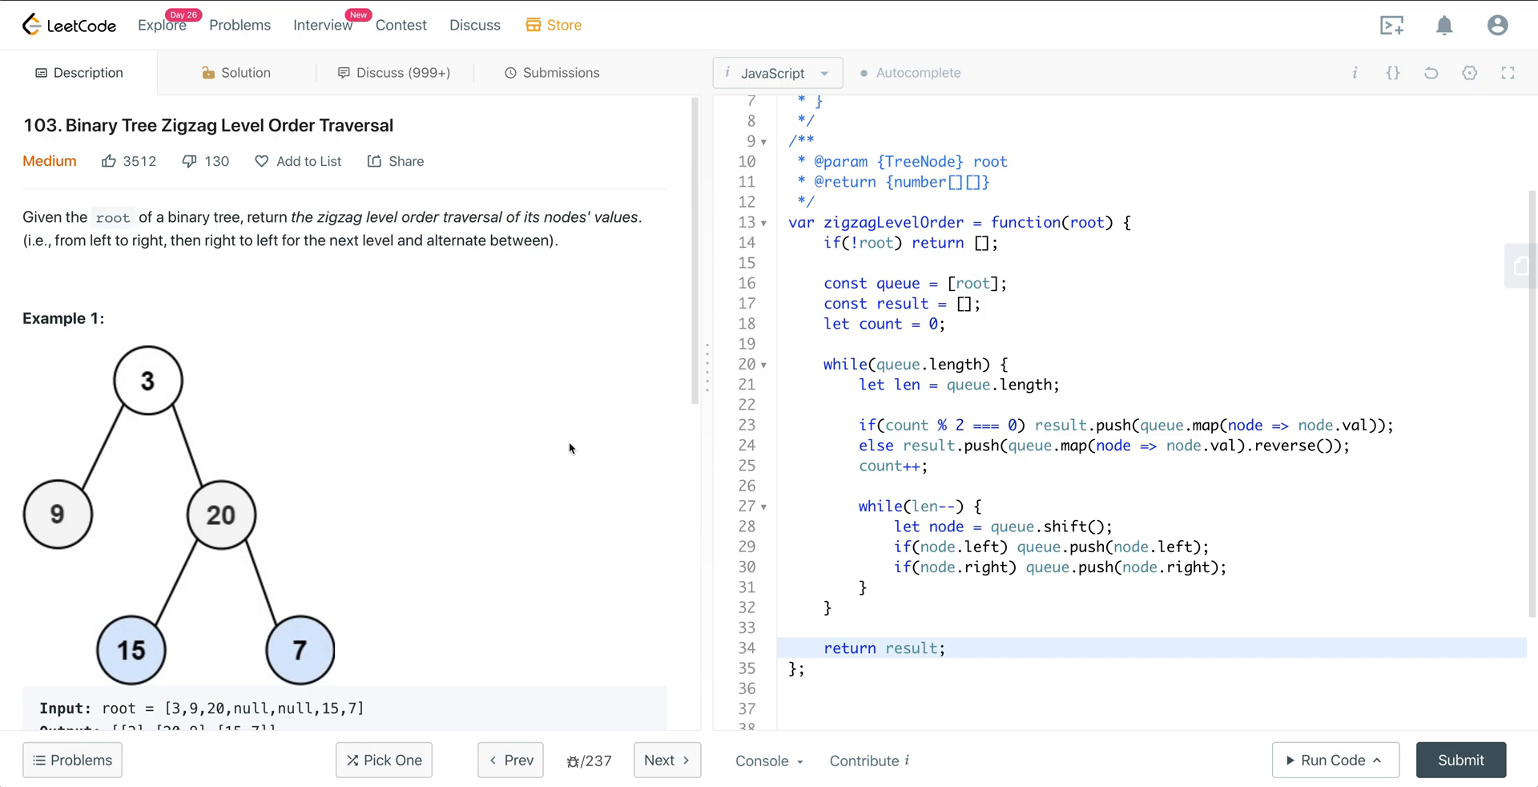